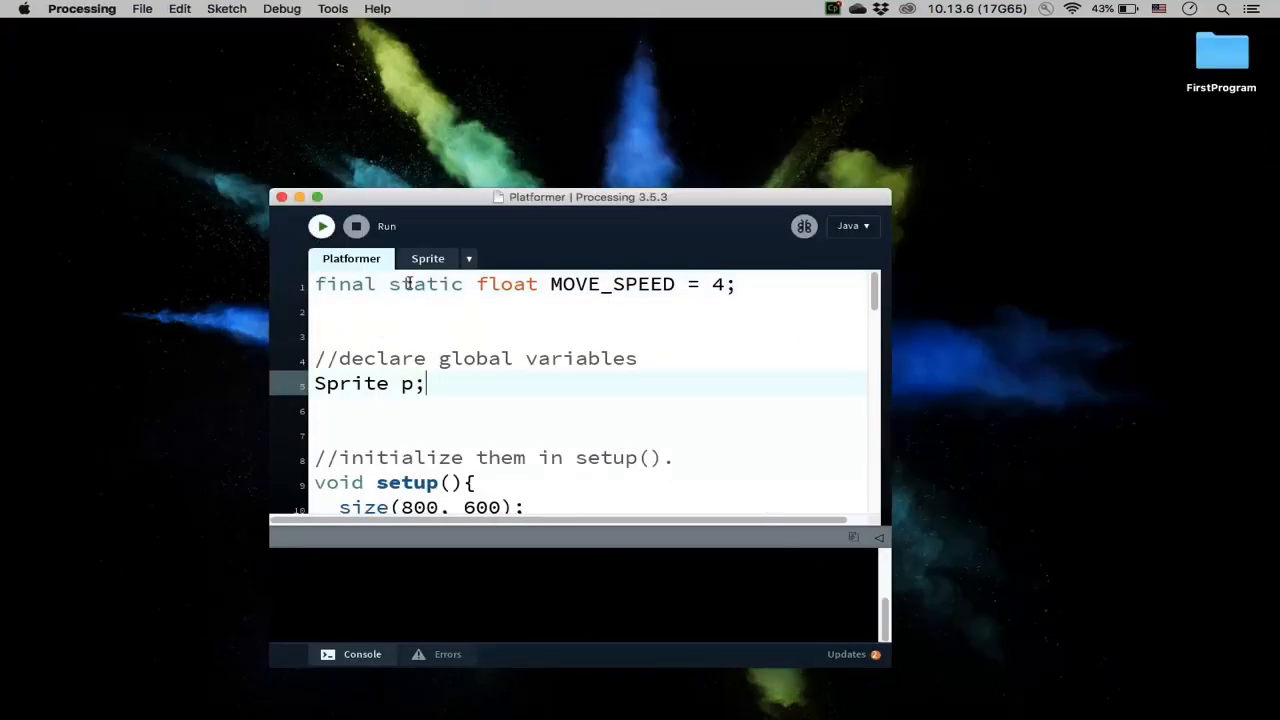
# Step: Run the Platformer sketch to show the player sprite on a white background
pyautogui.click(320, 226)
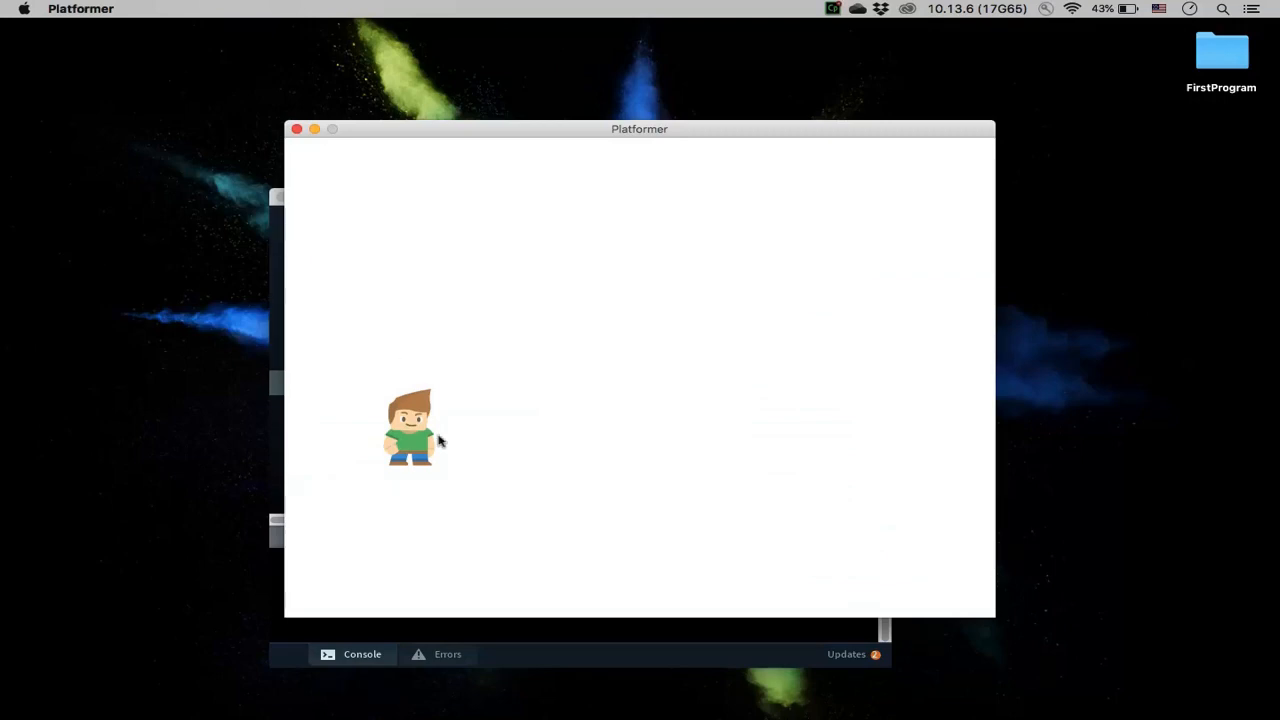
pyautogui.moveTo(432, 412)
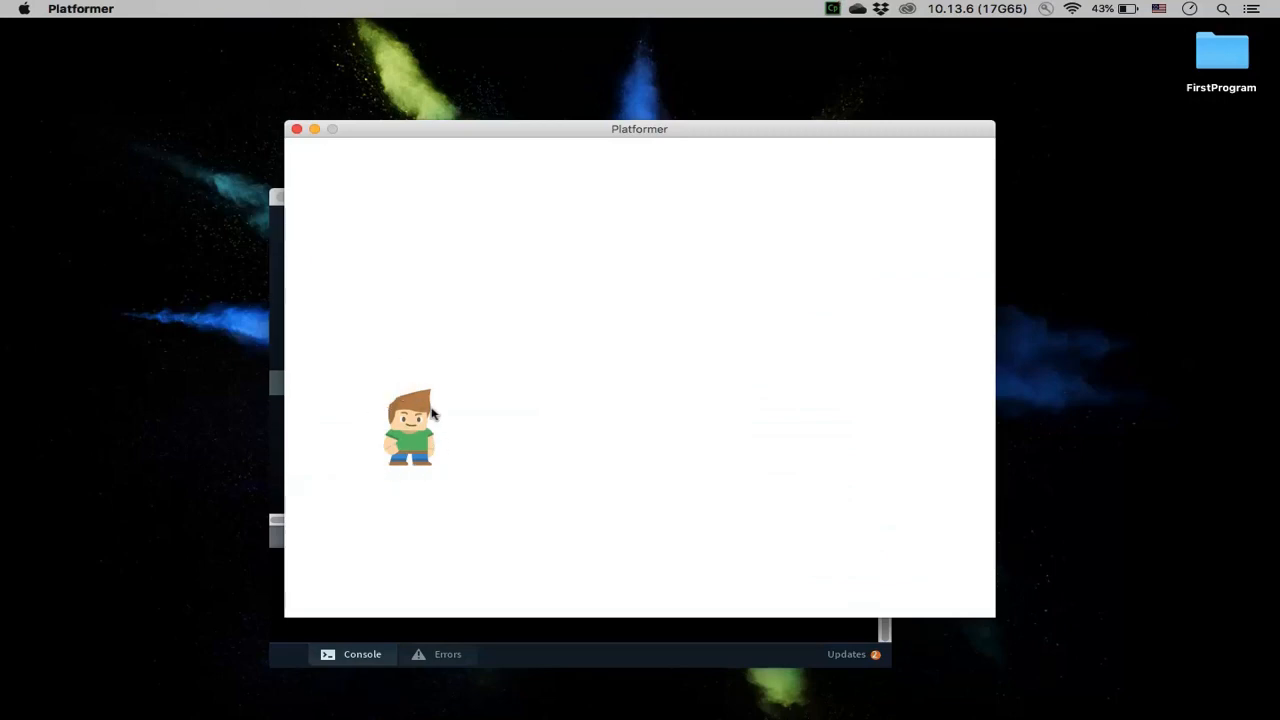
pyautogui.moveTo(660, 452)
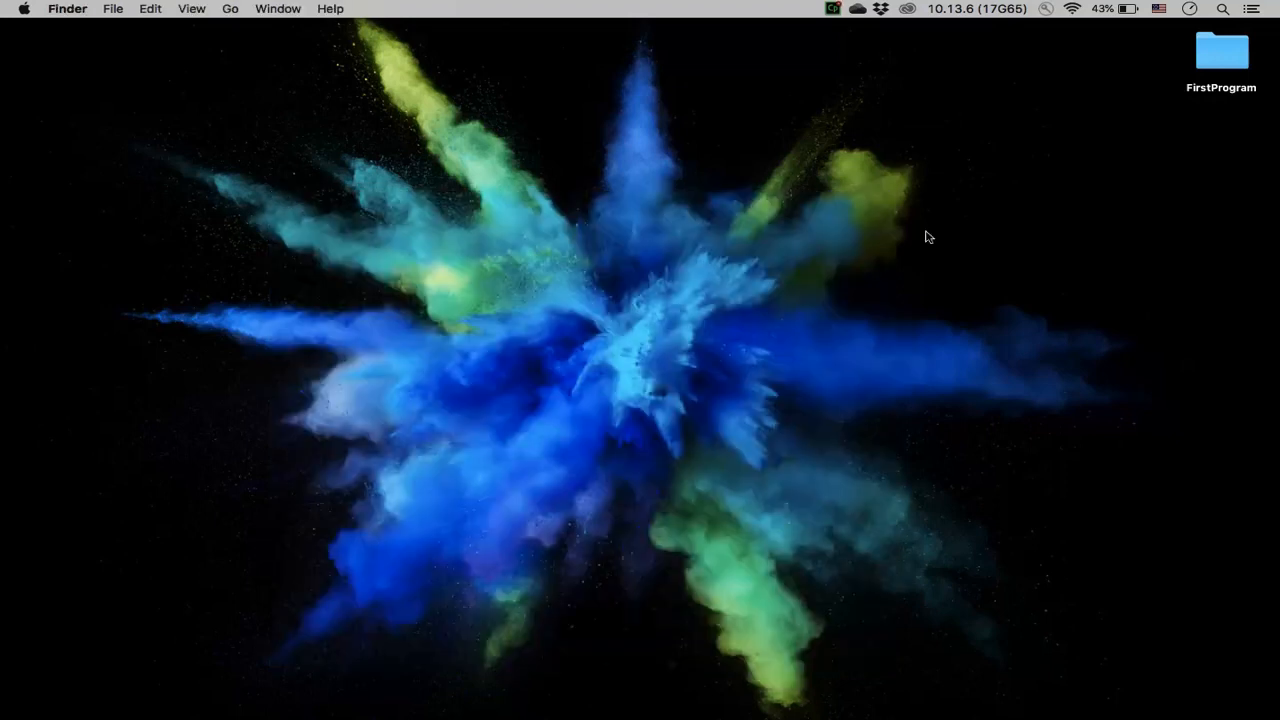
pyautogui.moveTo(1258, 76)
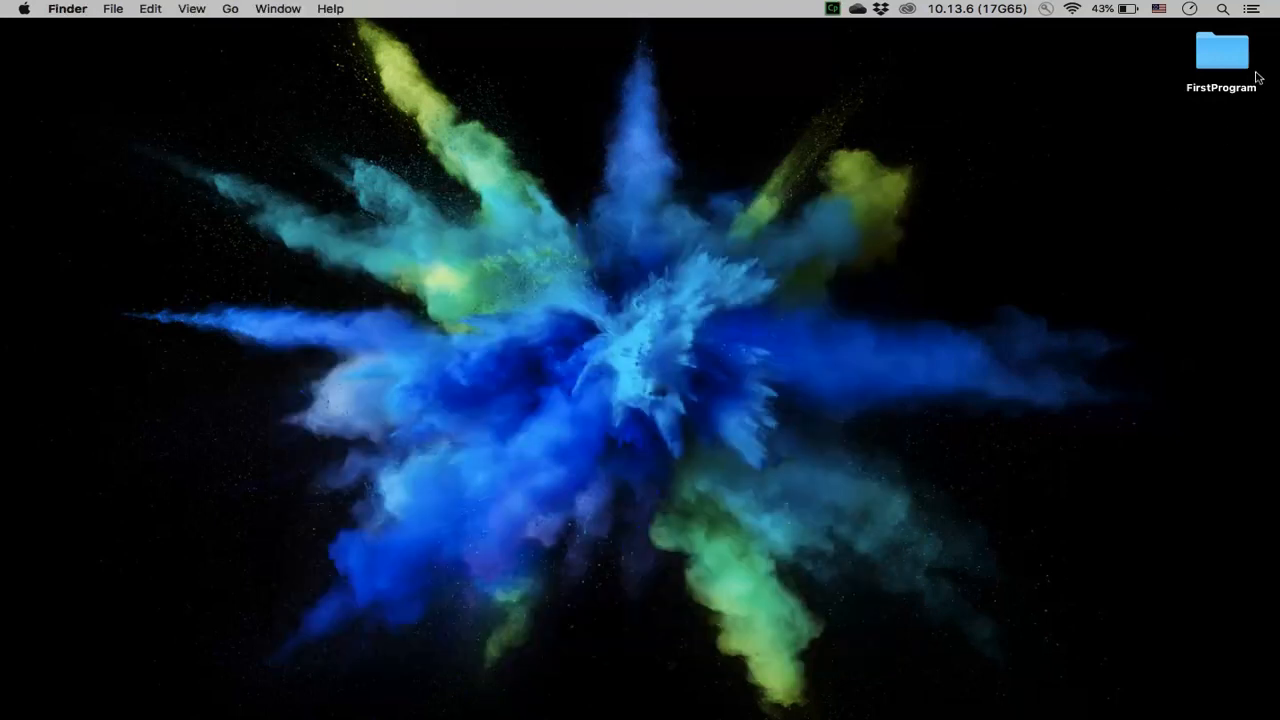
pyautogui.moveTo(1224, 80)
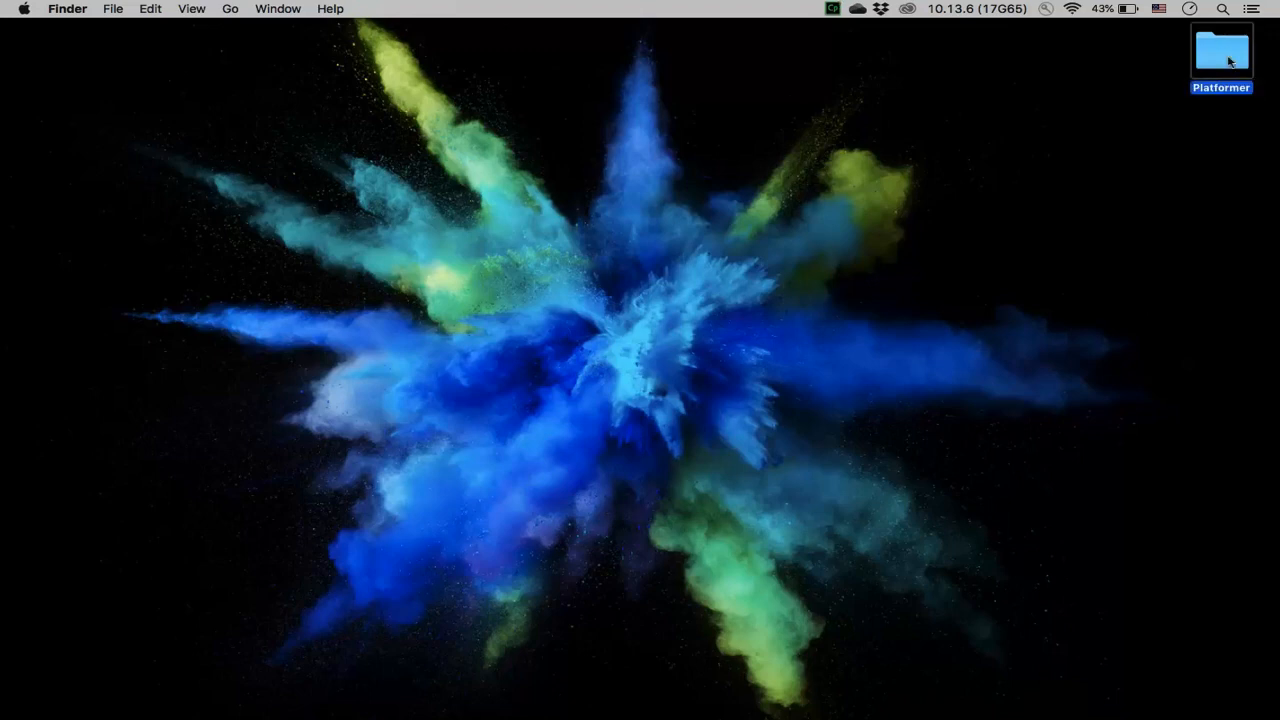
# Step: Delete tank.png from the data folder and rename FirstProgram.pde to Platformer.pde
pyautogui.doubleClick(1220, 50)
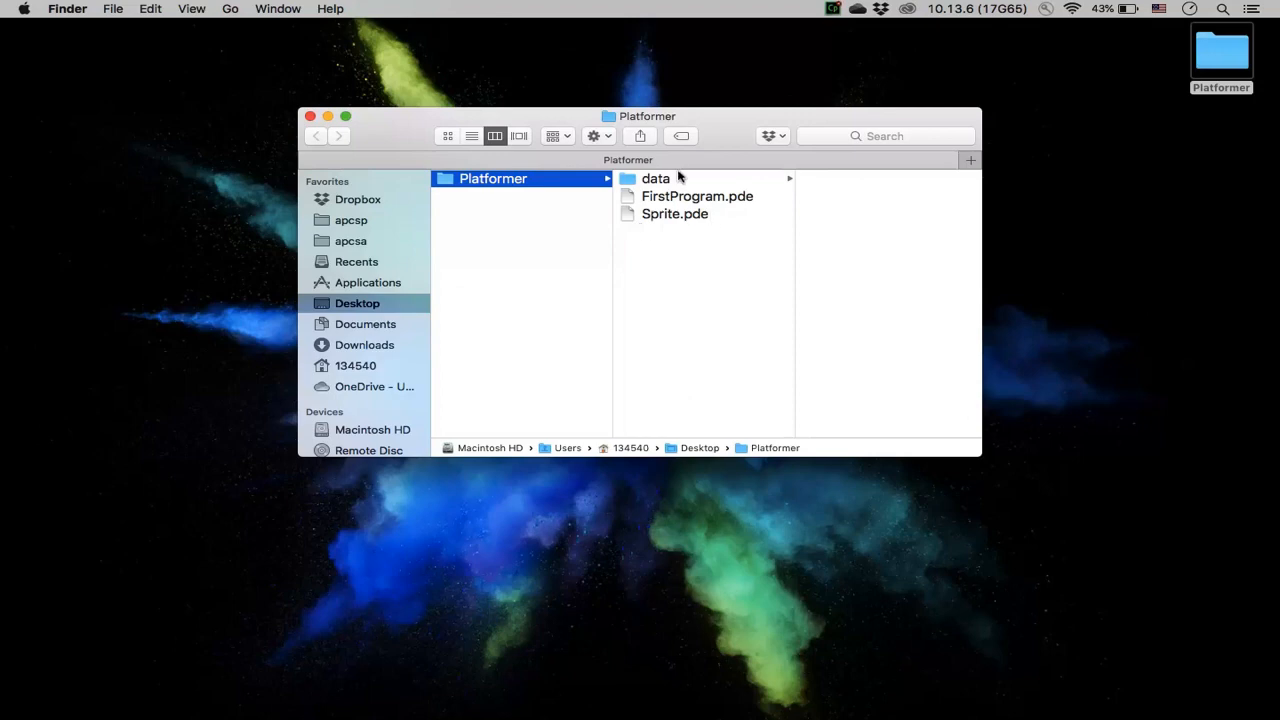
pyautogui.click(656, 178)
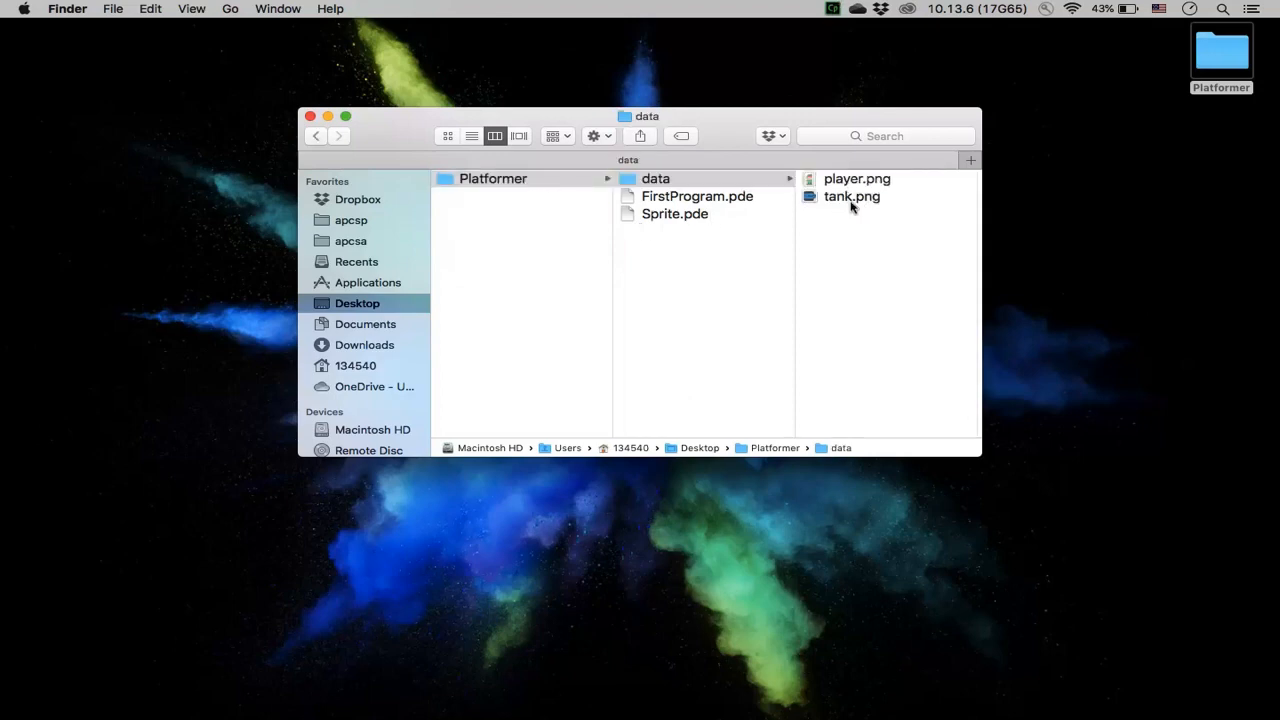
pyautogui.click(852, 196)
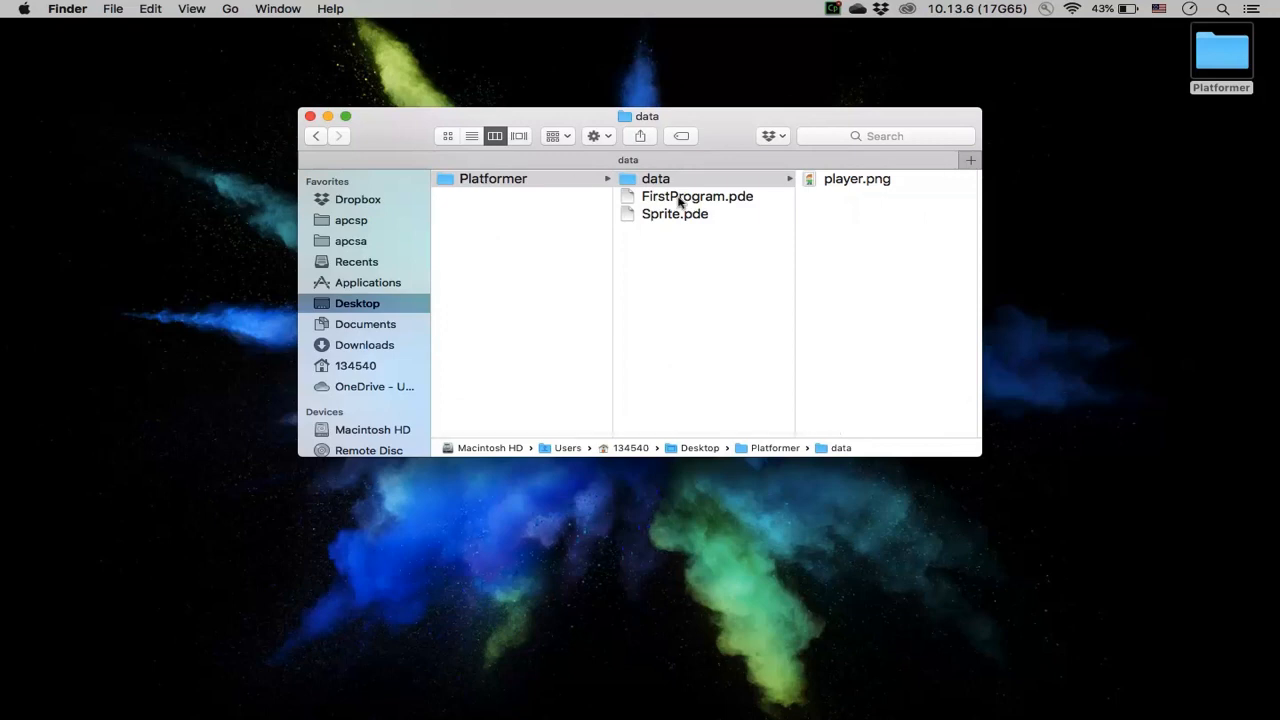
pyautogui.click(696, 196)
pyautogui.write('Platformer')
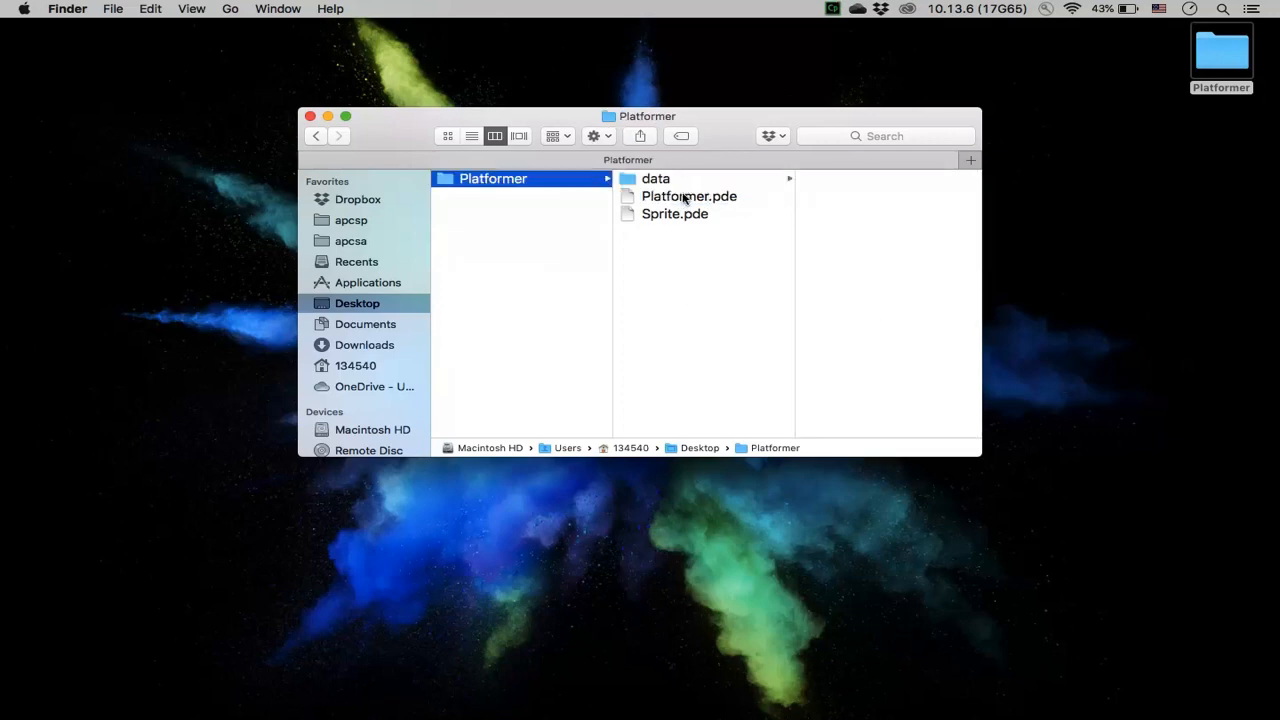
# Step: Check Platformer.pde, Sprite.pde and player.png are in place, then select Platformer.pde
pyautogui.click(688, 196)
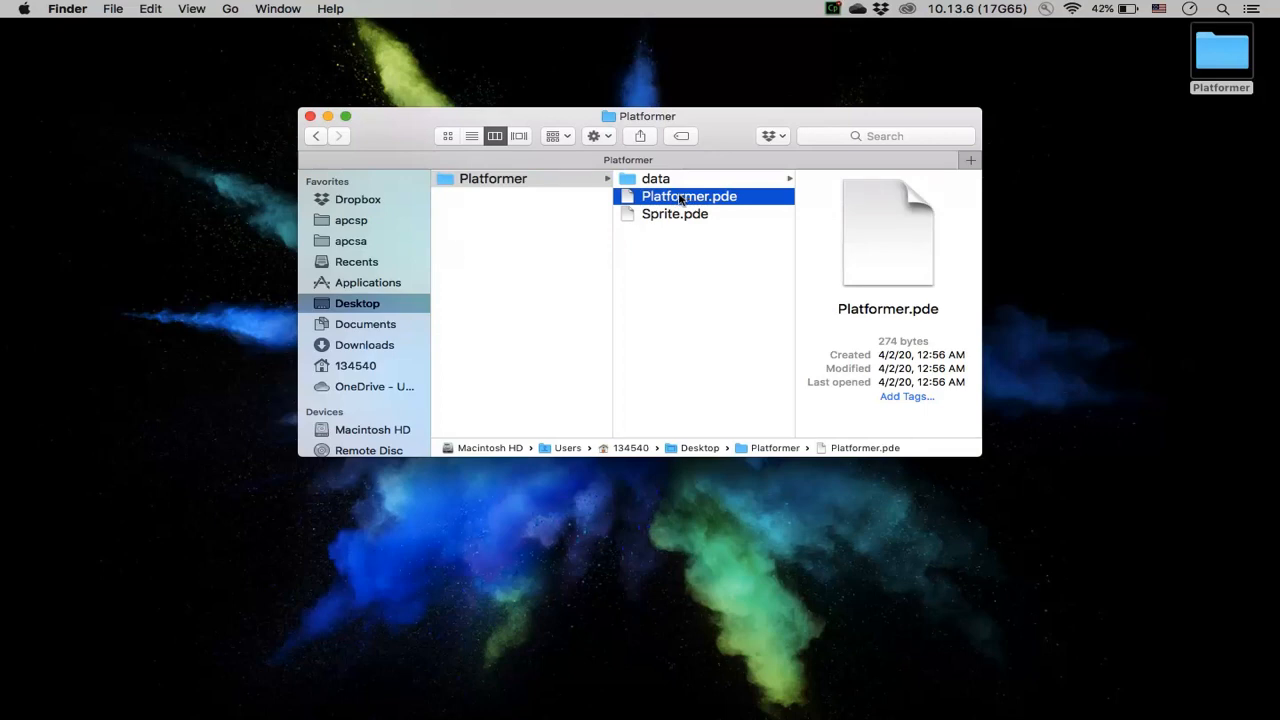
pyautogui.moveTo(480, 188)
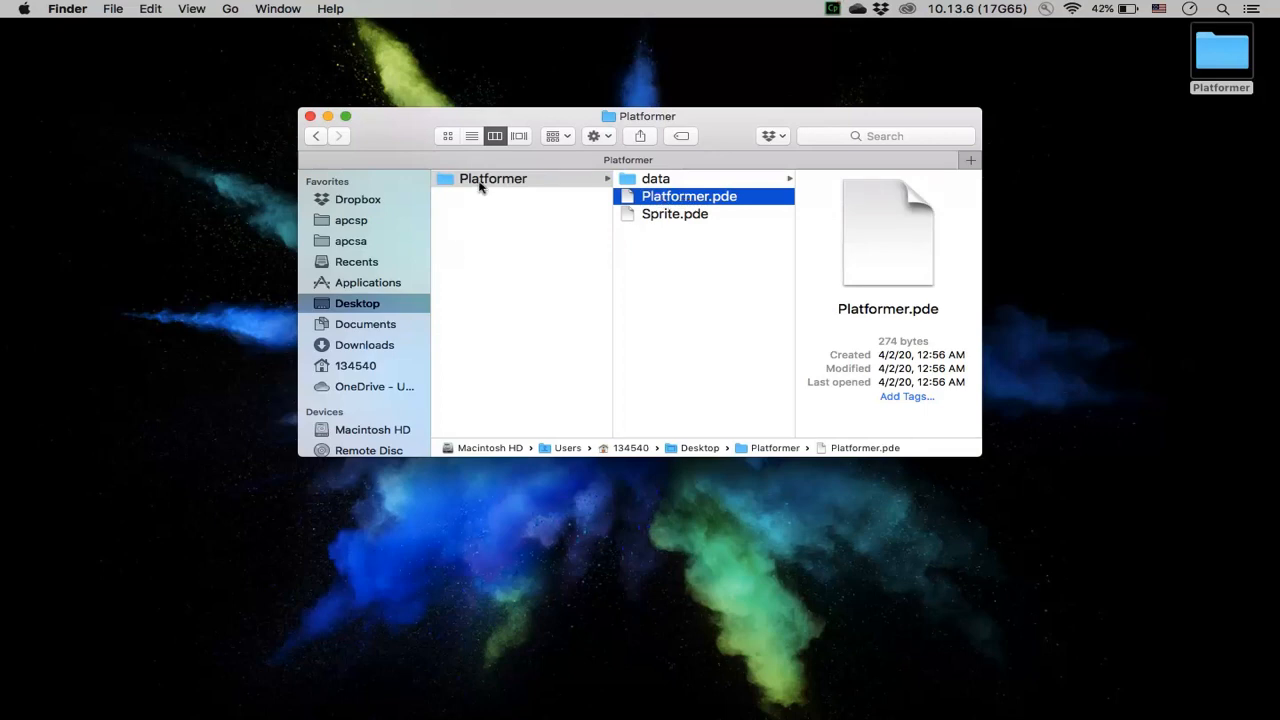
pyautogui.click(676, 214)
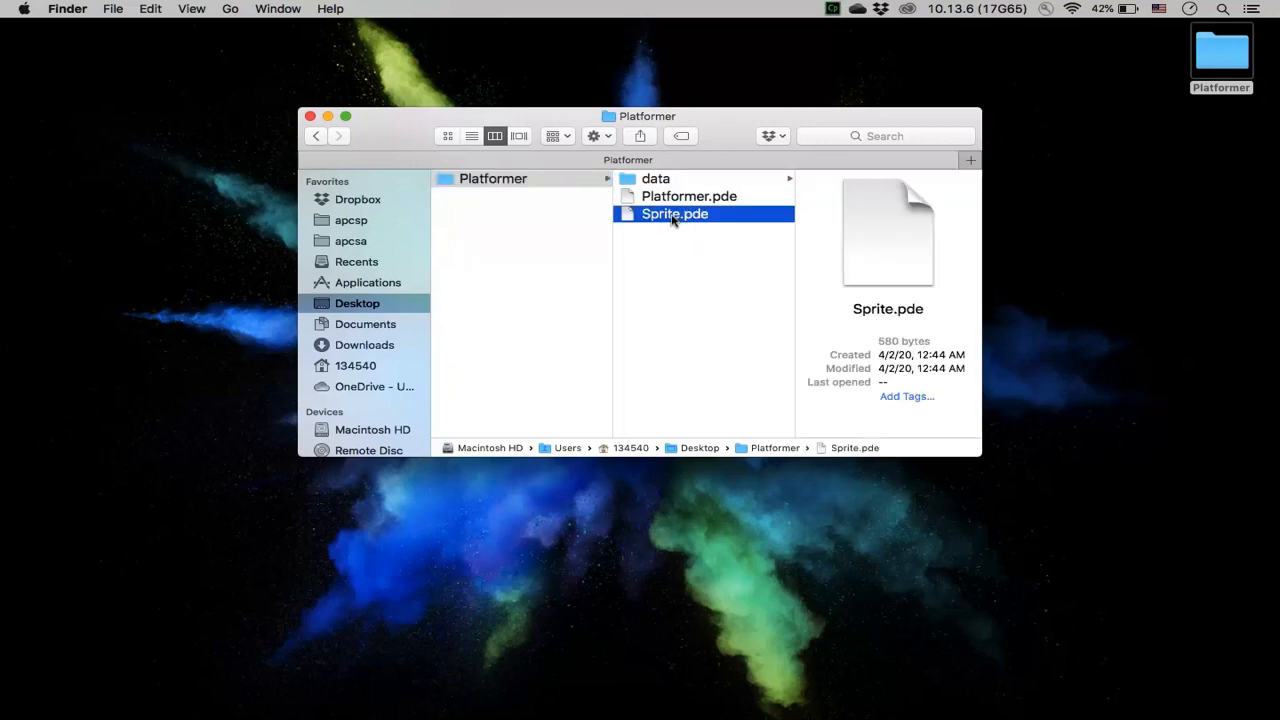
pyautogui.click(688, 196)
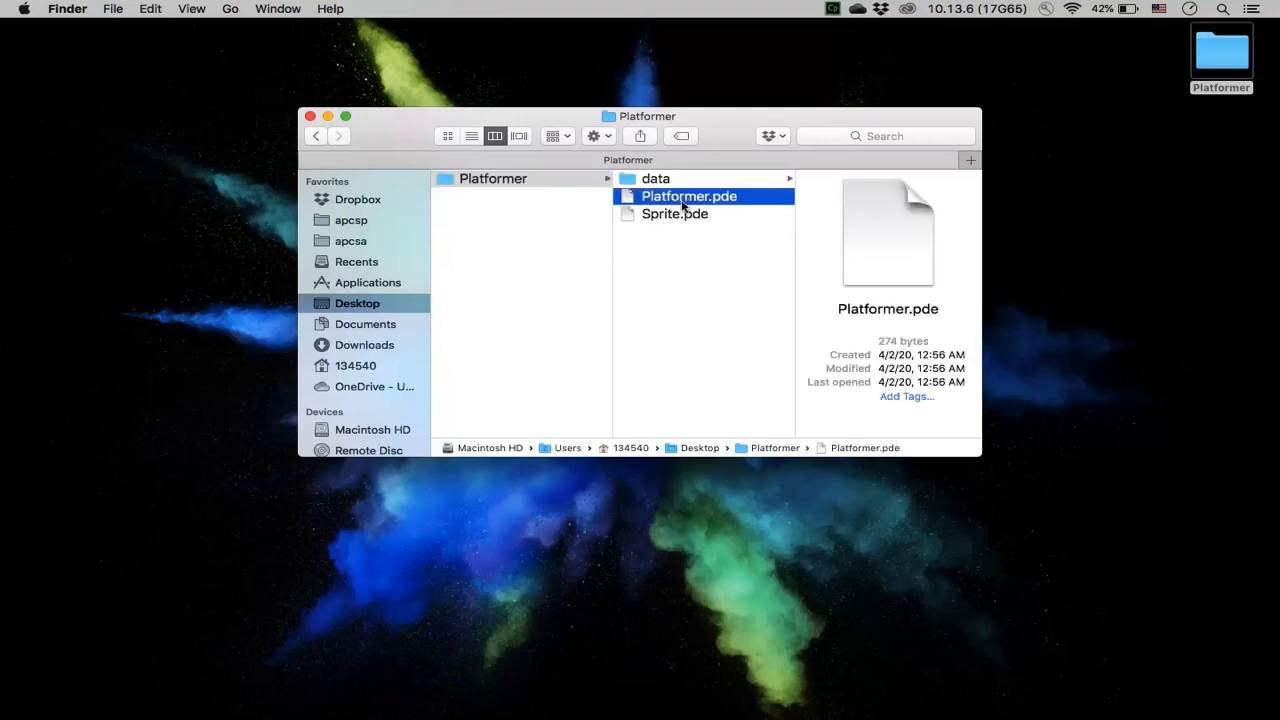
pyautogui.click(656, 178)
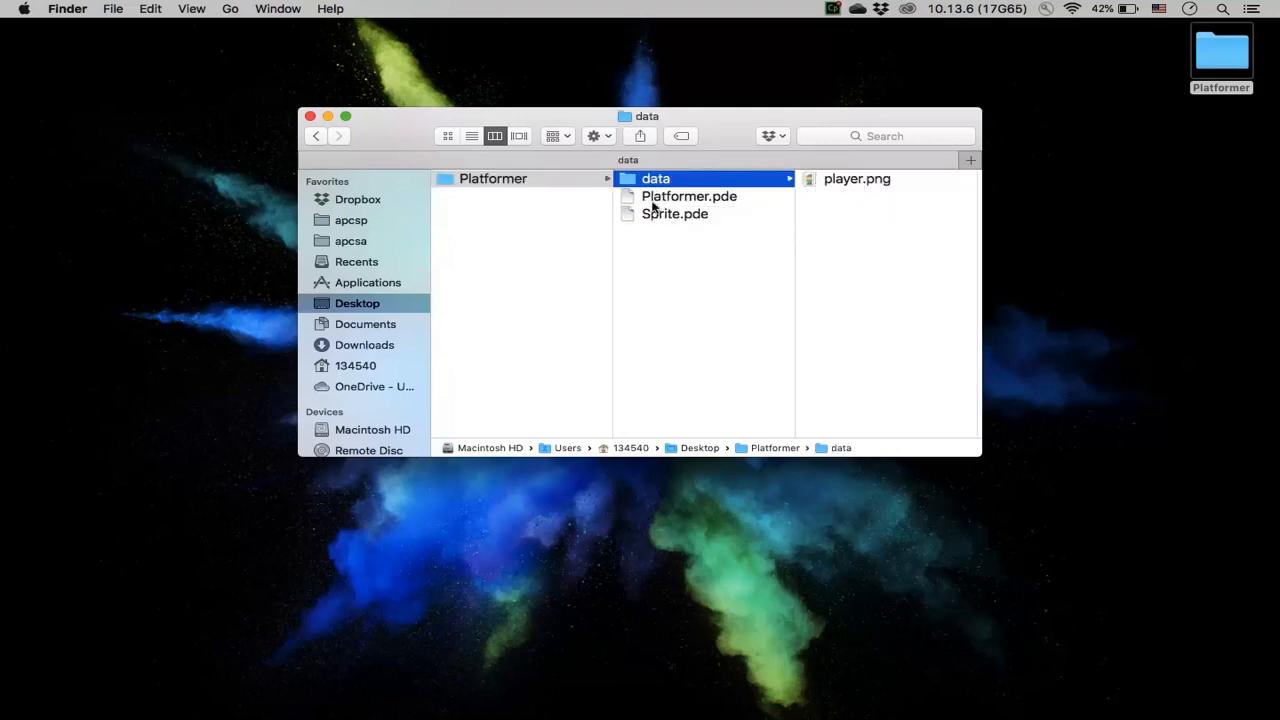
pyautogui.click(688, 196)
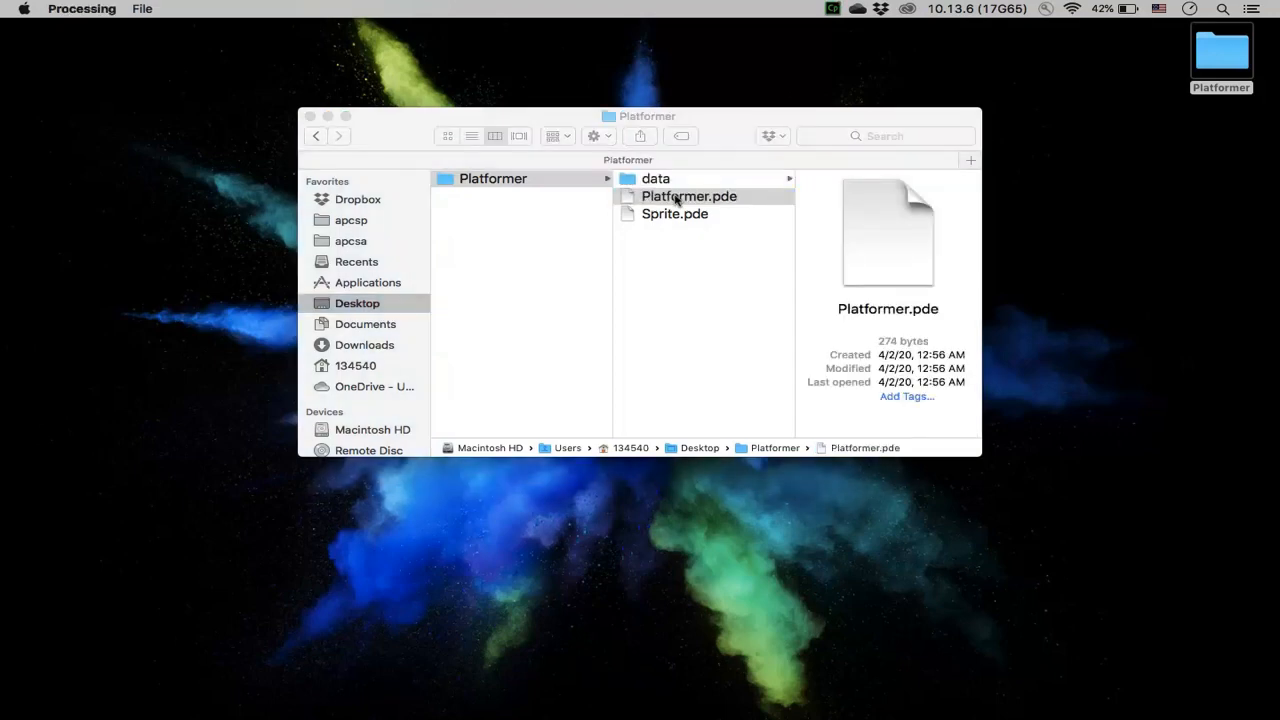
# Step: Open Platformer.pde in Processing and scroll to the end of draw()
pyautogui.doubleClick(688, 196)
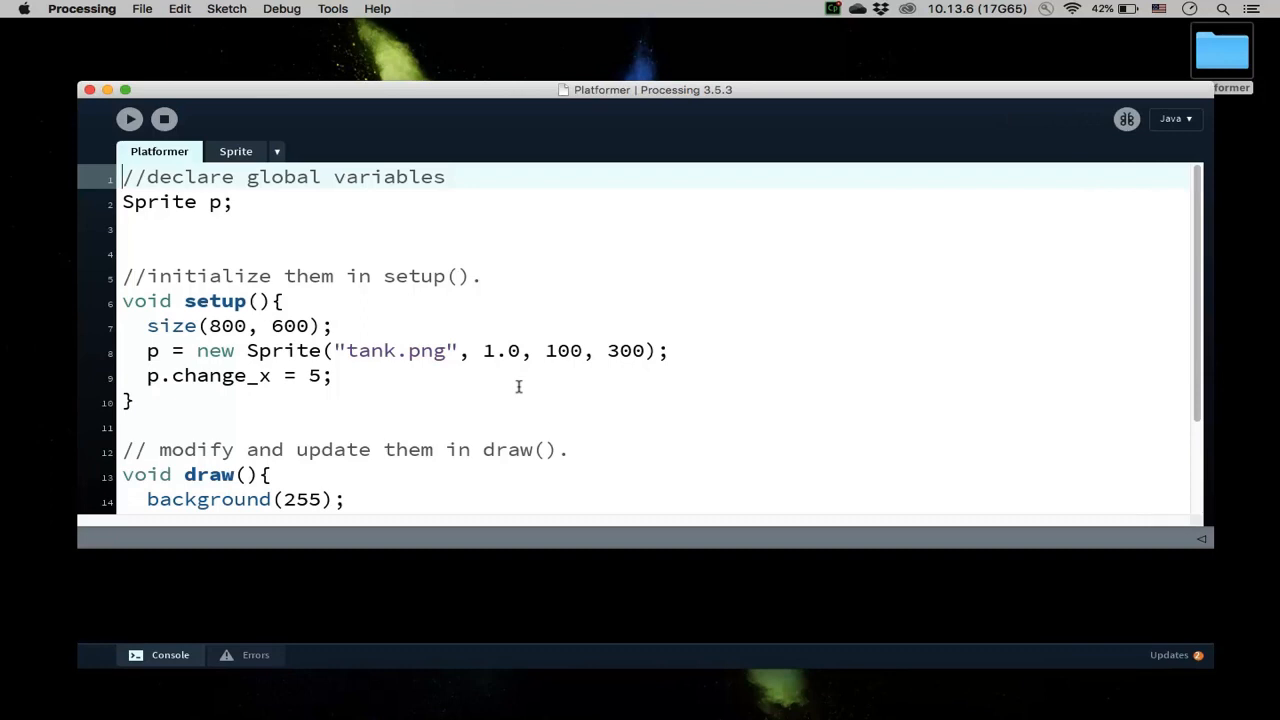
pyautogui.scroll(-3)
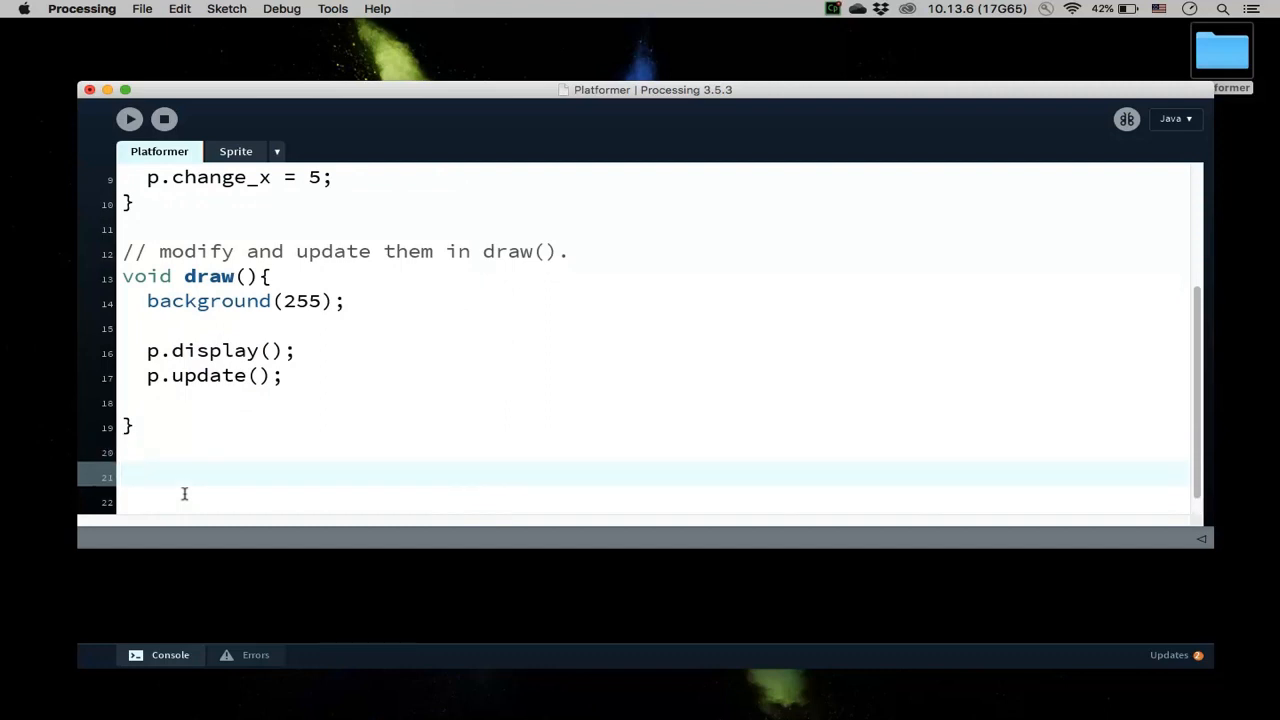
# Step: Write an empty void keyPressed(){ } with the comment '// called whenever a key is pressed.'
pyautogui.write('void key')
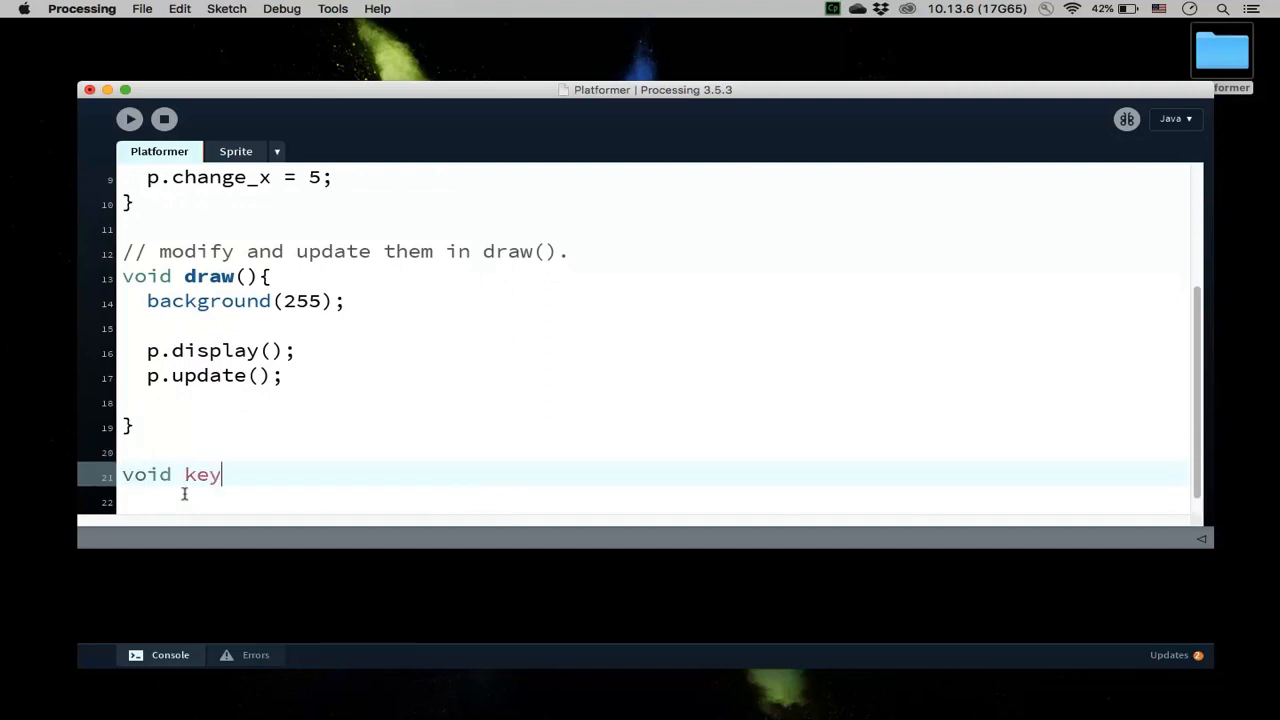
pyautogui.write('Pressed')
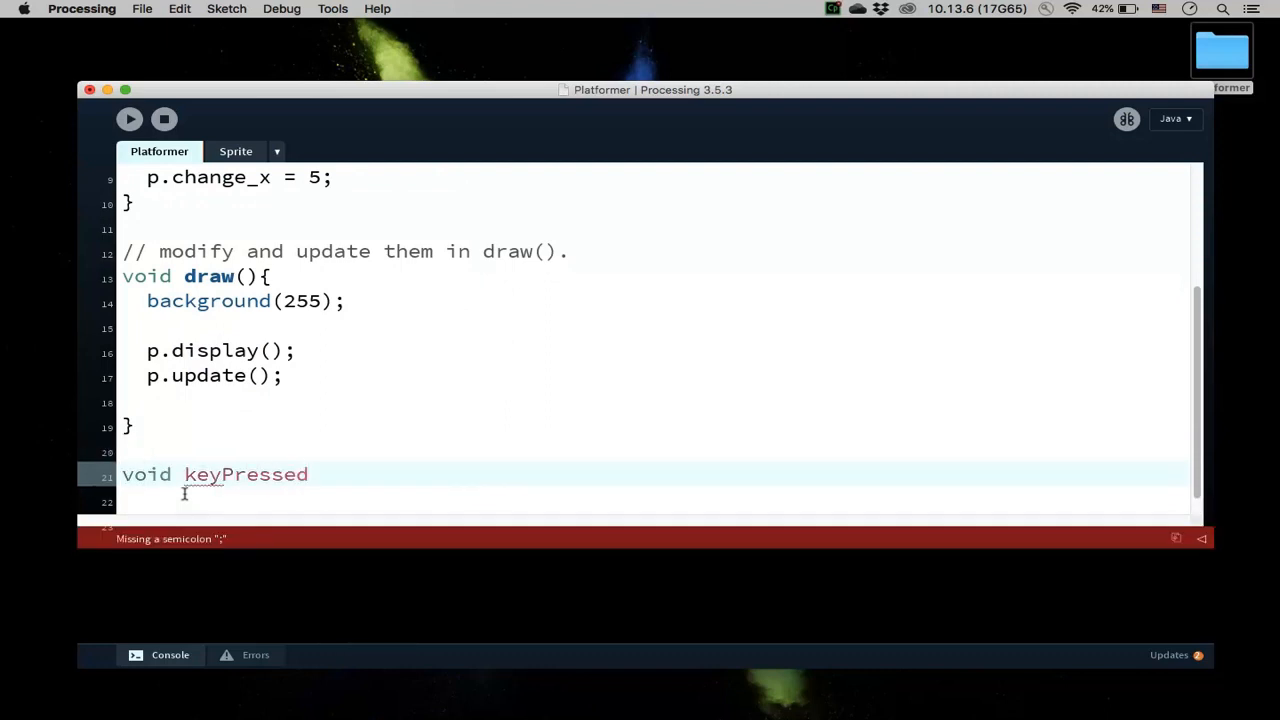
pyautogui.write('(){')
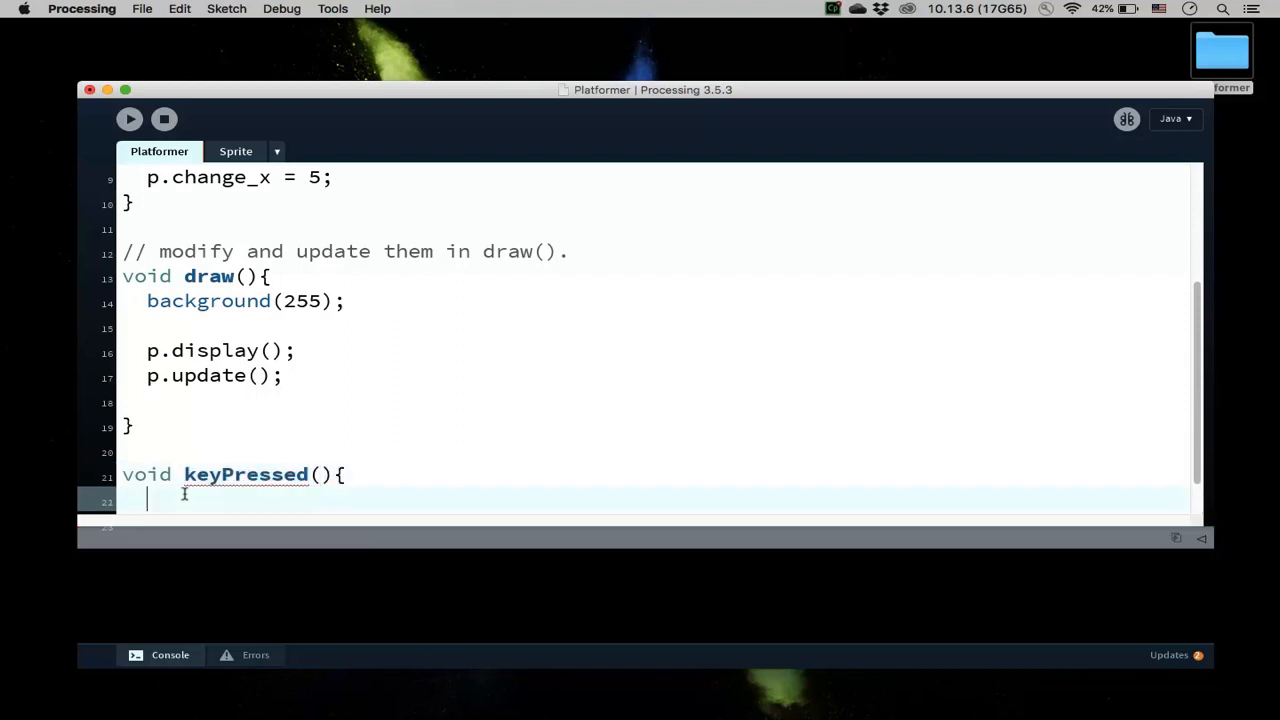
pyautogui.press('Return')
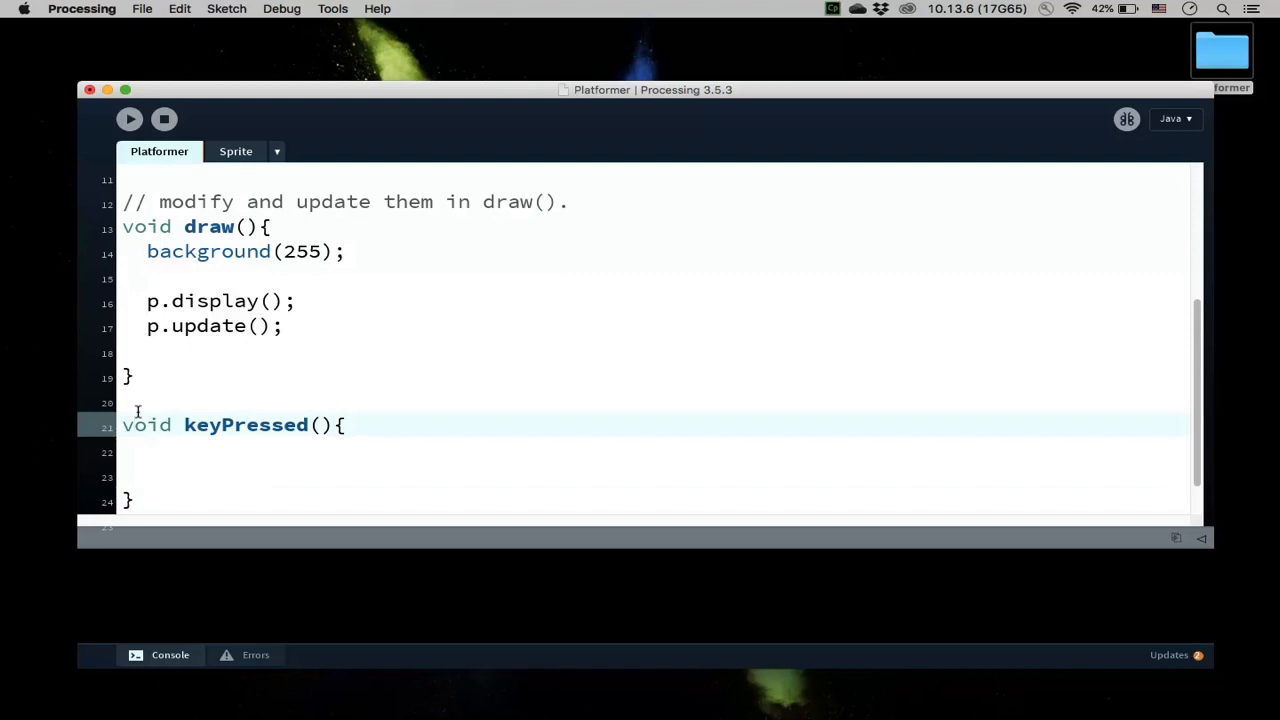
pyautogui.write('// calle')
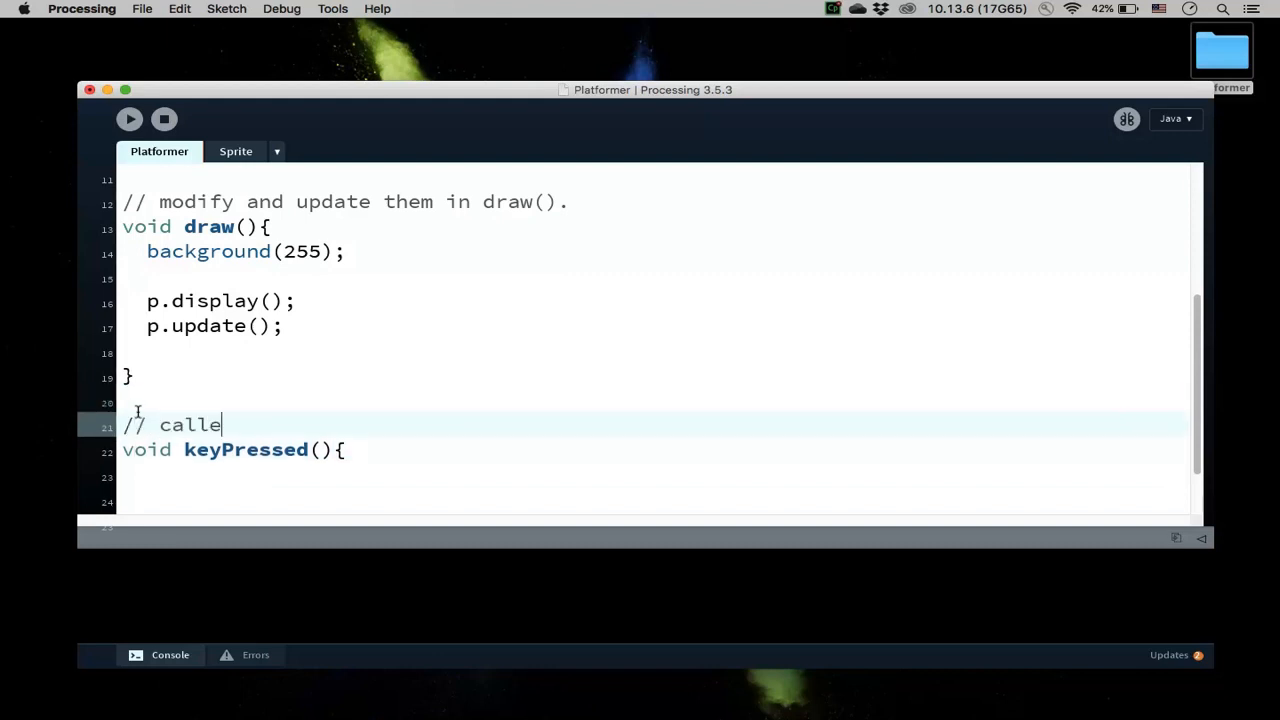
pyautogui.write('d')
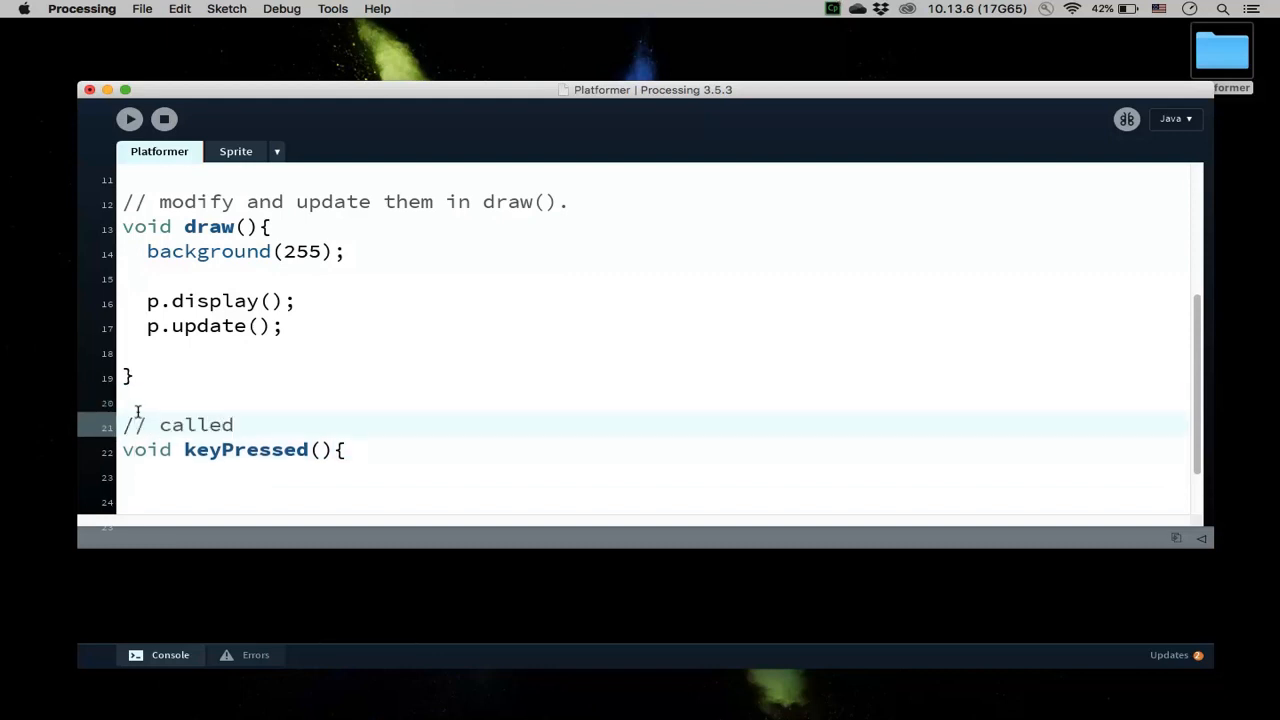
pyautogui.write('whenever a key i')
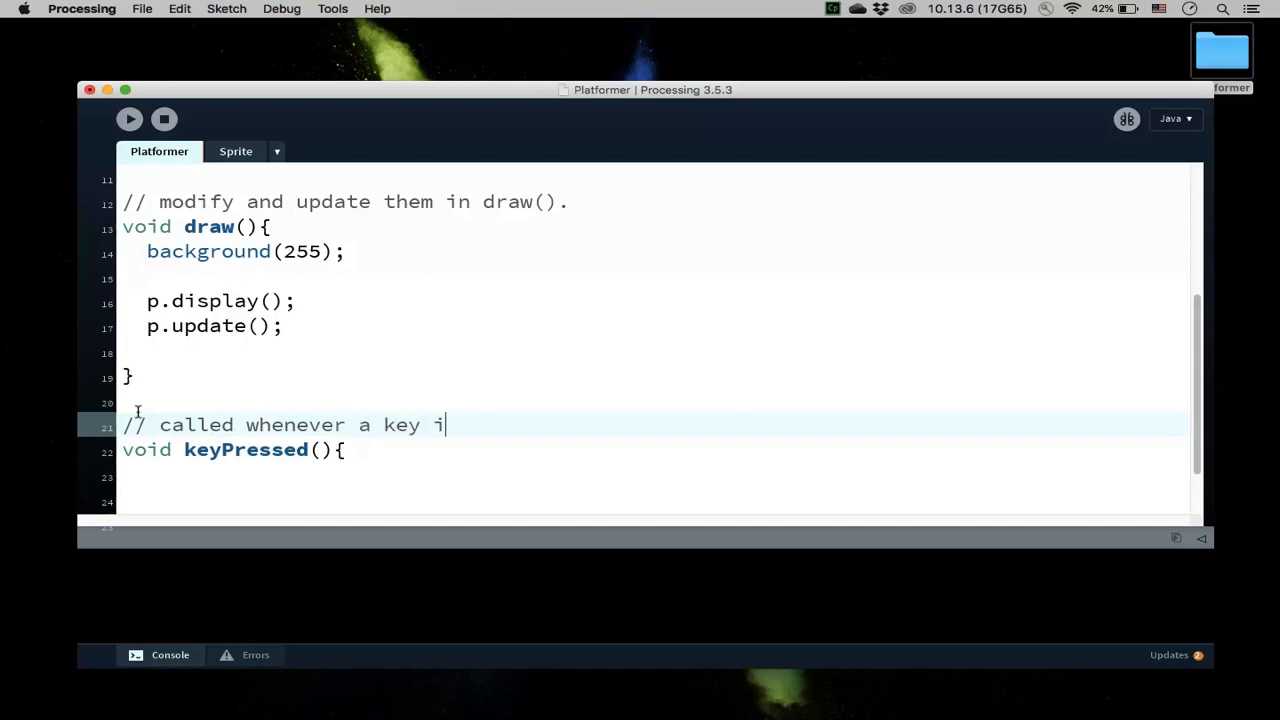
pyautogui.write('s pressed.')
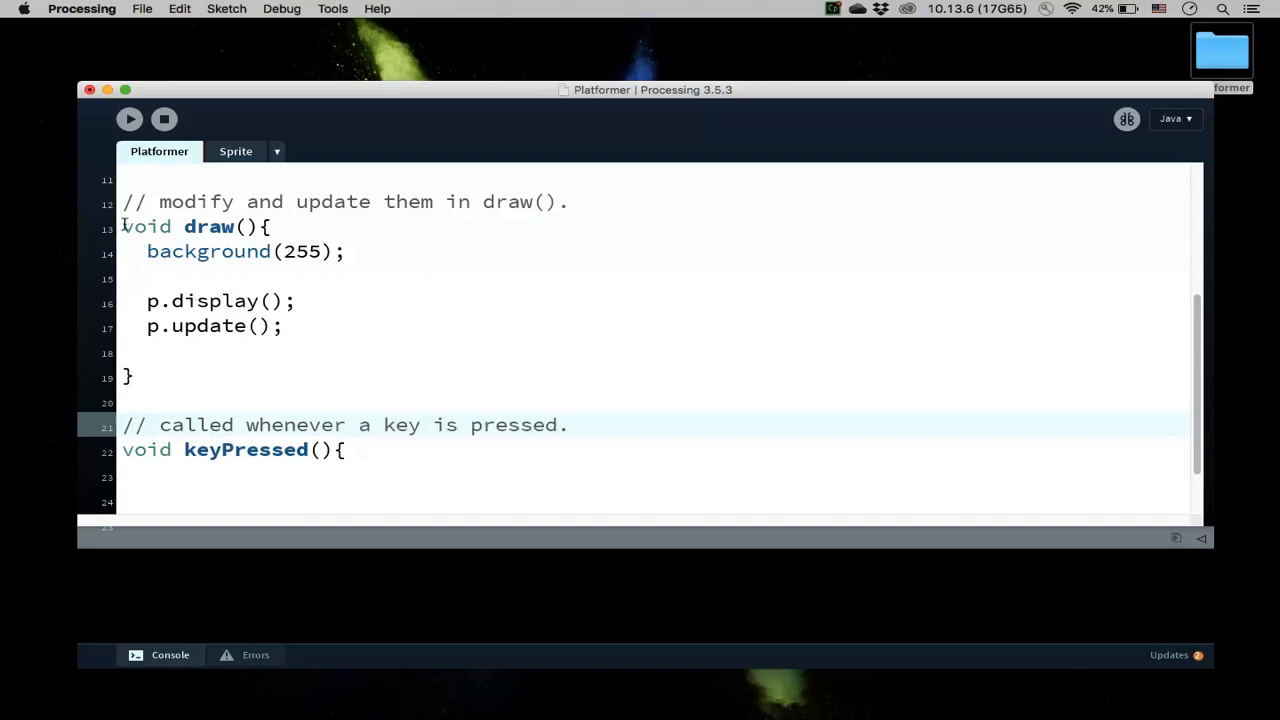
# Step: Duplicate the keyPressed block below itself as a starting point for keyReleased
pyautogui.moveTo(122, 226); pyautogui.dragTo(130, 376)
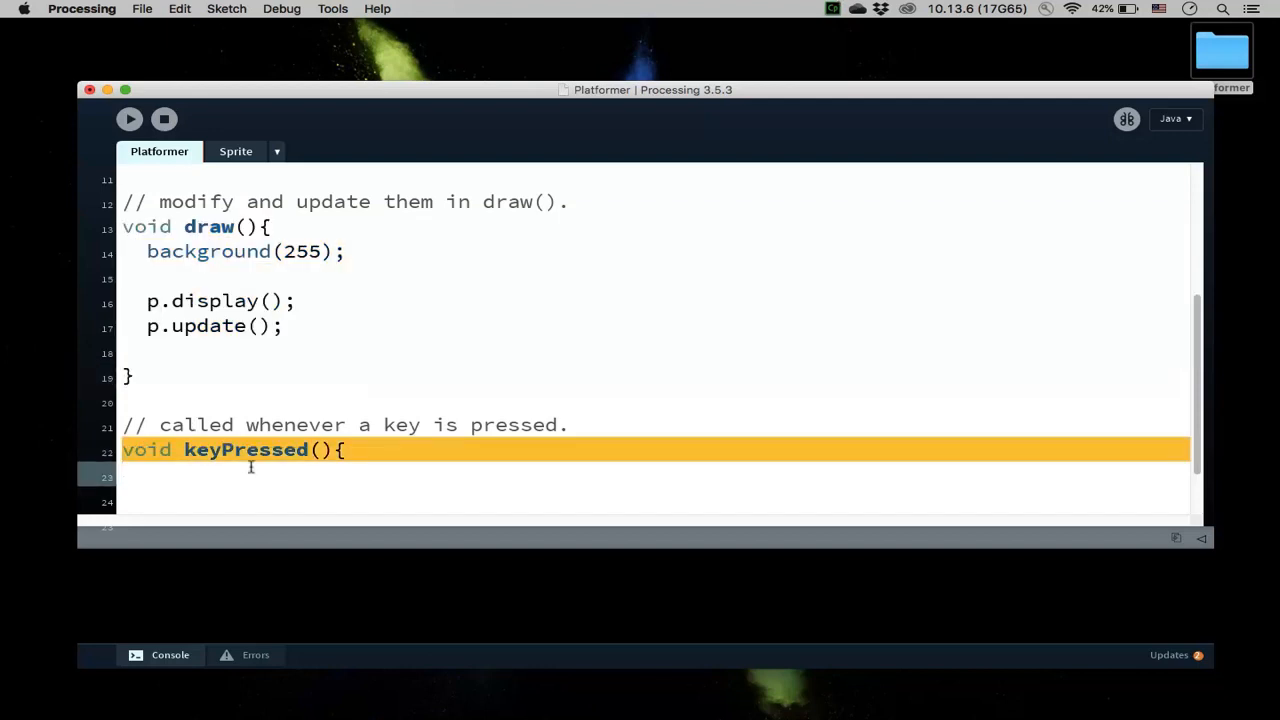
pyautogui.scroll(-3)
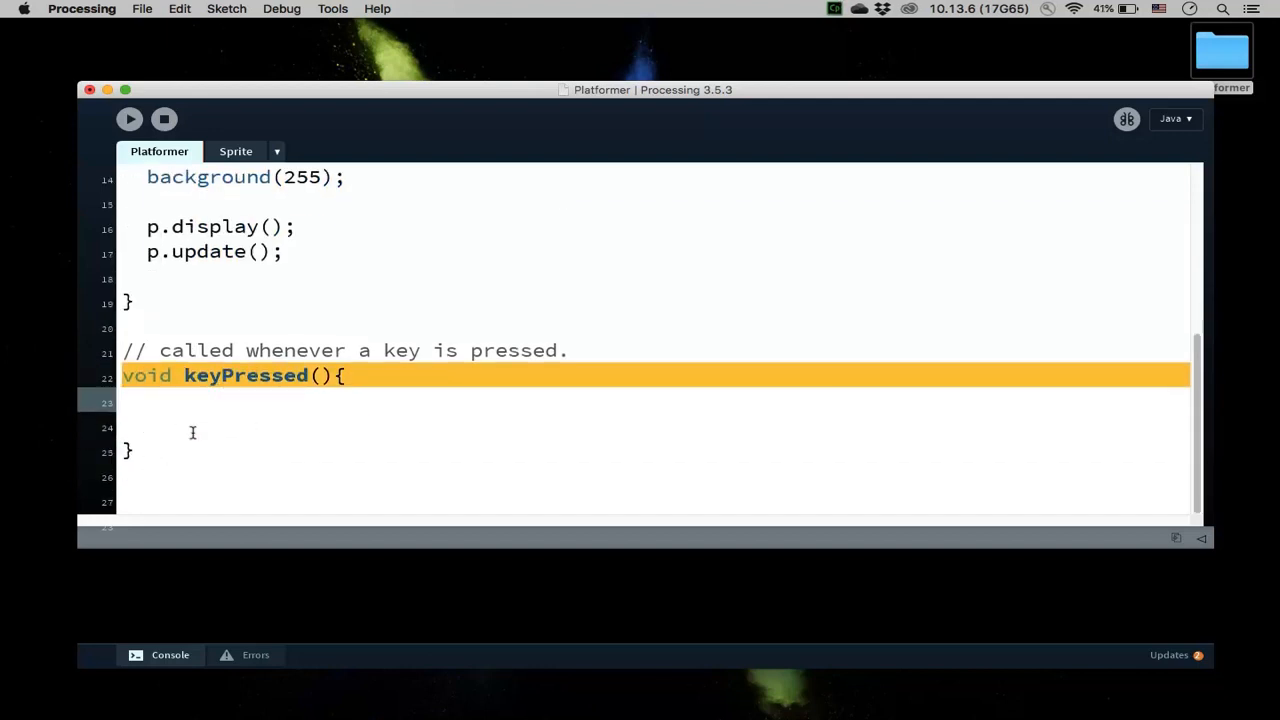
pyautogui.moveTo(208, 434)
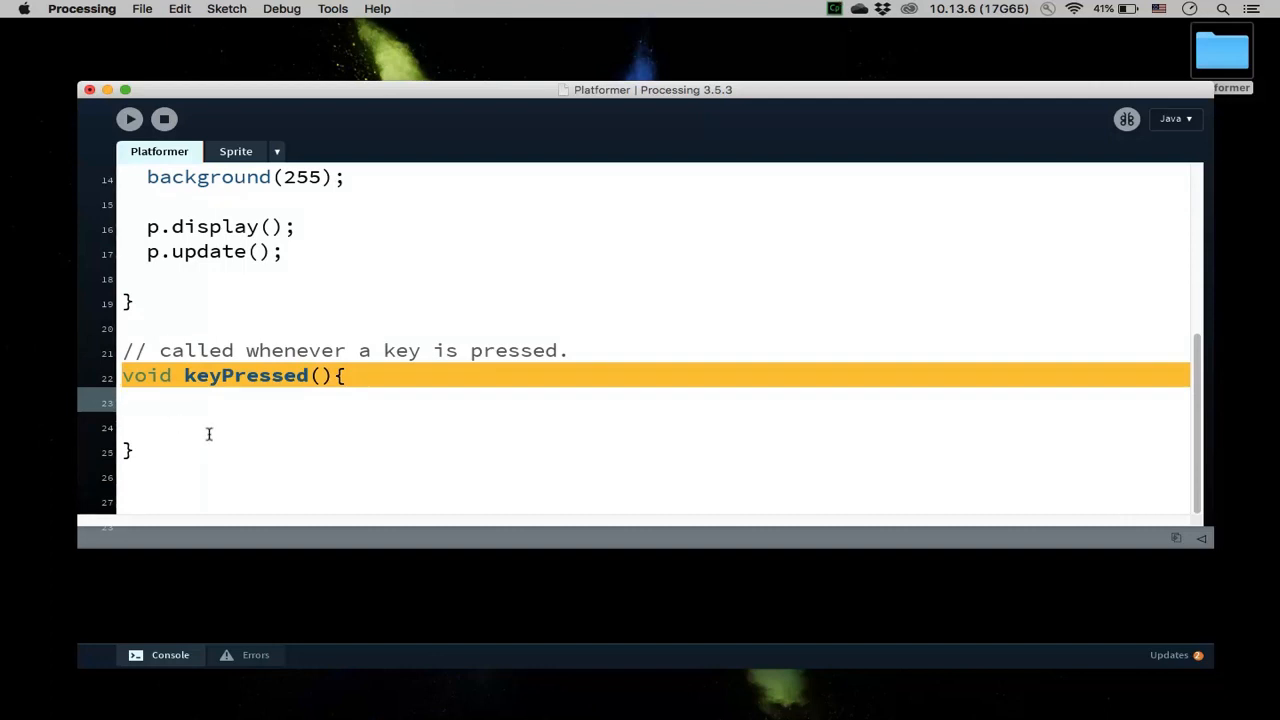
pyautogui.click(132, 452)
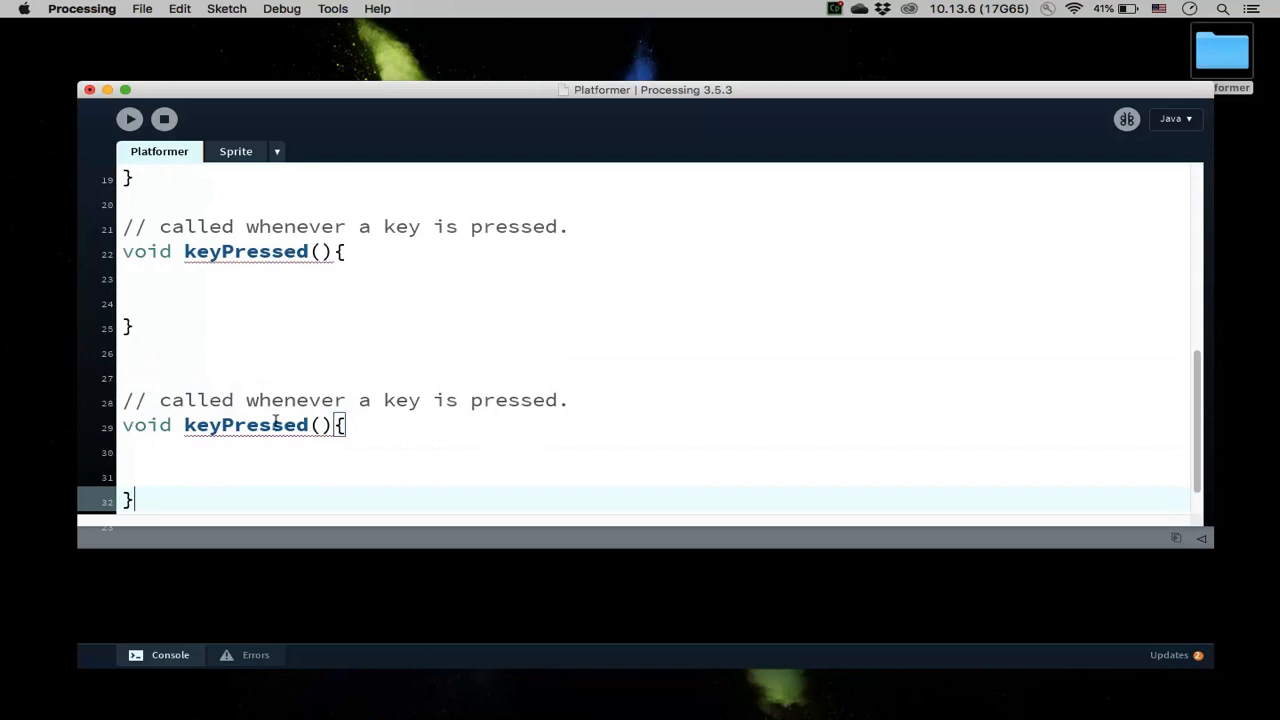
# Step: Rename the duplicate to keyReleased with the comment 'called whenever a key is released.'
pyautogui.write('Relea')
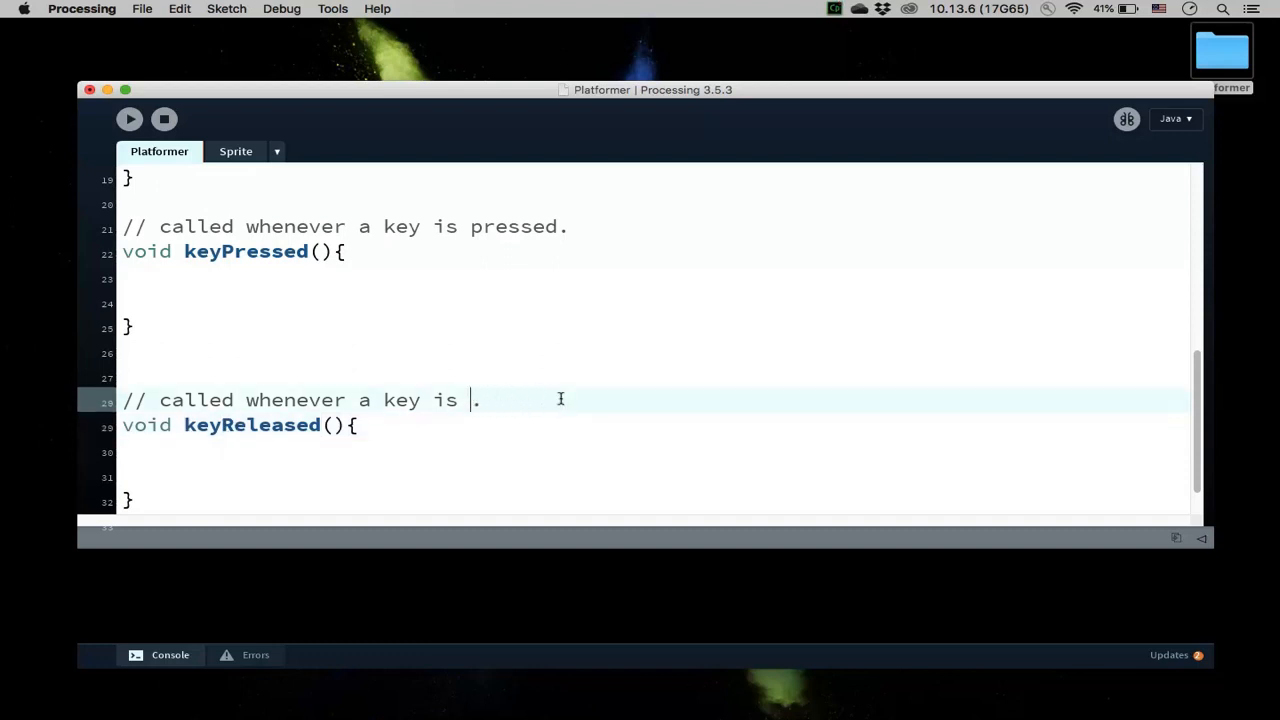
pyautogui.write('released')
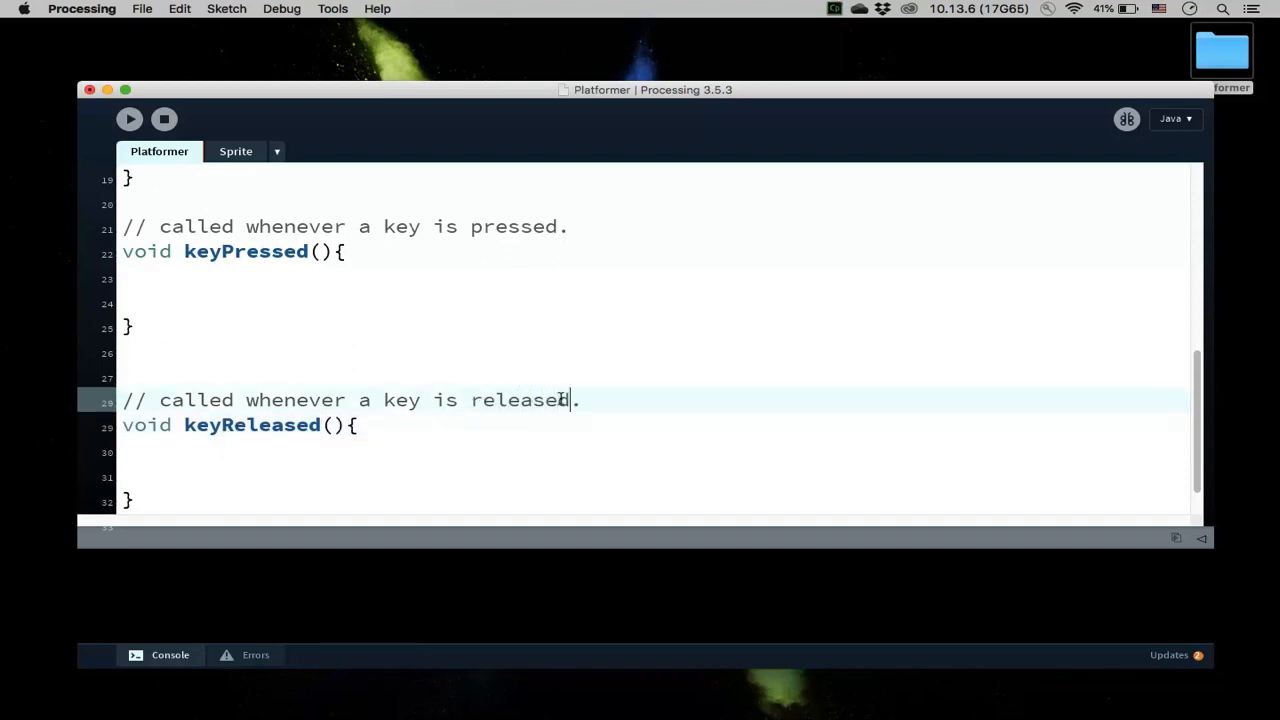
pyautogui.scroll(3)
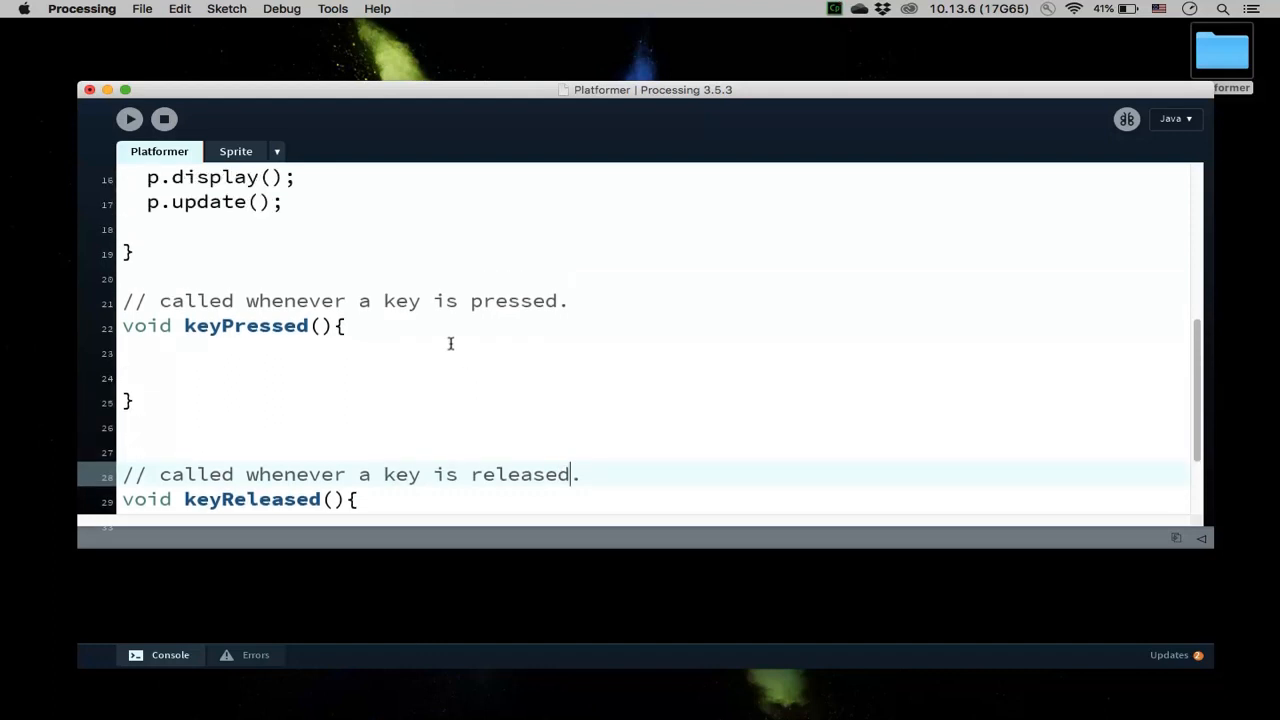
# Step: In setup(), set p.change_x = 0 and add p.change_y = 0
pyautogui.scroll(3)
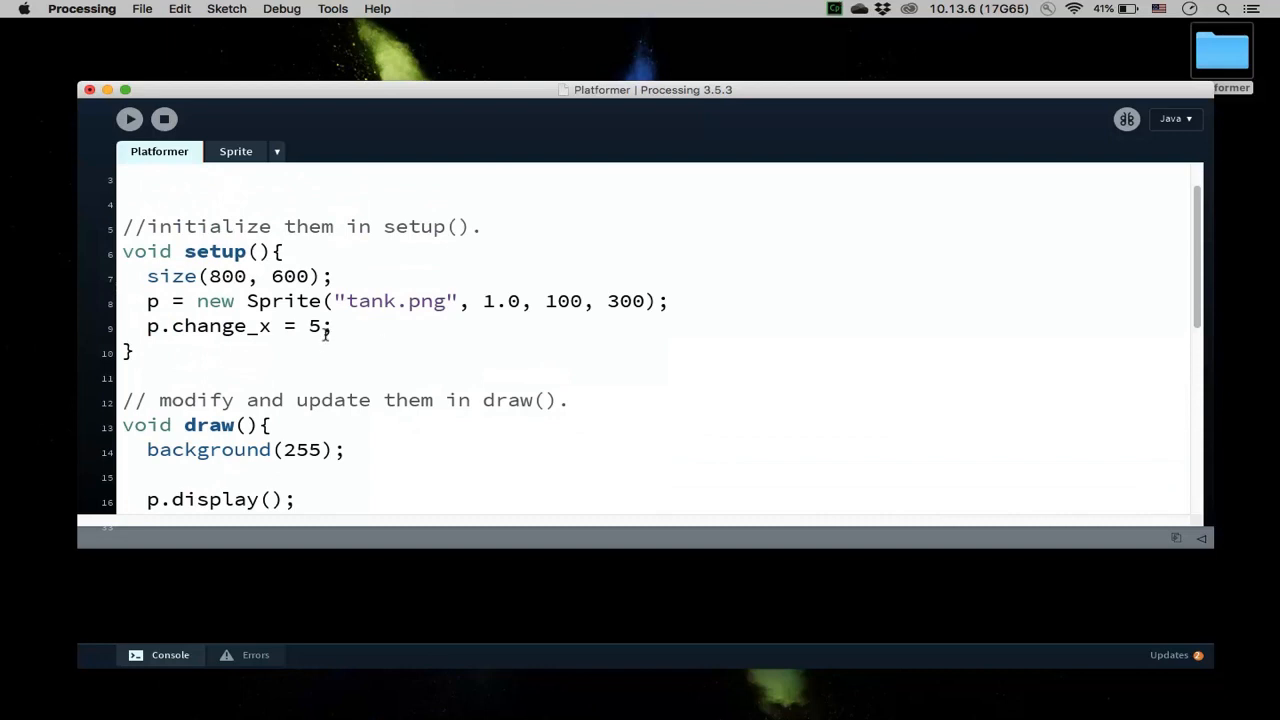
pyautogui.write('0')
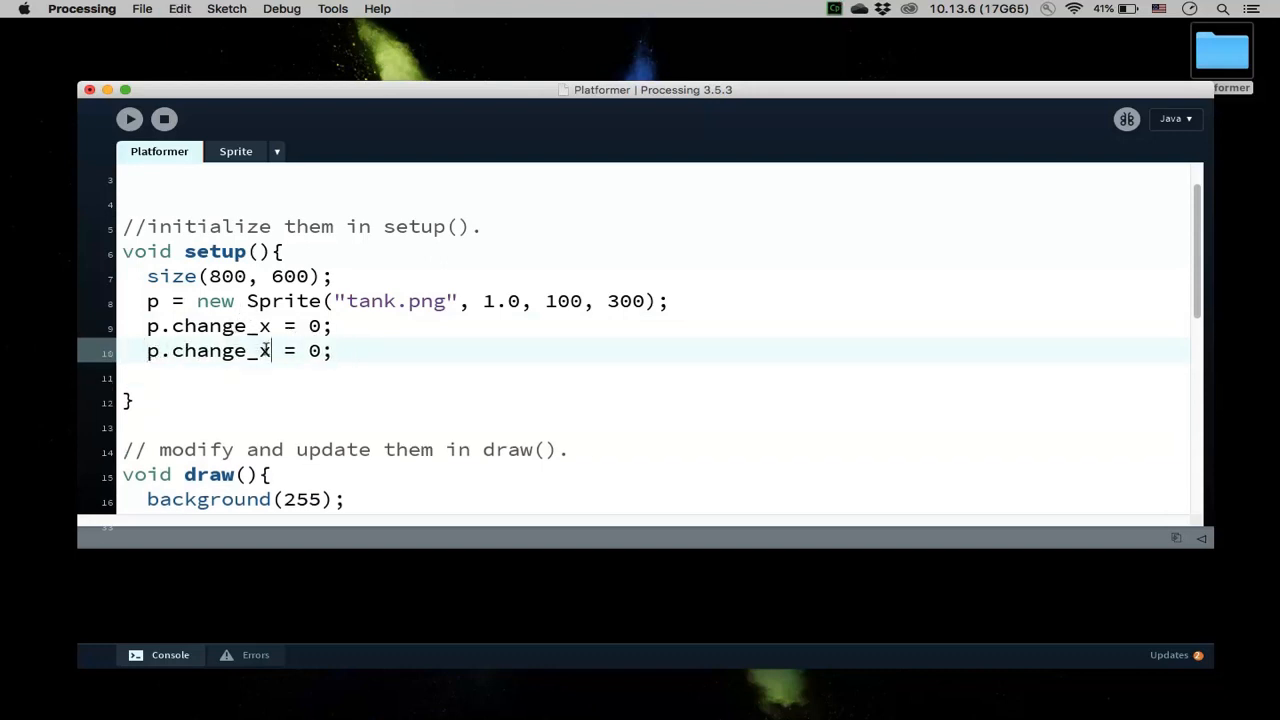
pyautogui.write('y')
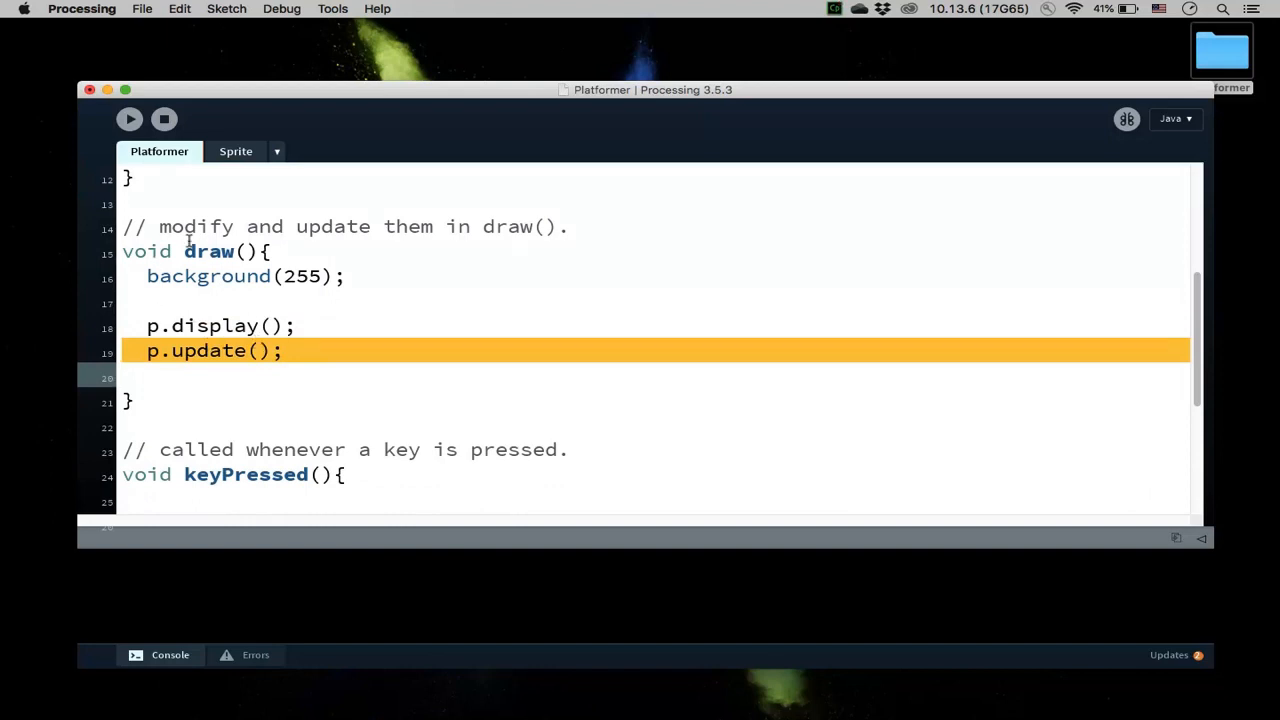
pyautogui.moveTo(360, 320)
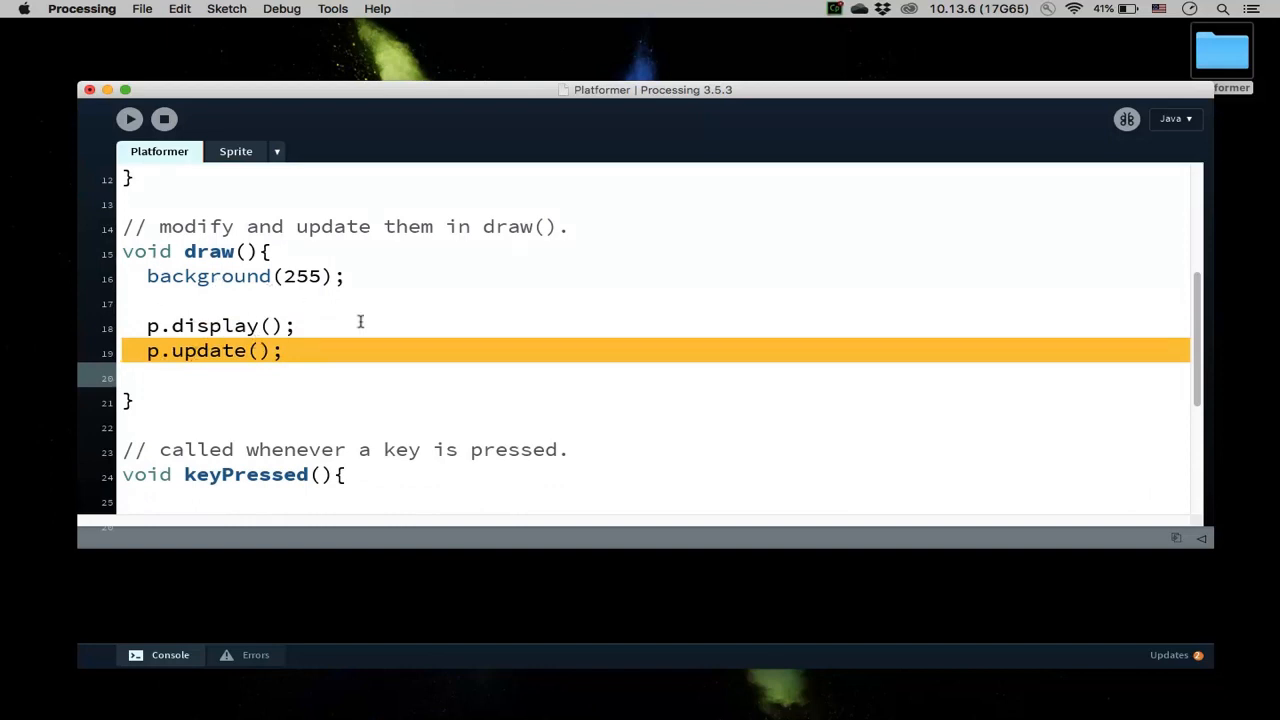
pyautogui.scroll(3)
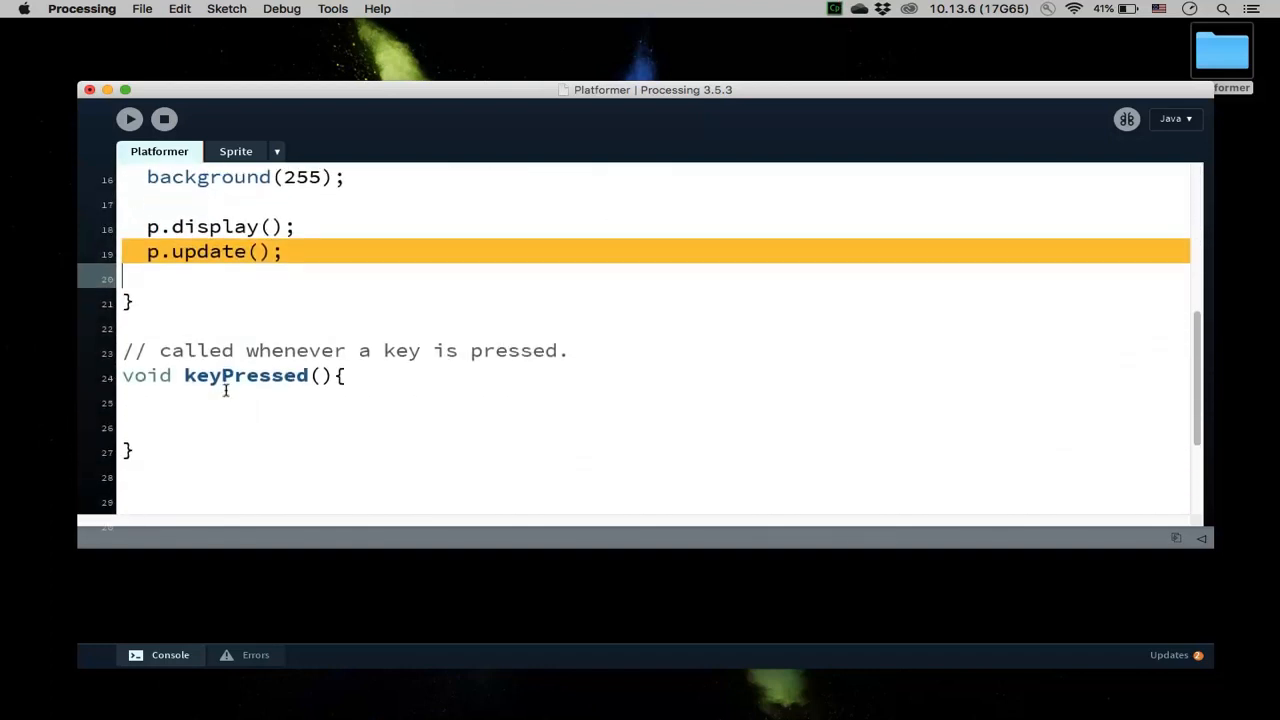
# Step: Inside keyPressed, write the condition if(keyCode == RIGHT){
pyautogui.click(148, 402)
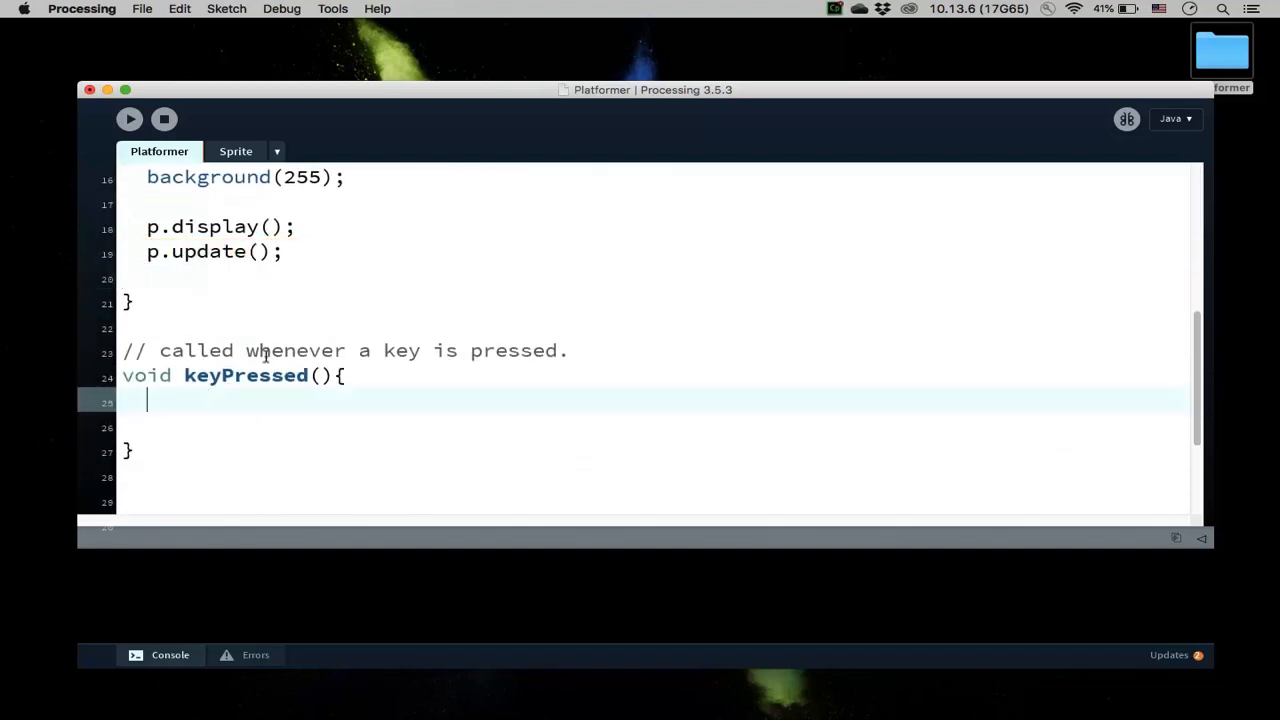
pyautogui.write('if(')
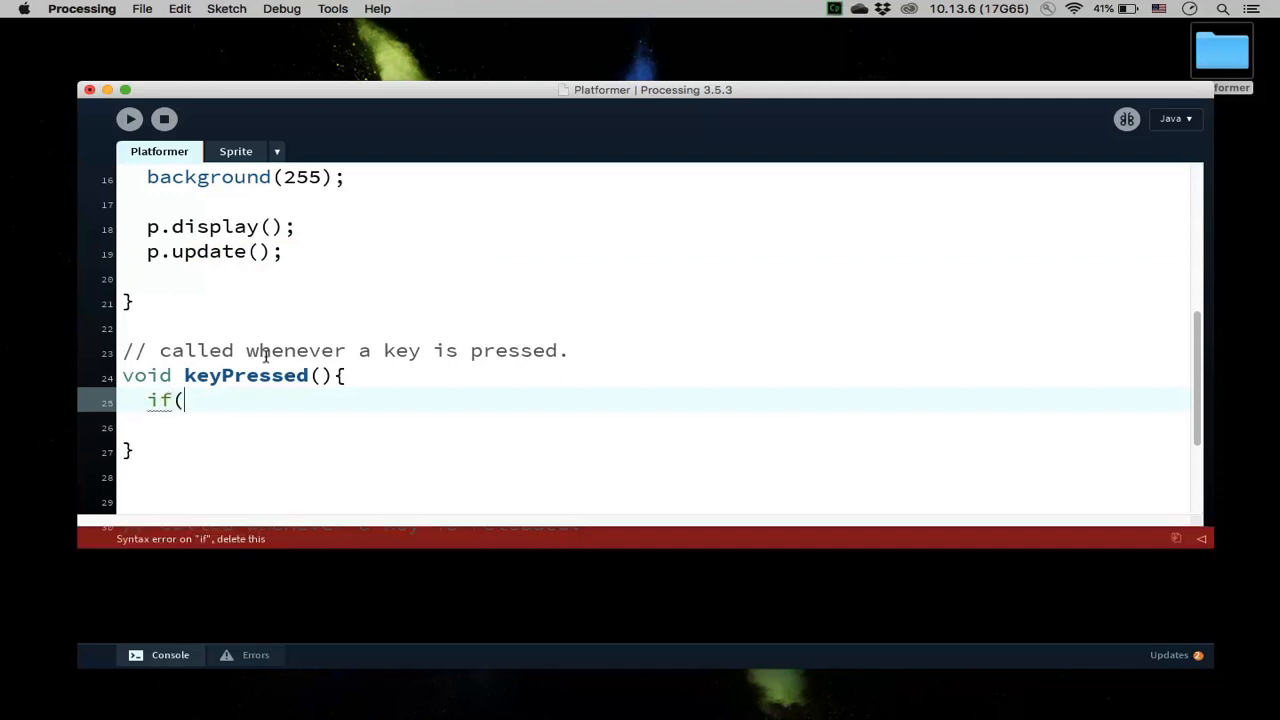
pyautogui.write('keyCode')
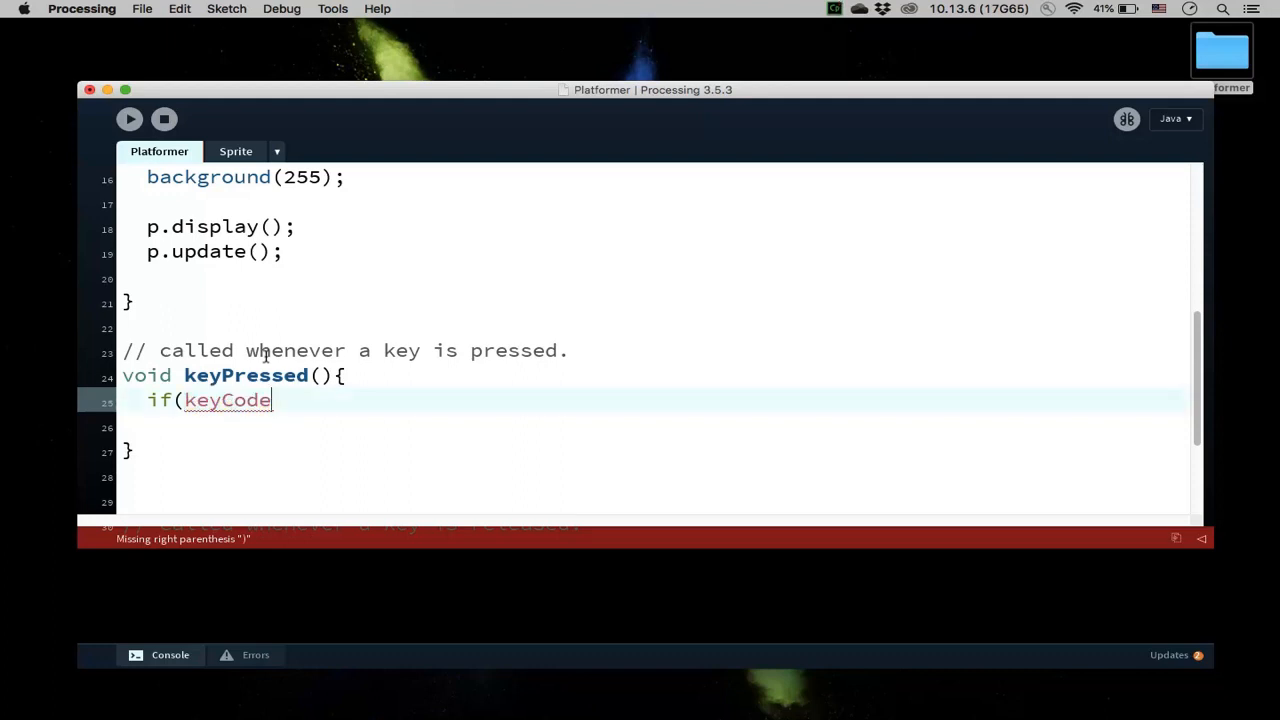
pyautogui.write('=')
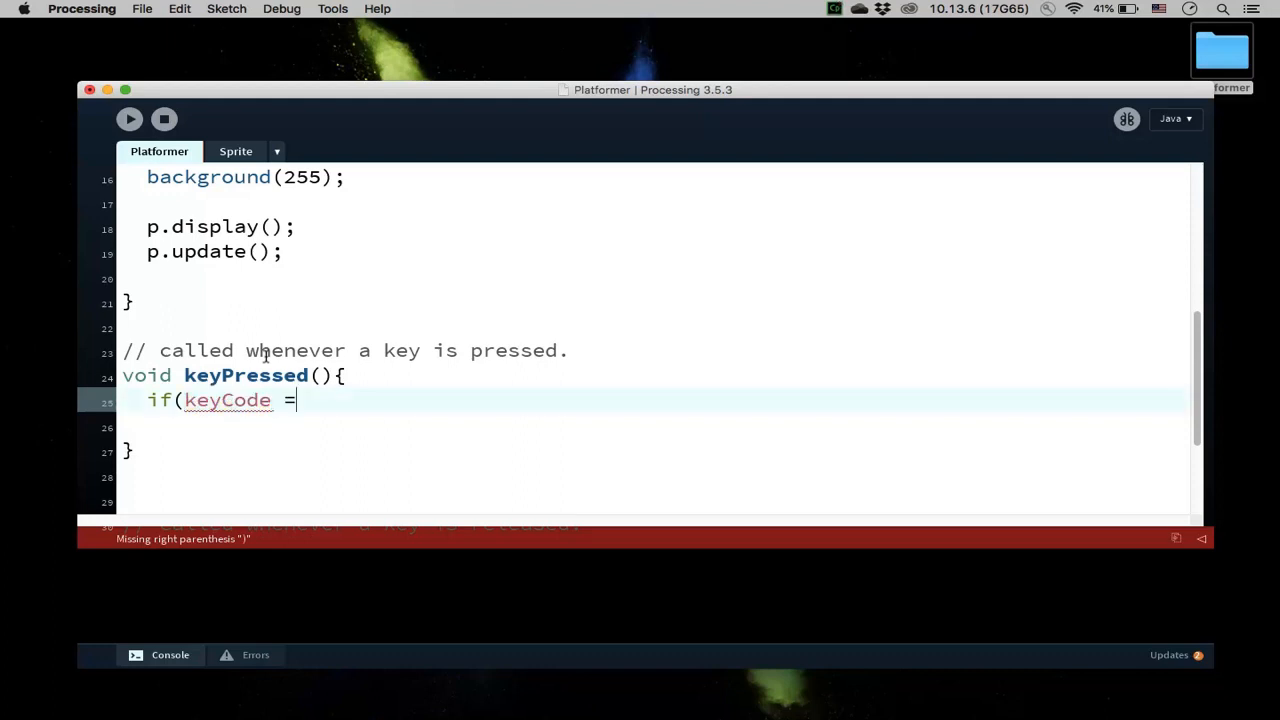
pyautogui.write('= RIGHT')
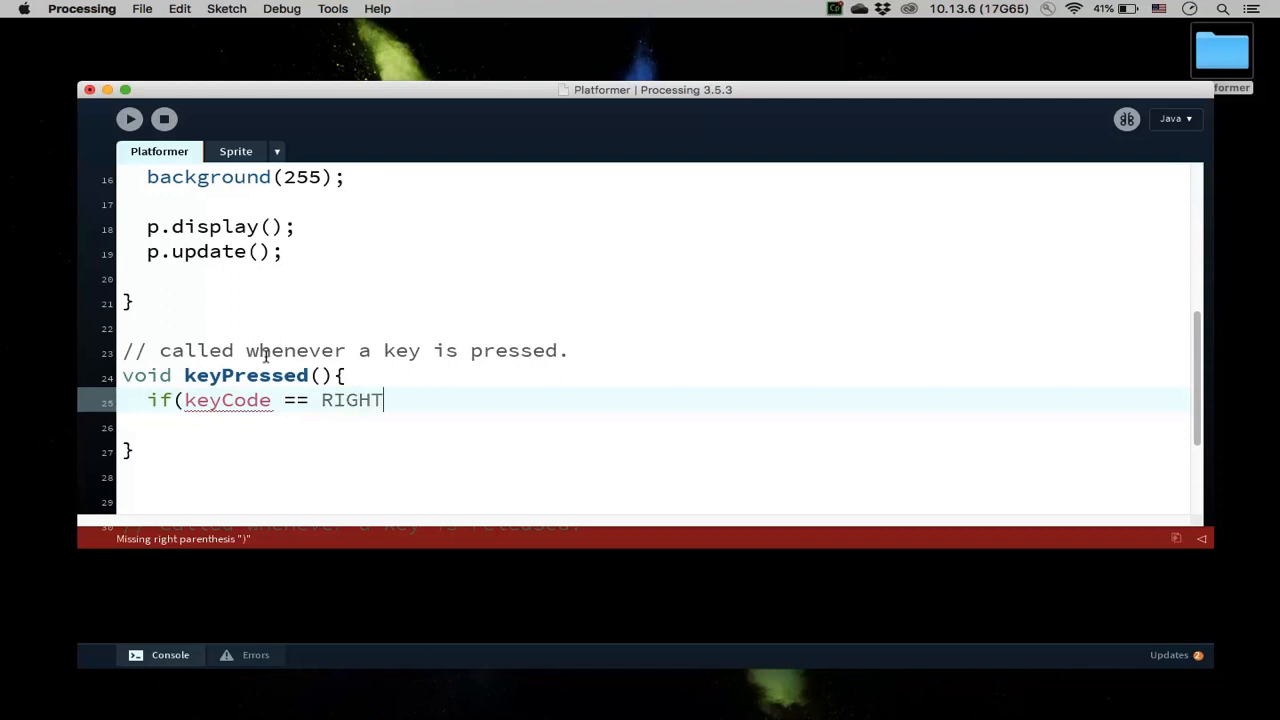
pyautogui.write('){')
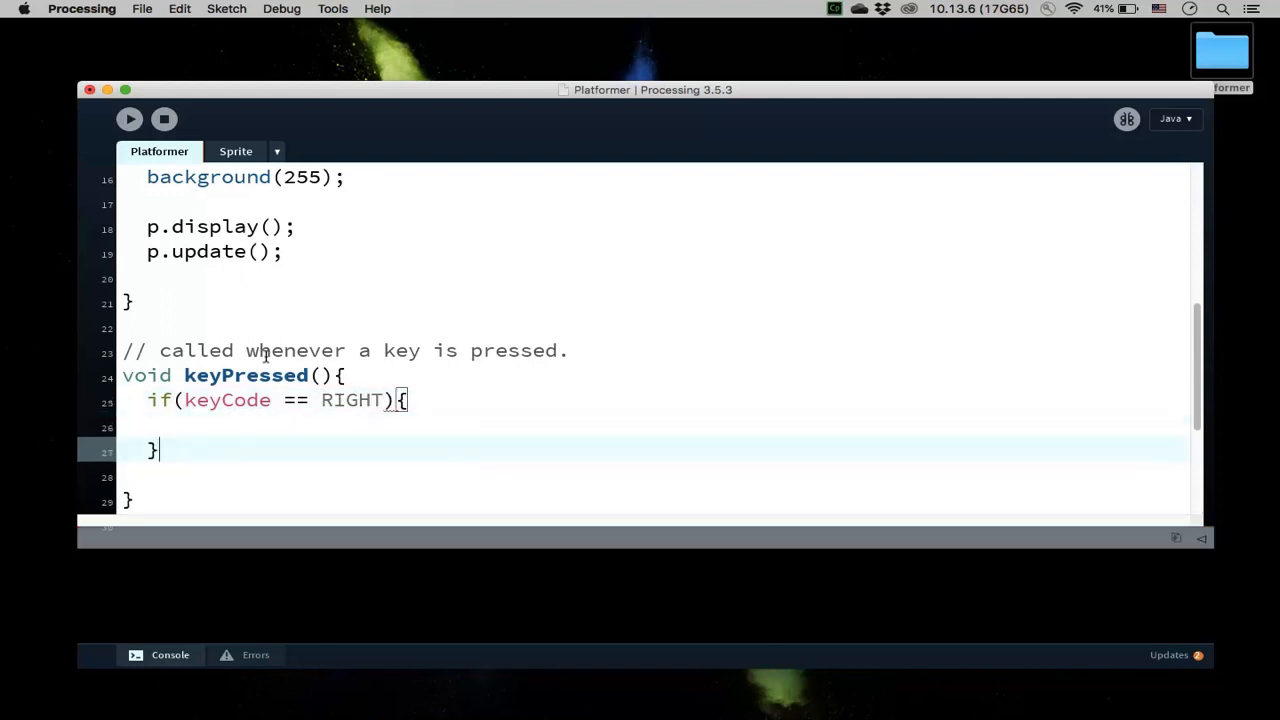
pyautogui.doubleClick(348, 400)
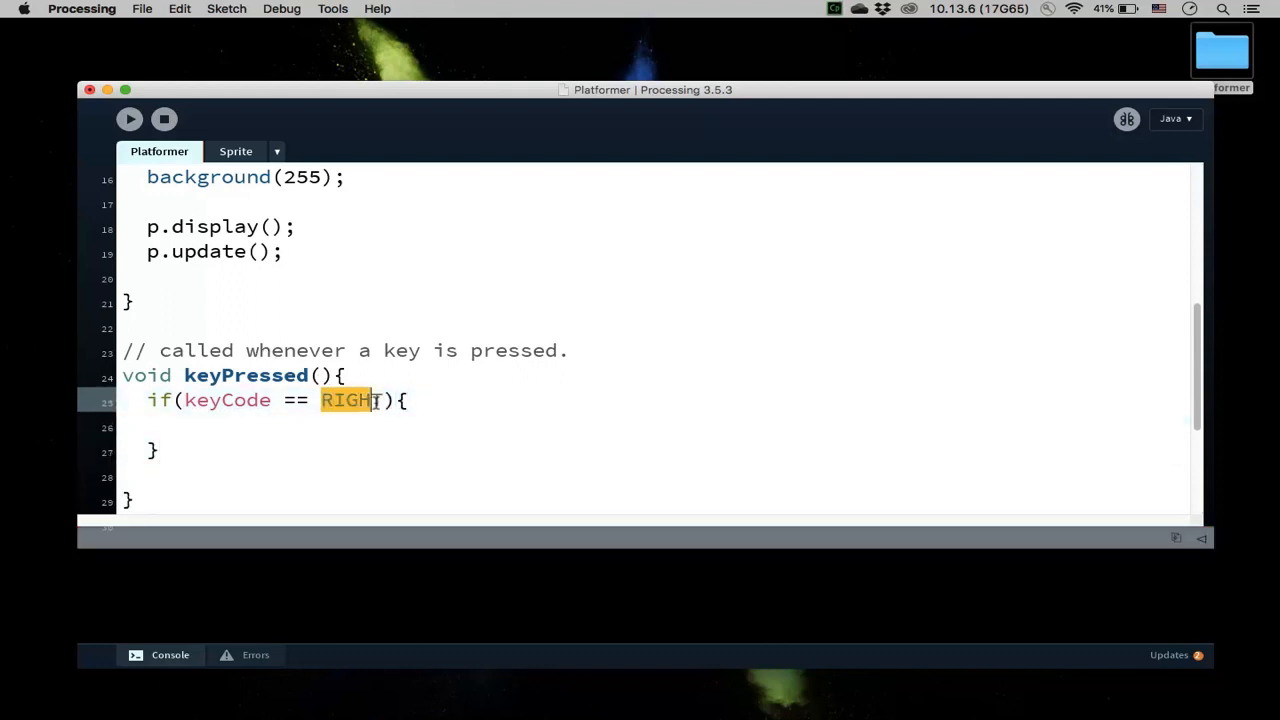
pyautogui.click(270, 400)
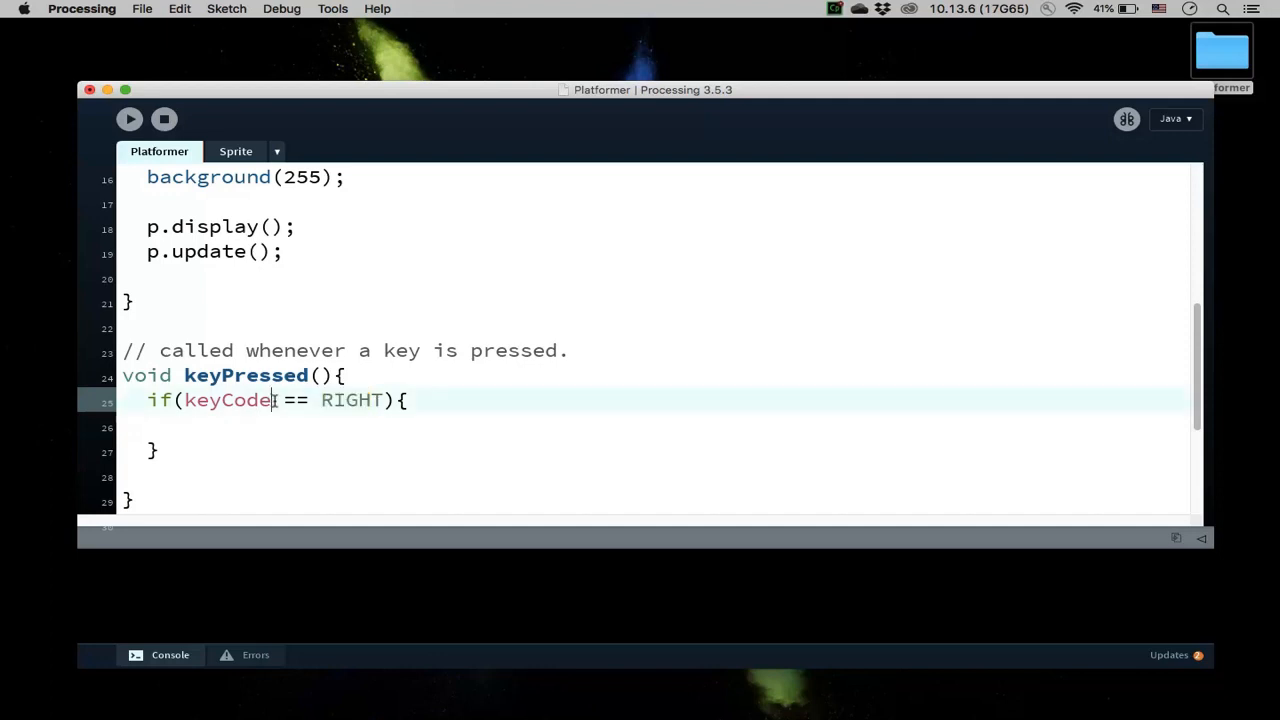
pyautogui.doubleClick(224, 400)
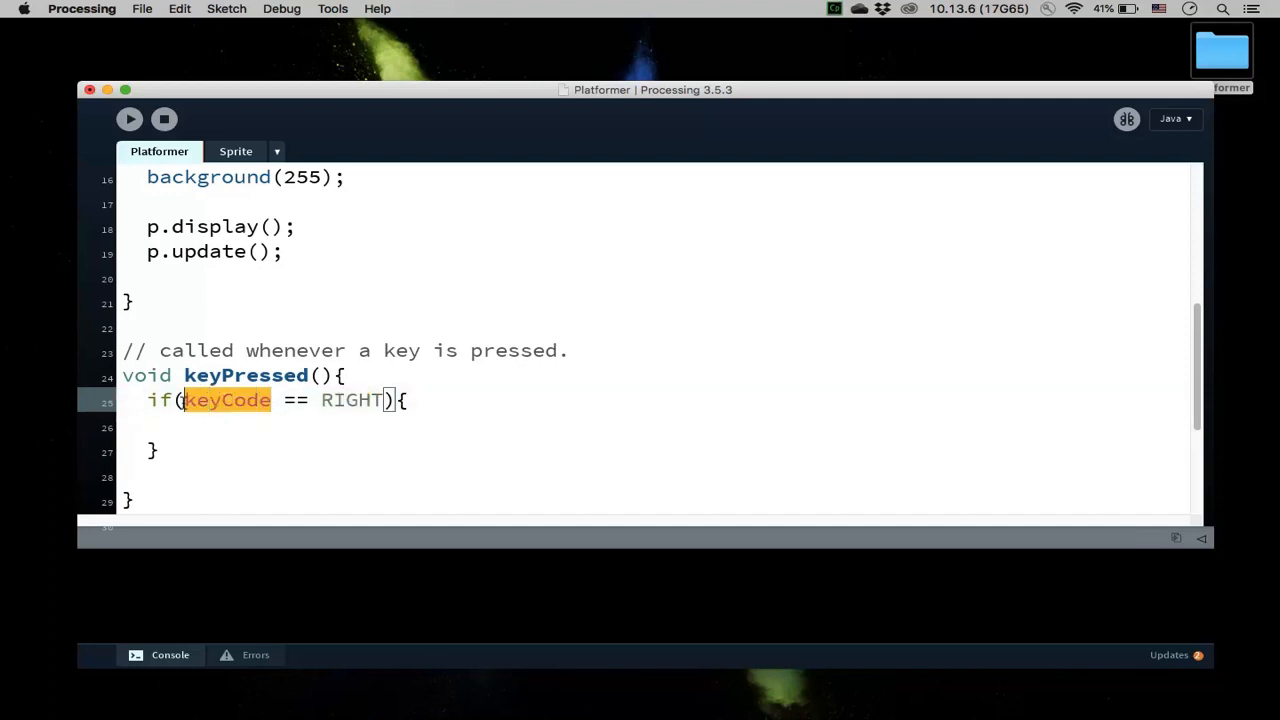
# Step: Set p.change_x = 5; inside the RIGHT branch
pyautogui.press('Return')
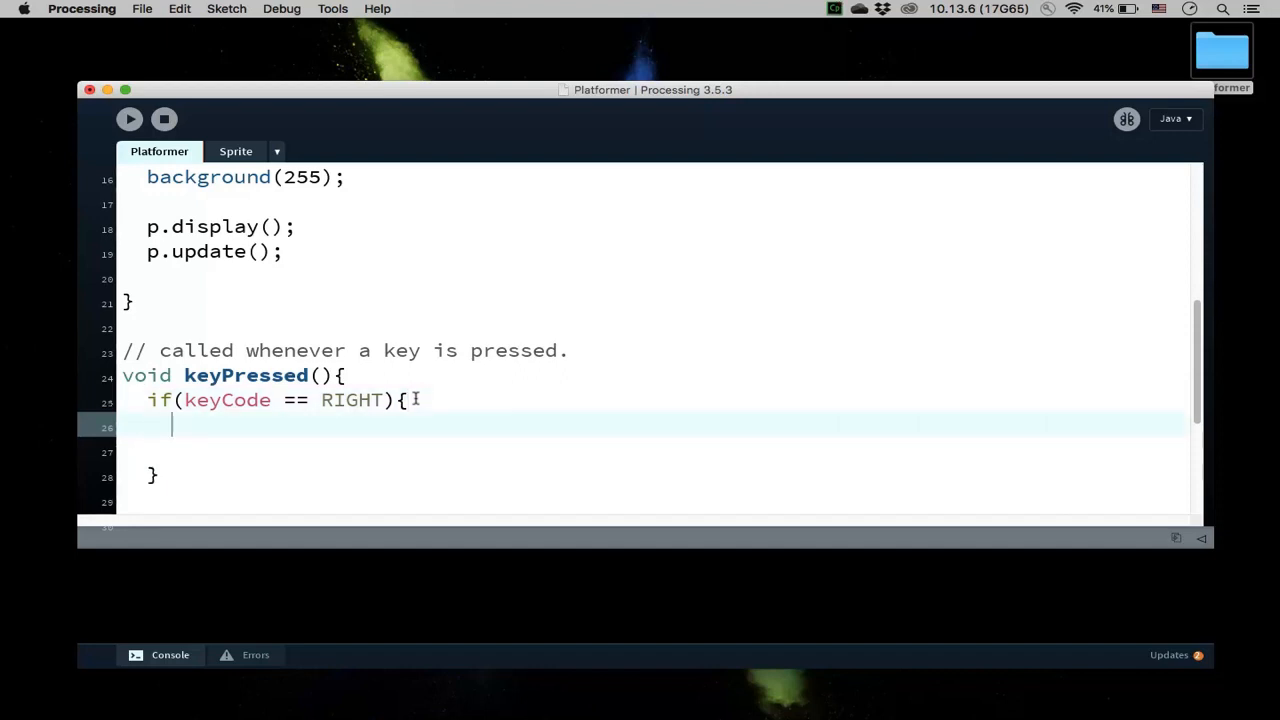
pyautogui.write('p.')
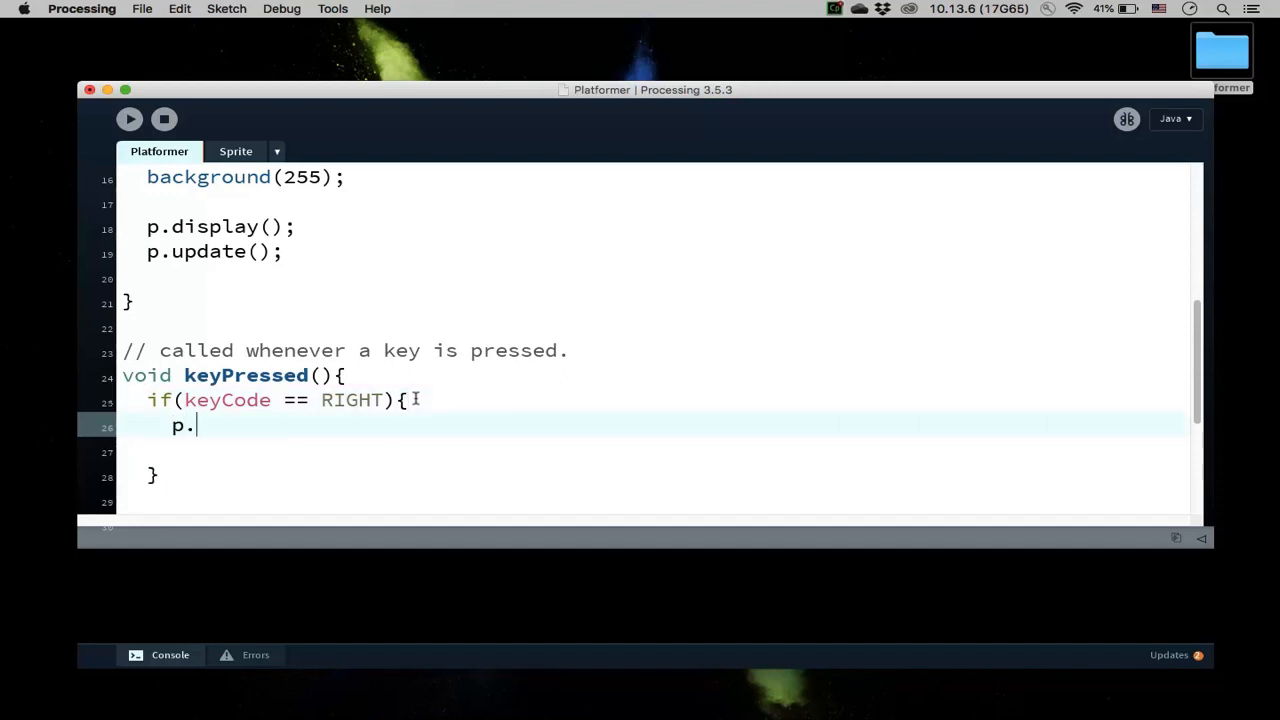
pyautogui.write('change_x')
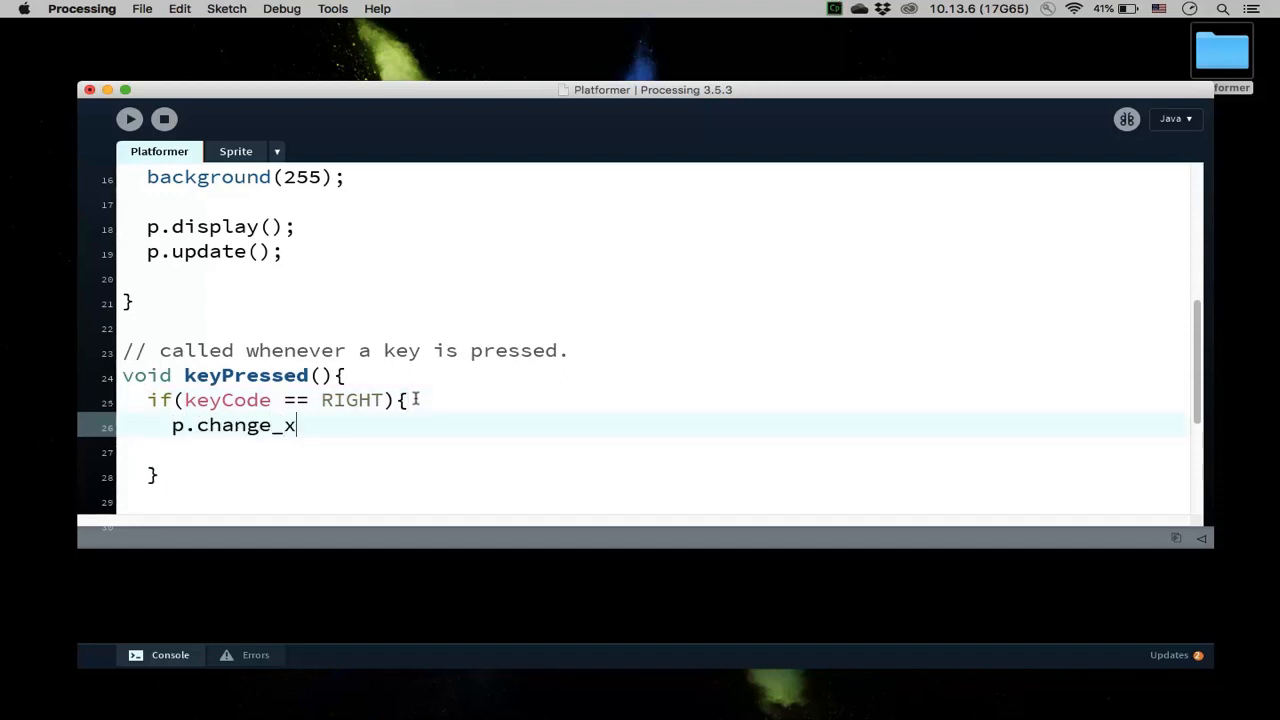
pyautogui.write('= 5;')
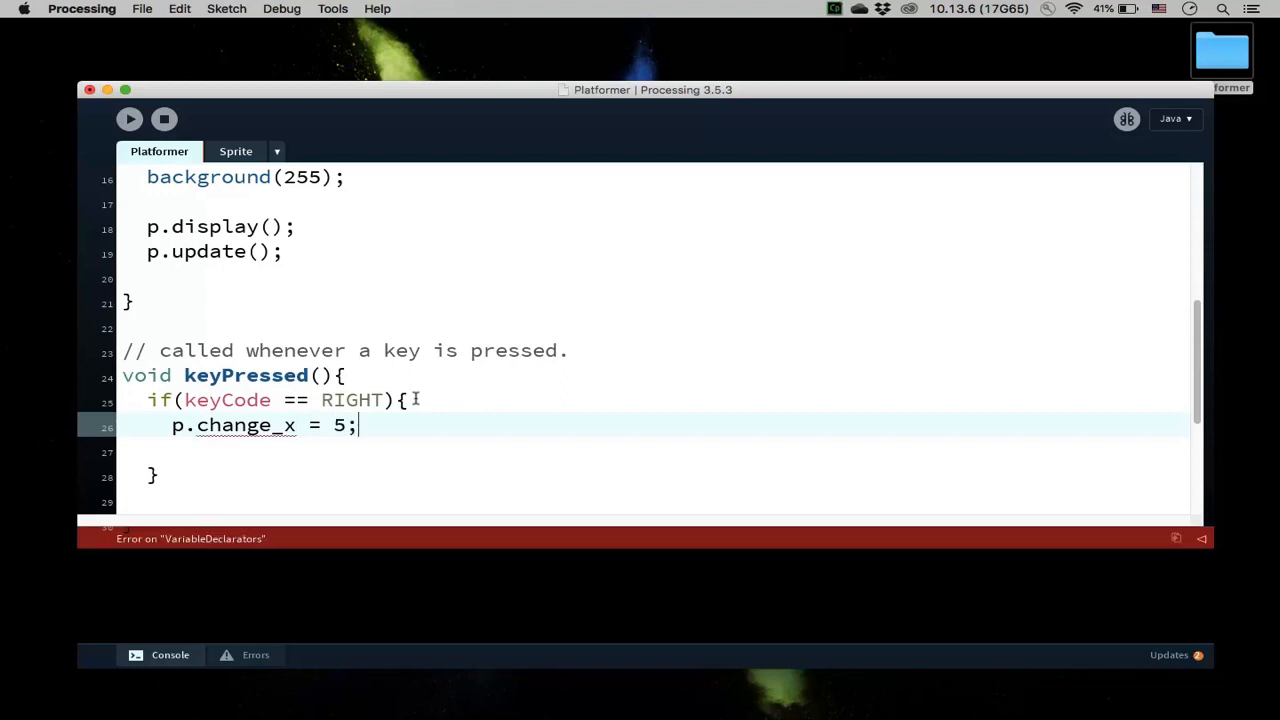
pyautogui.press('Return')
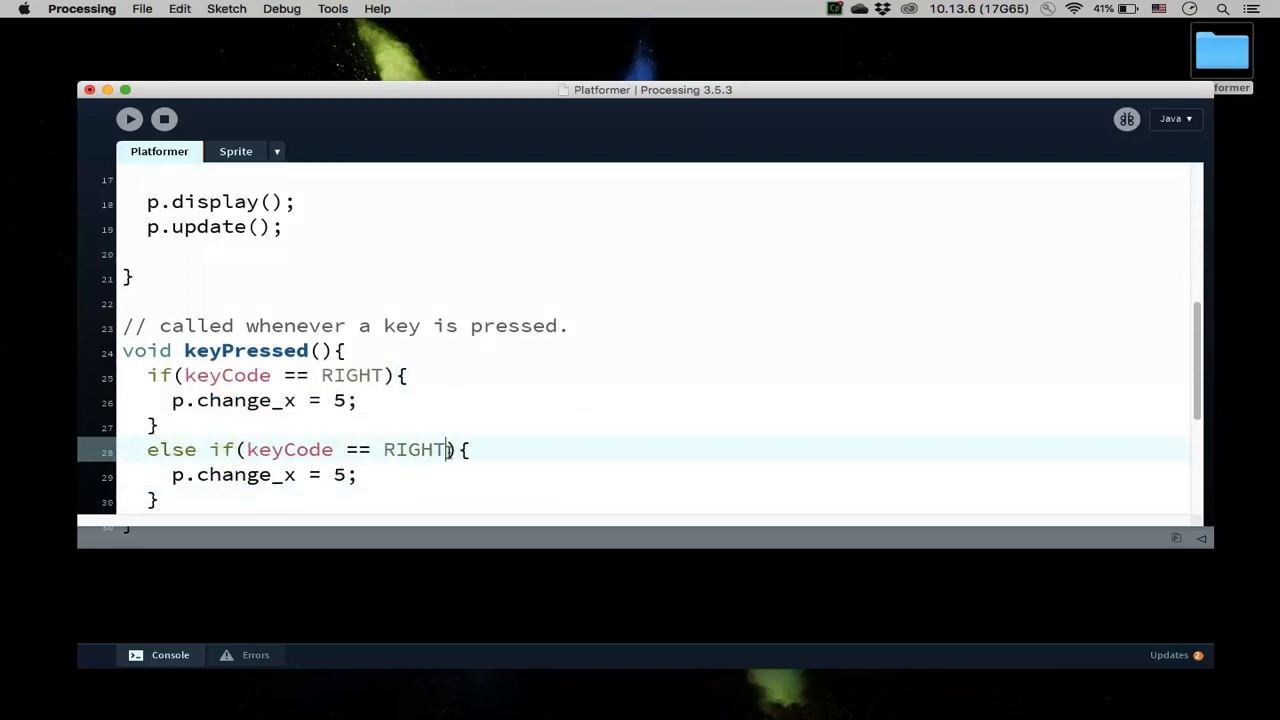
# Step: Make the copied else-if branch check LEFT and set change_x to -5
pyautogui.write('LEFT')
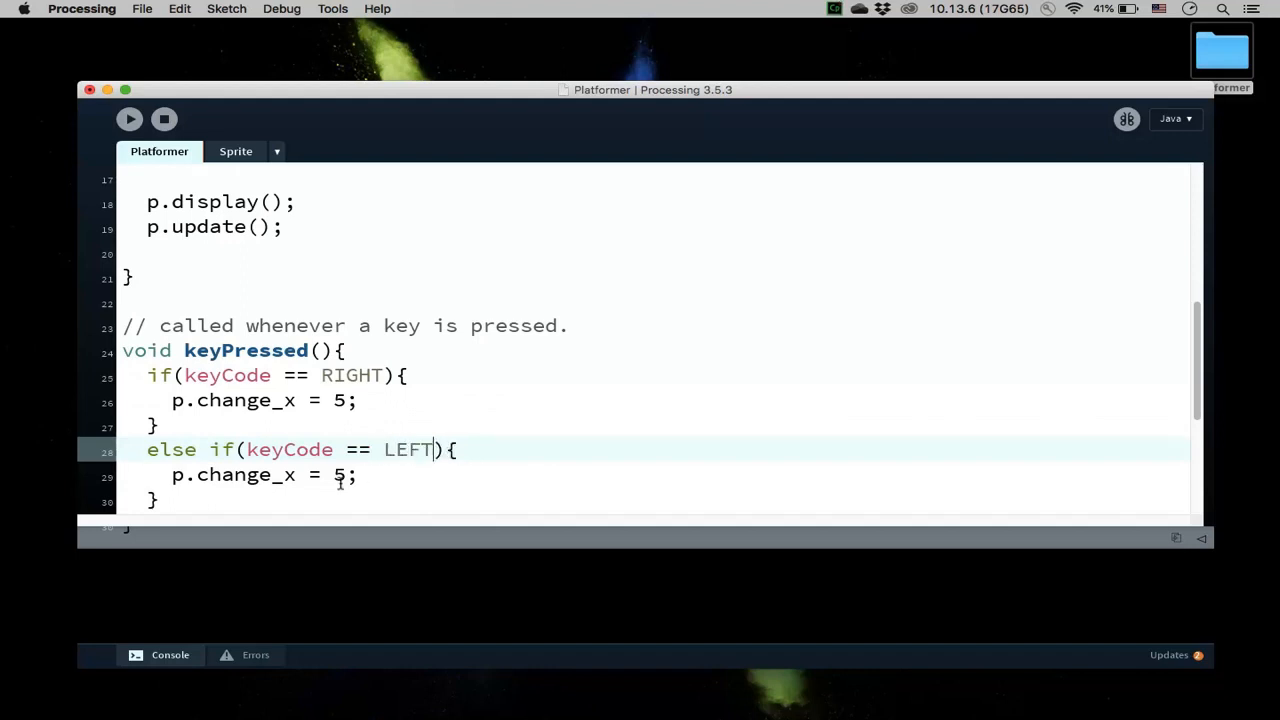
pyautogui.write('-')
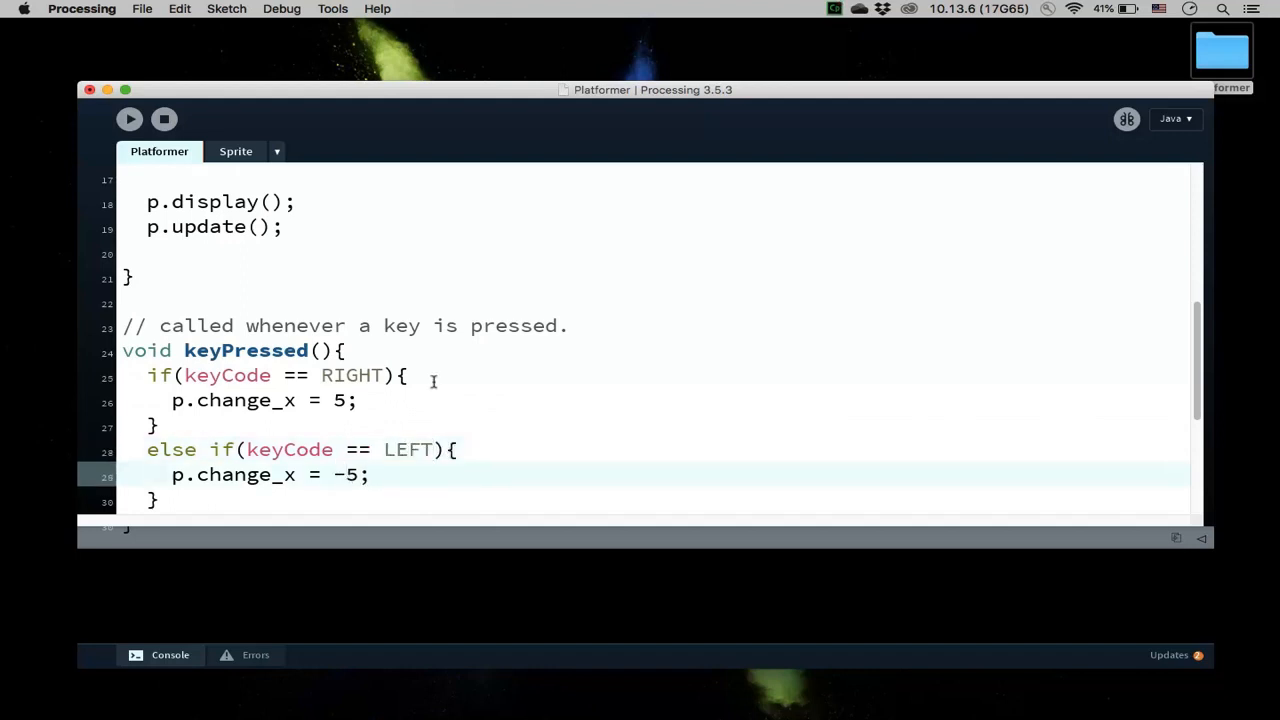
pyautogui.doubleClick(340, 400)
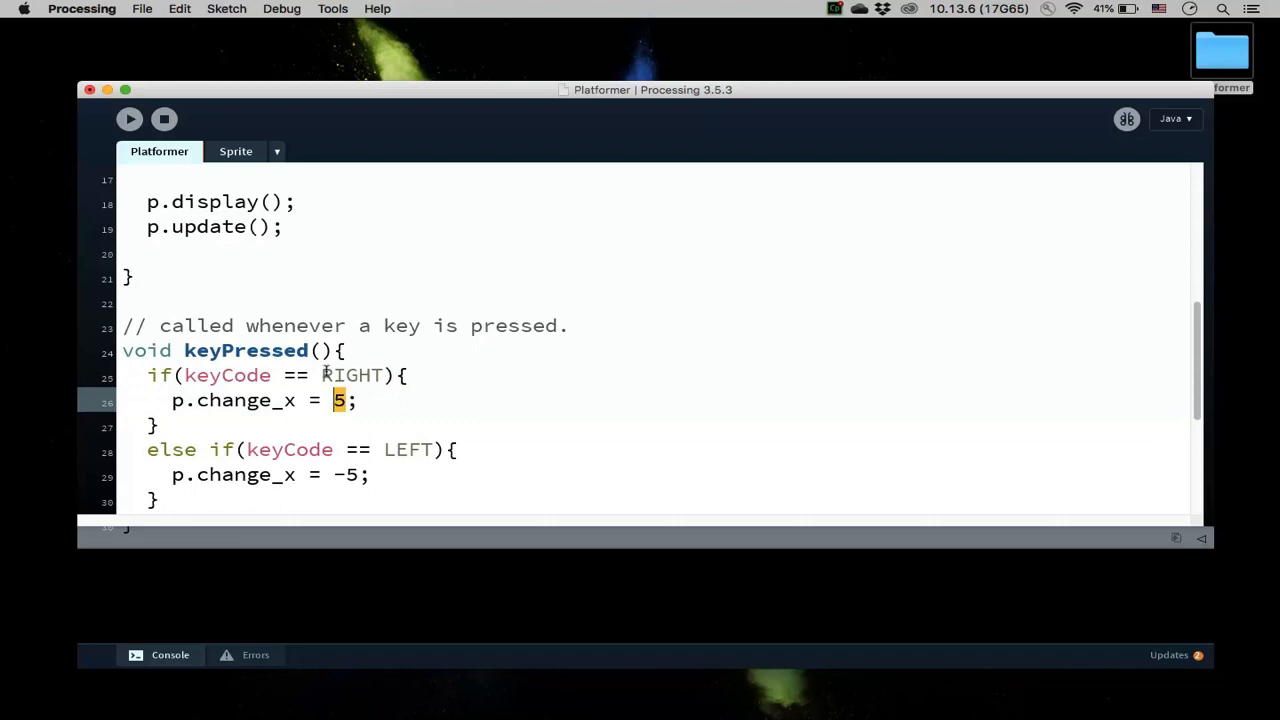
# Step: Add final static float MOVE_SPEED = 5; at the top of the sketch
pyautogui.scroll(3)
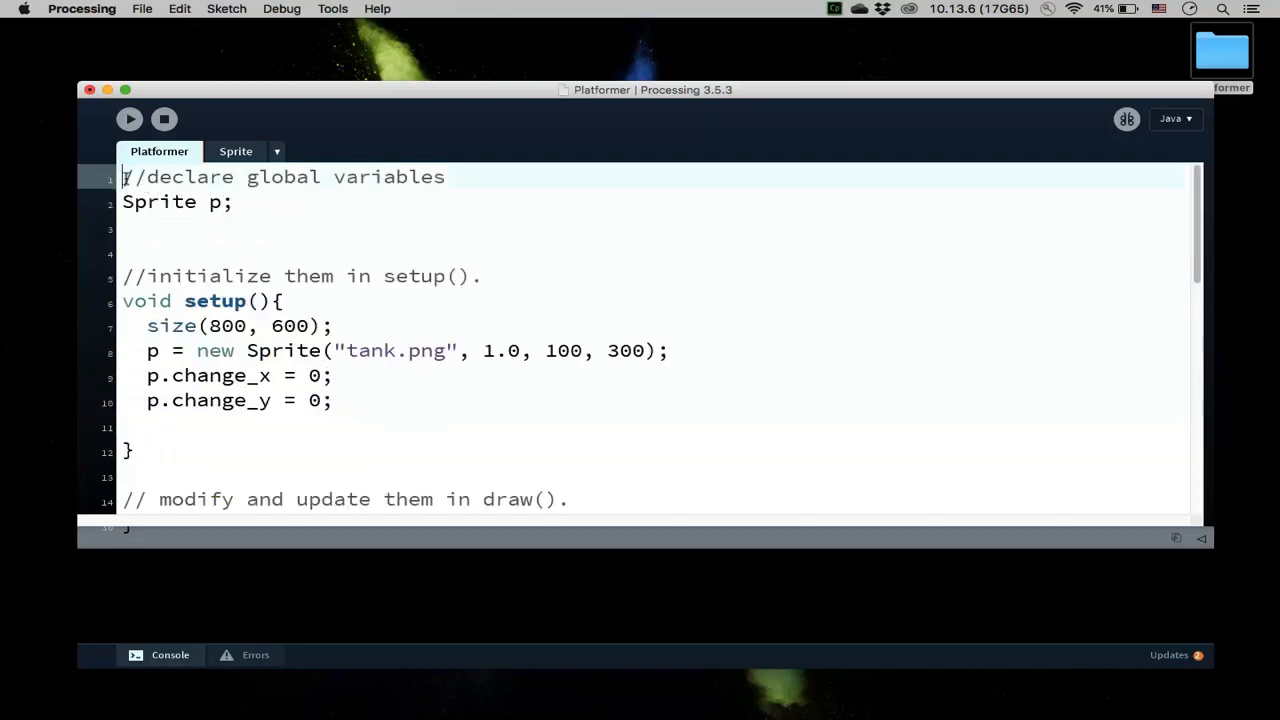
pyautogui.write('fi')
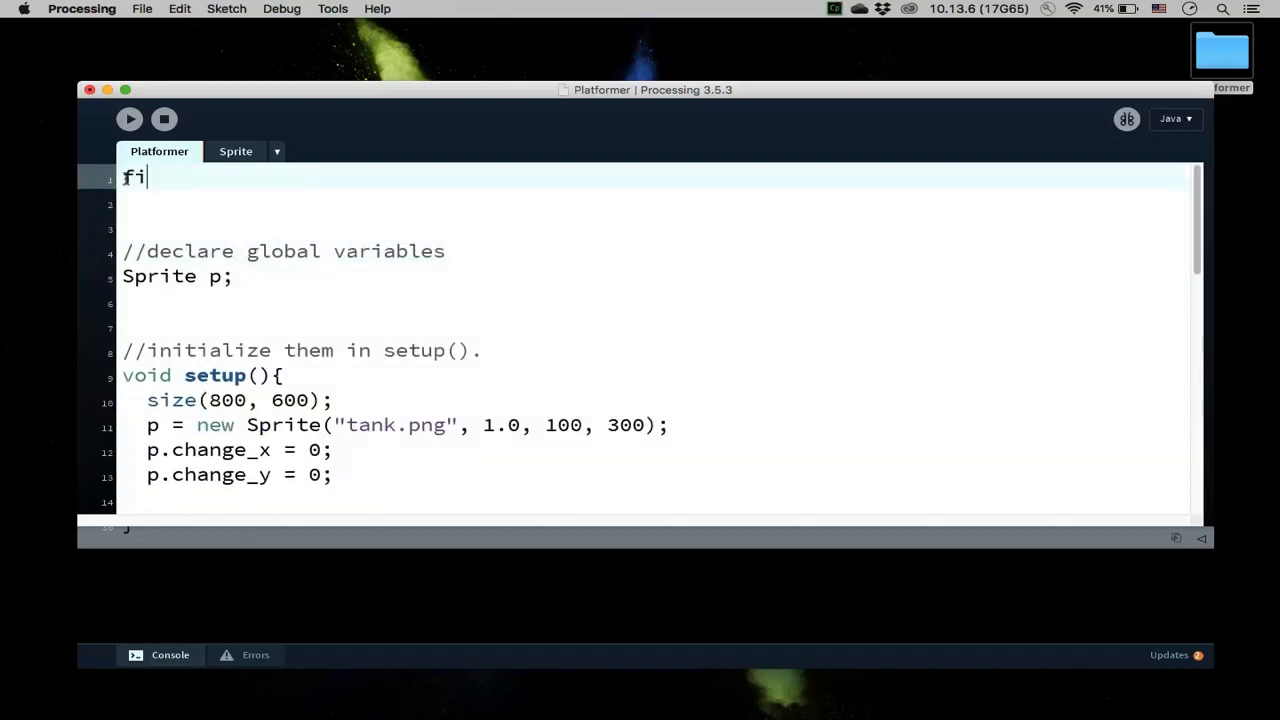
pyautogui.write('nal static')
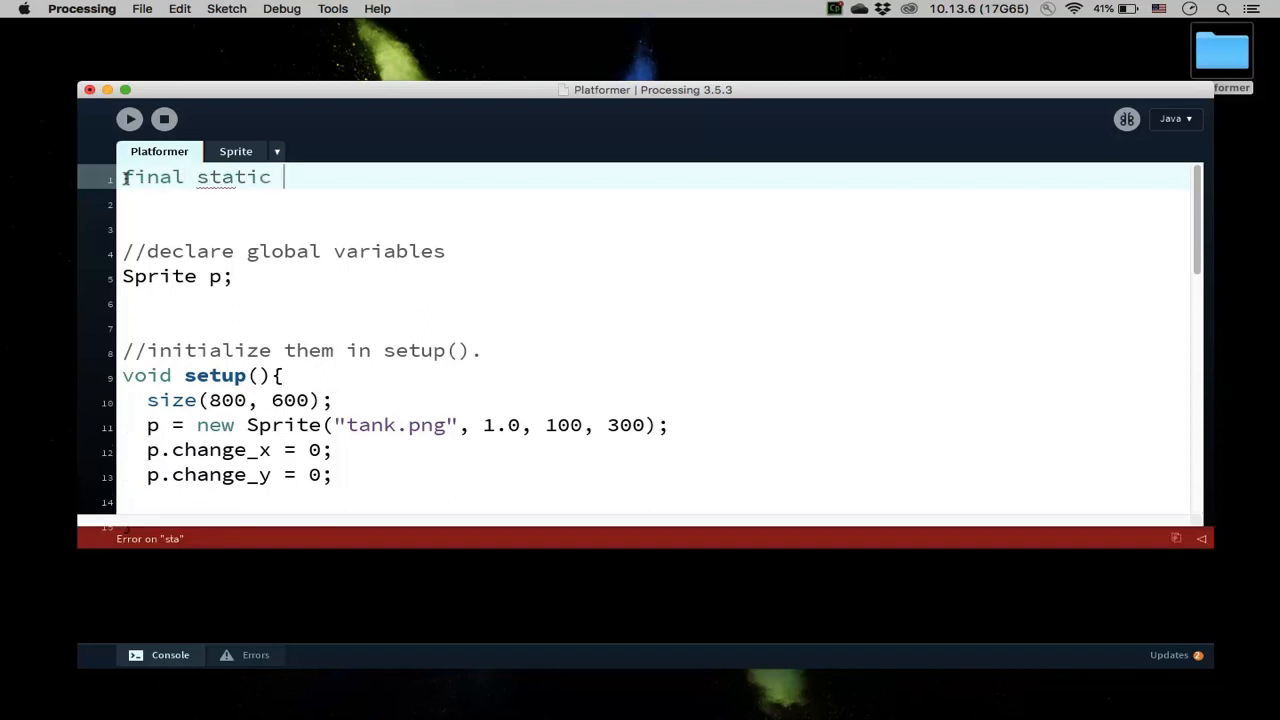
pyautogui.write('float')
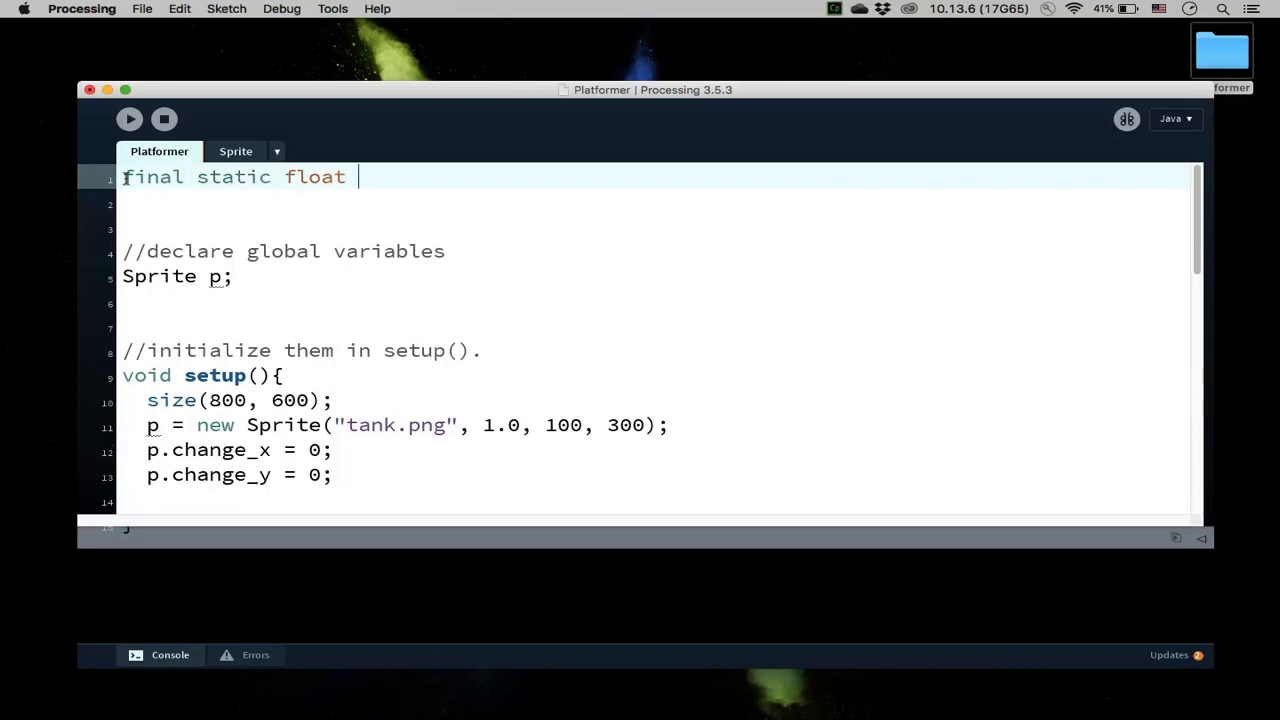
pyautogui.write('MOVE_')
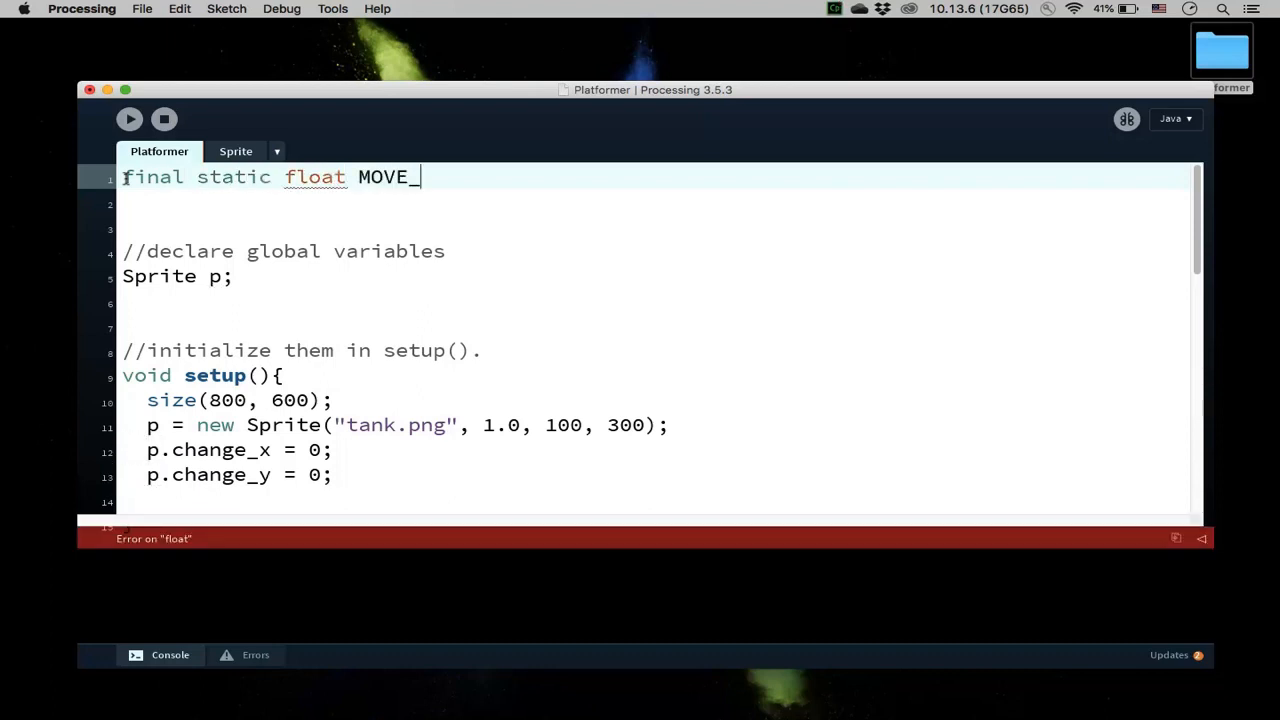
pyautogui.write('SPEED')
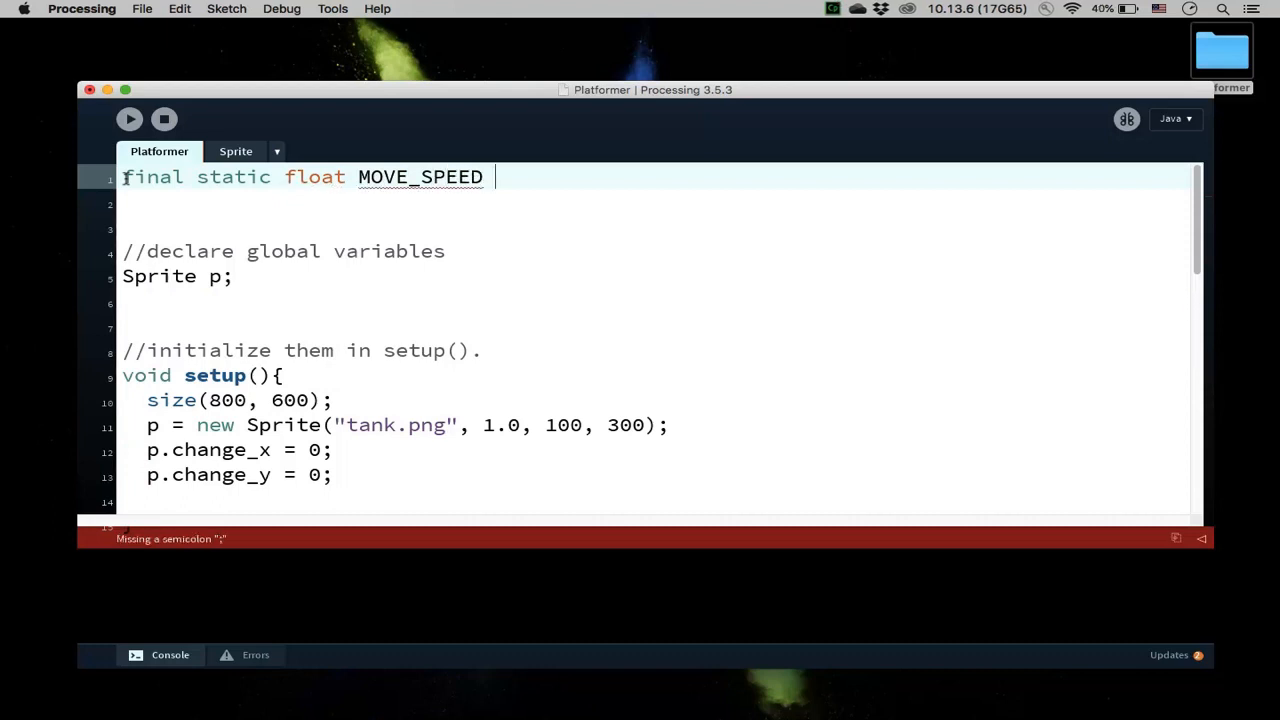
pyautogui.write('= 5;')
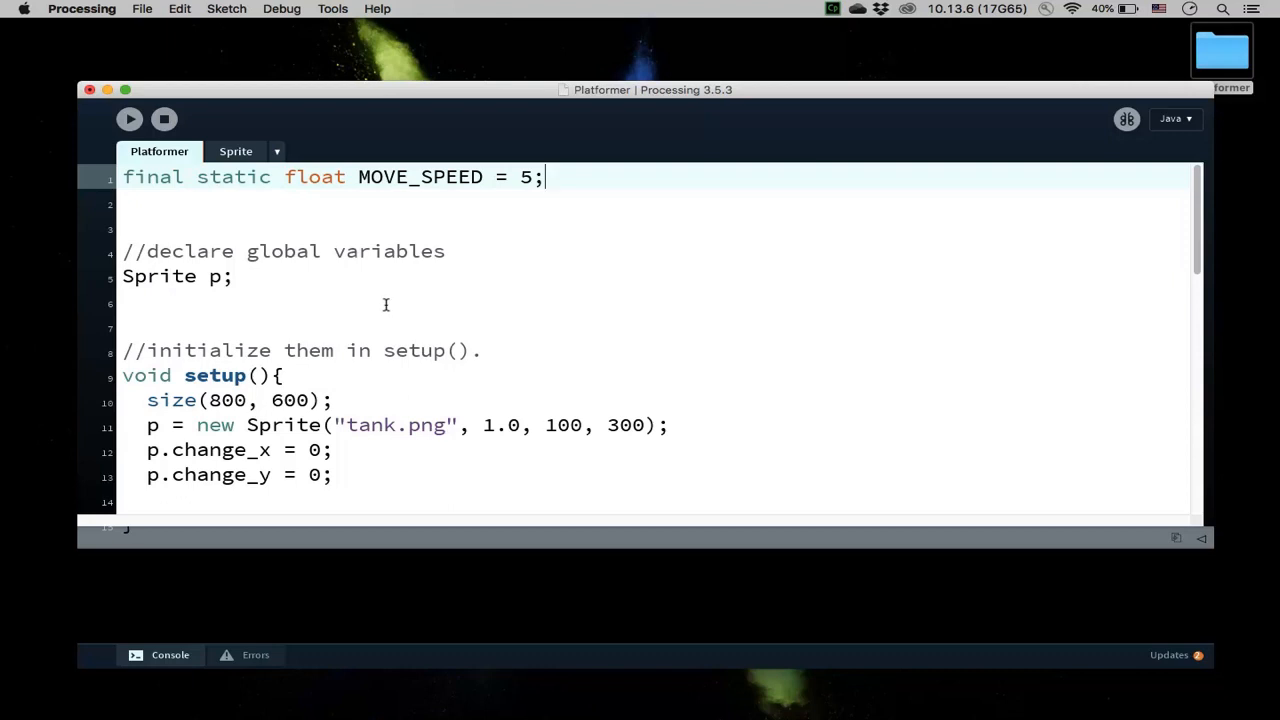
# Step: Replace 5 with MOVE_SPEED for RIGHT and -5 with -MOVE_SPEED for LEFT
pyautogui.scroll(-3)
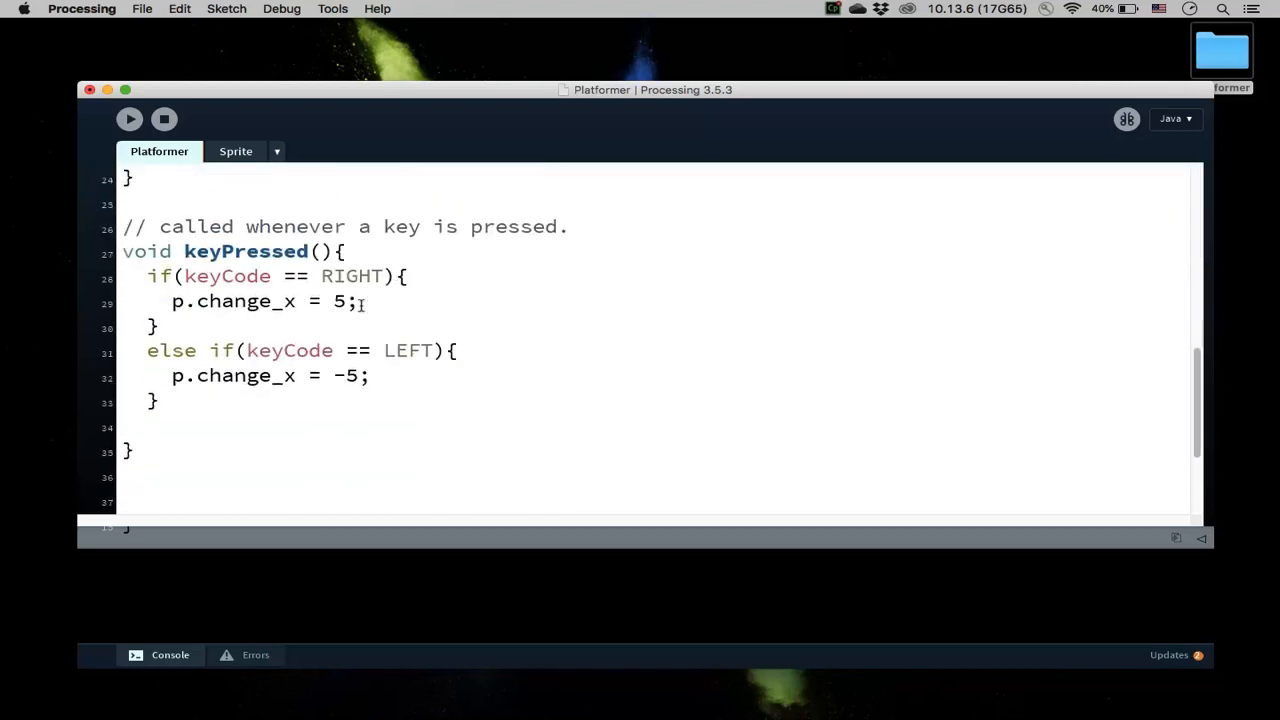
pyautogui.write('MOVE')
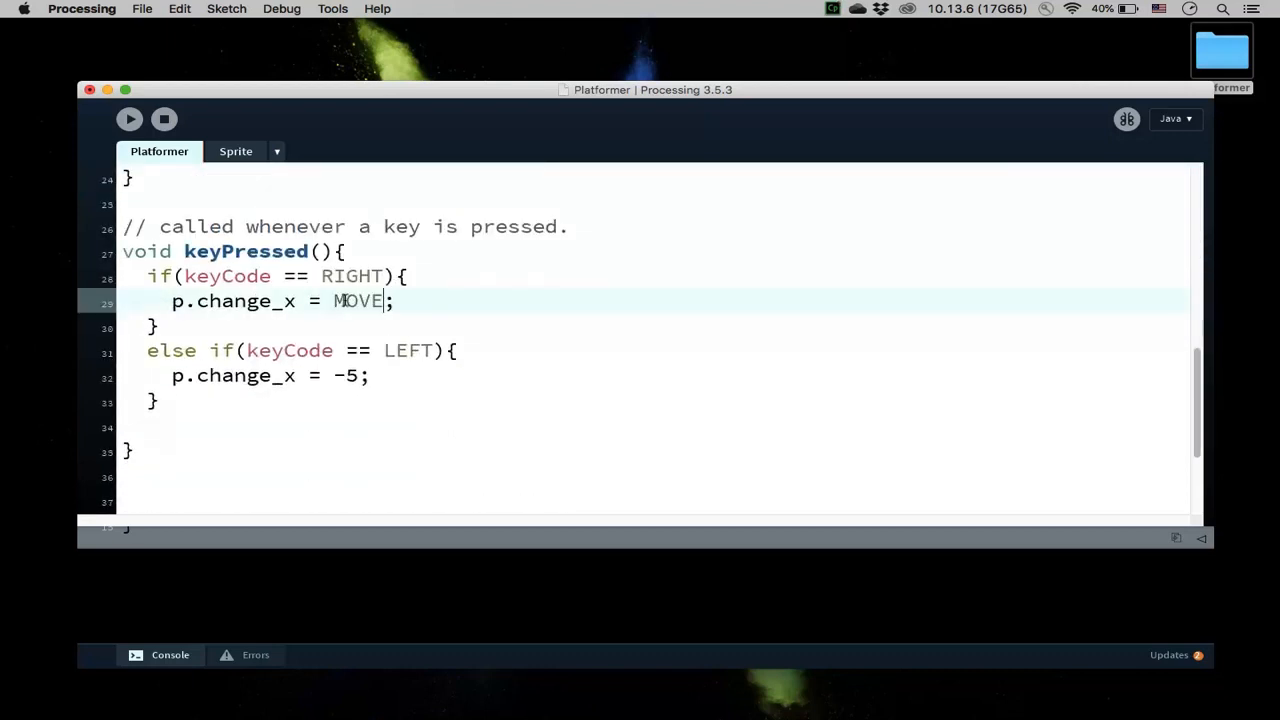
pyautogui.write('_SPEED')
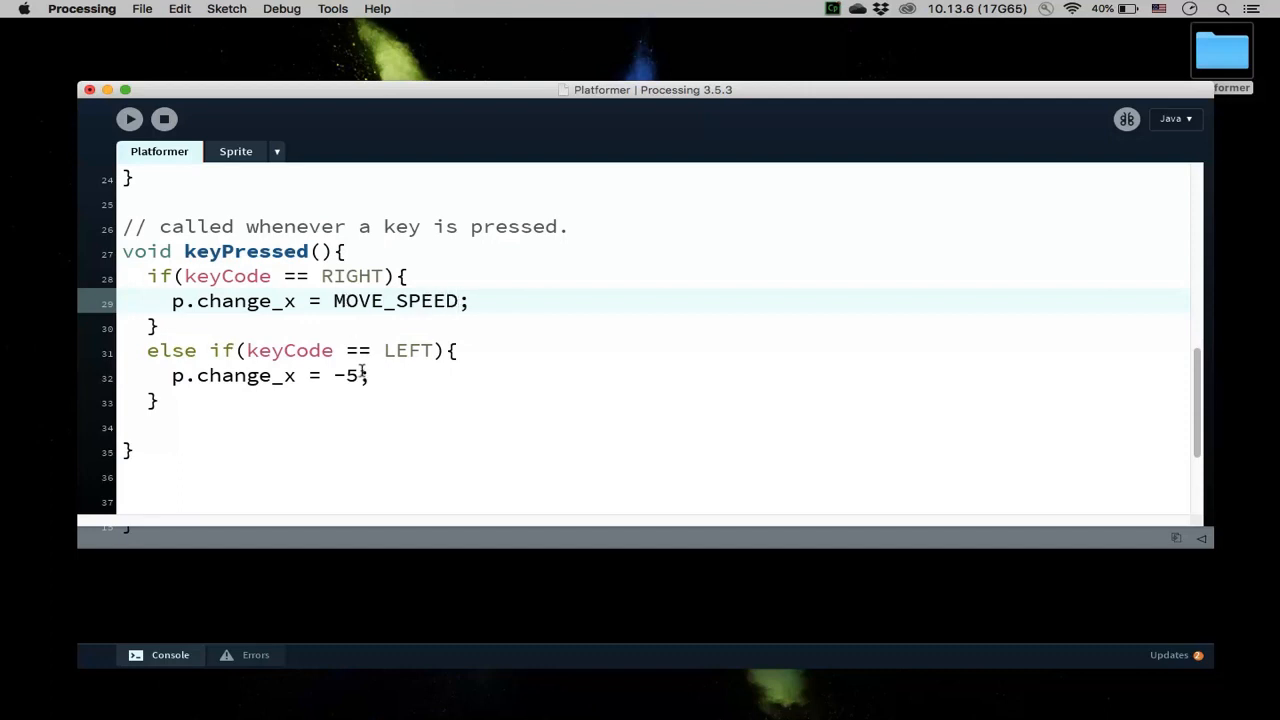
pyautogui.write('MO')
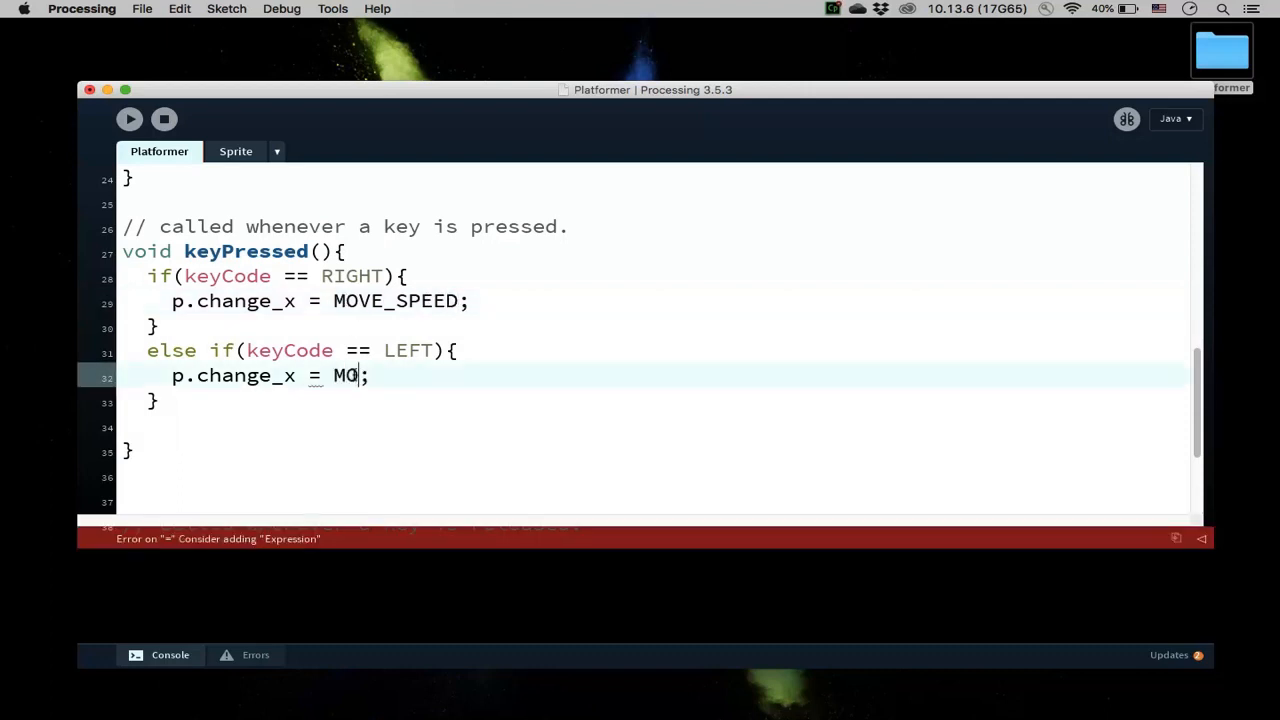
pyautogui.write('VE_SPEED')
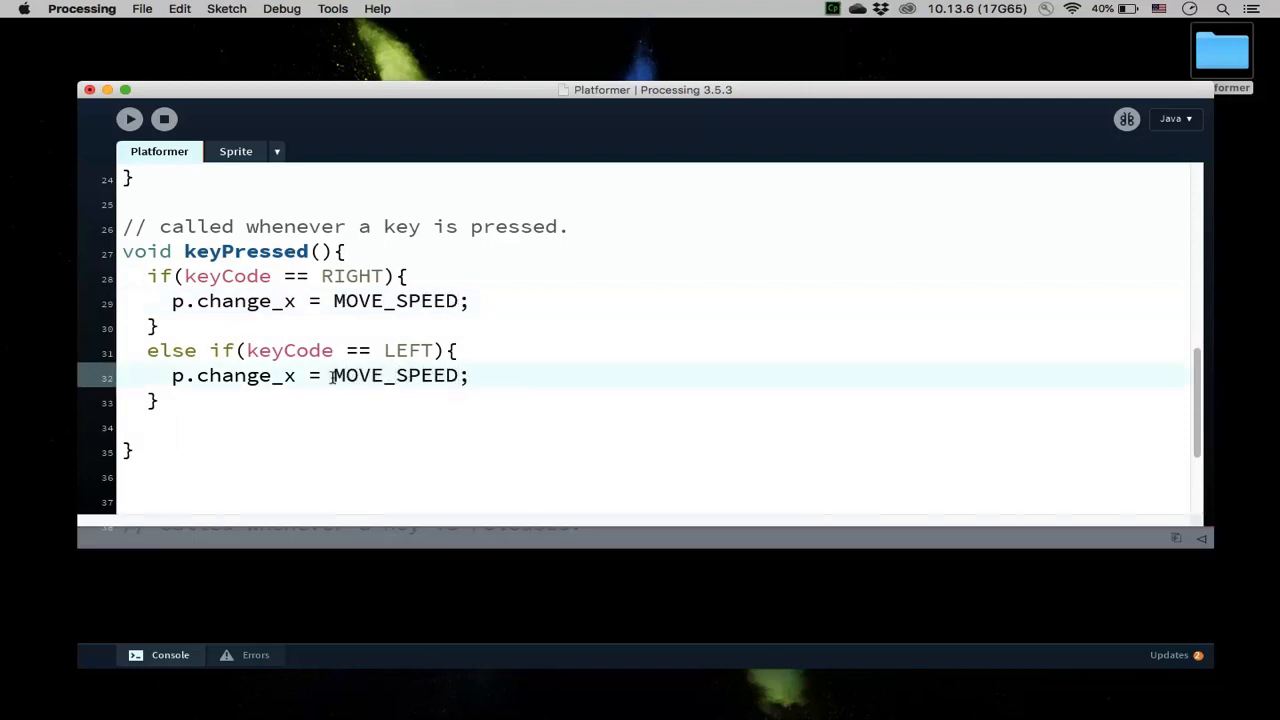
pyautogui.write('-')
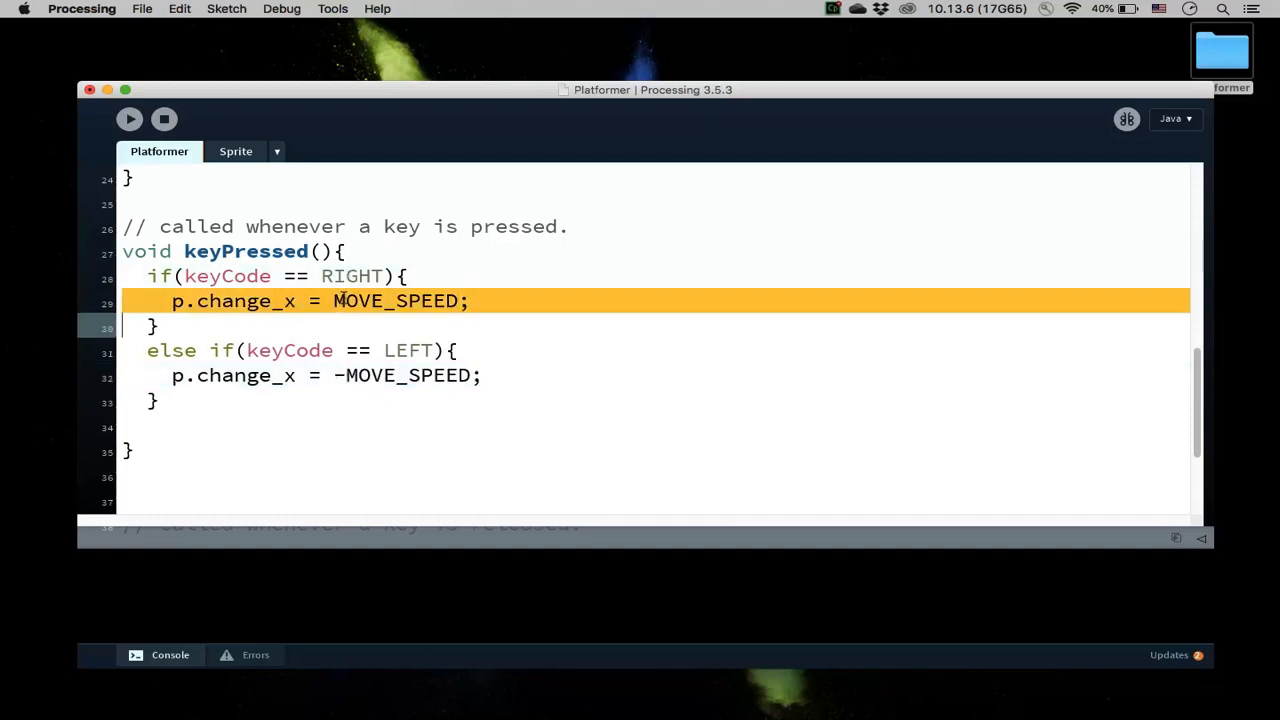
# Step: Start editing the two further copied else-if branches in keyPressed
pyautogui.doubleClick(288, 350)
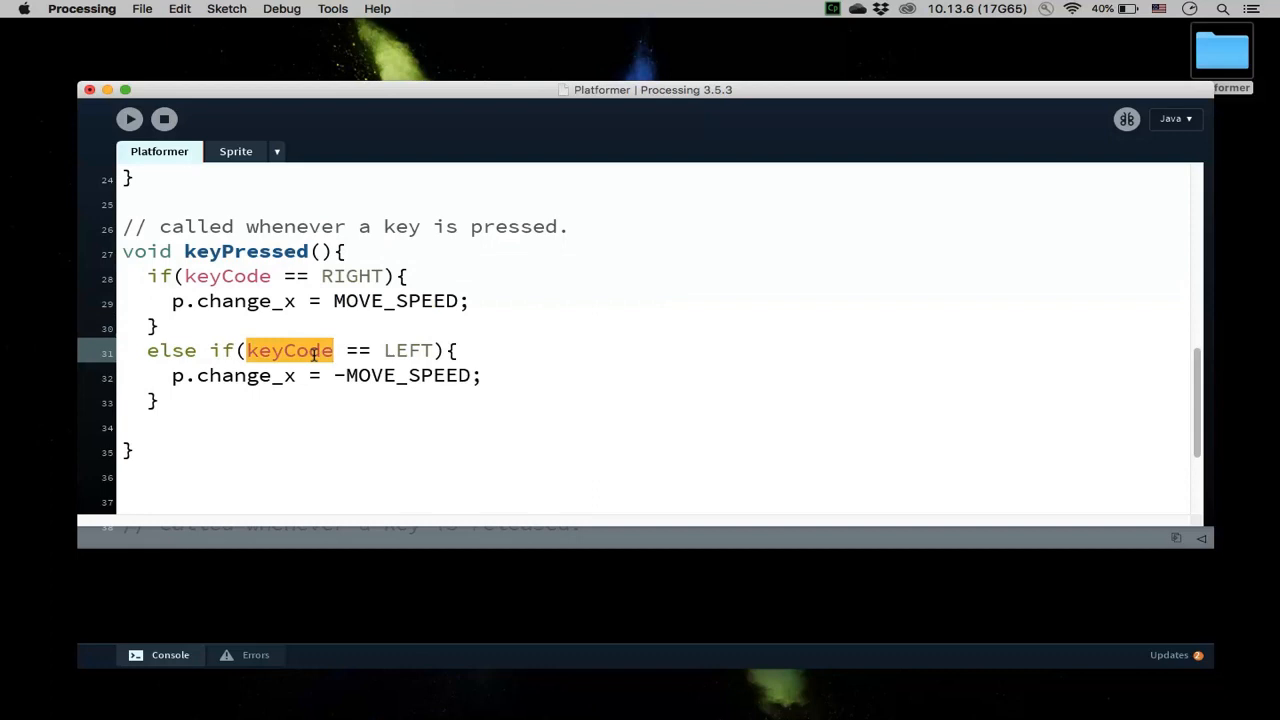
pyautogui.click(324, 376)
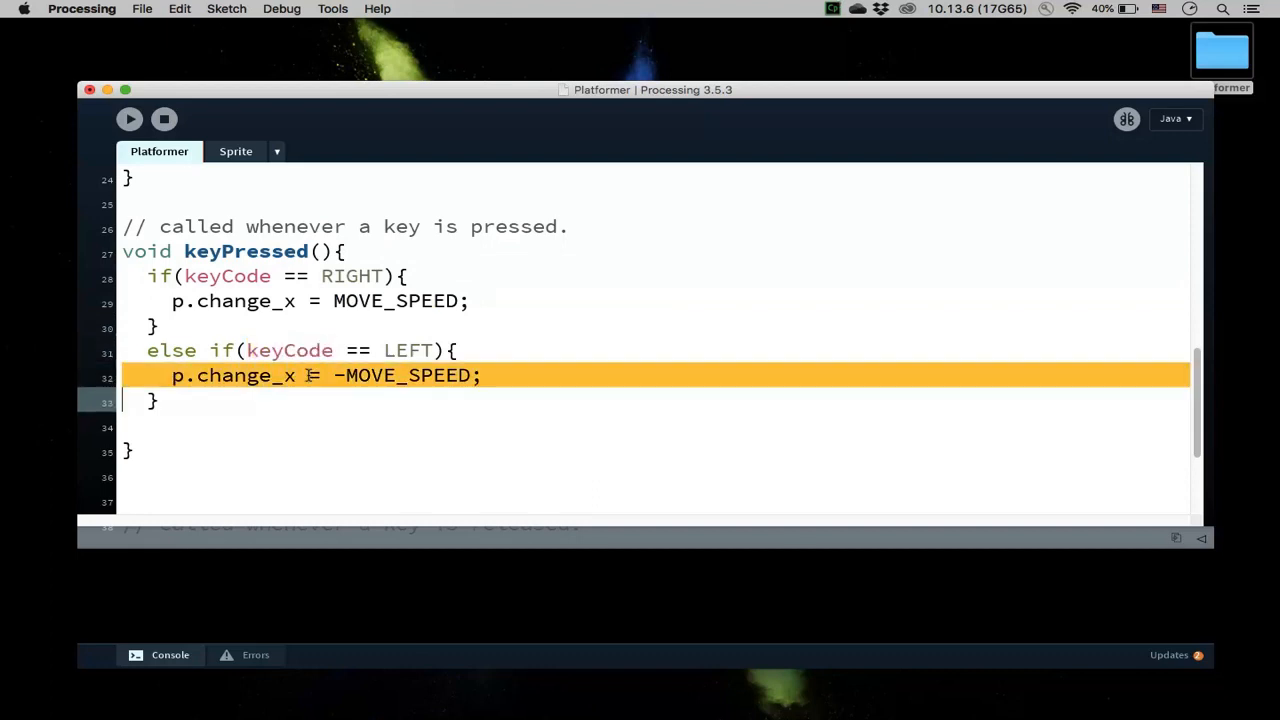
pyautogui.click(178, 420)
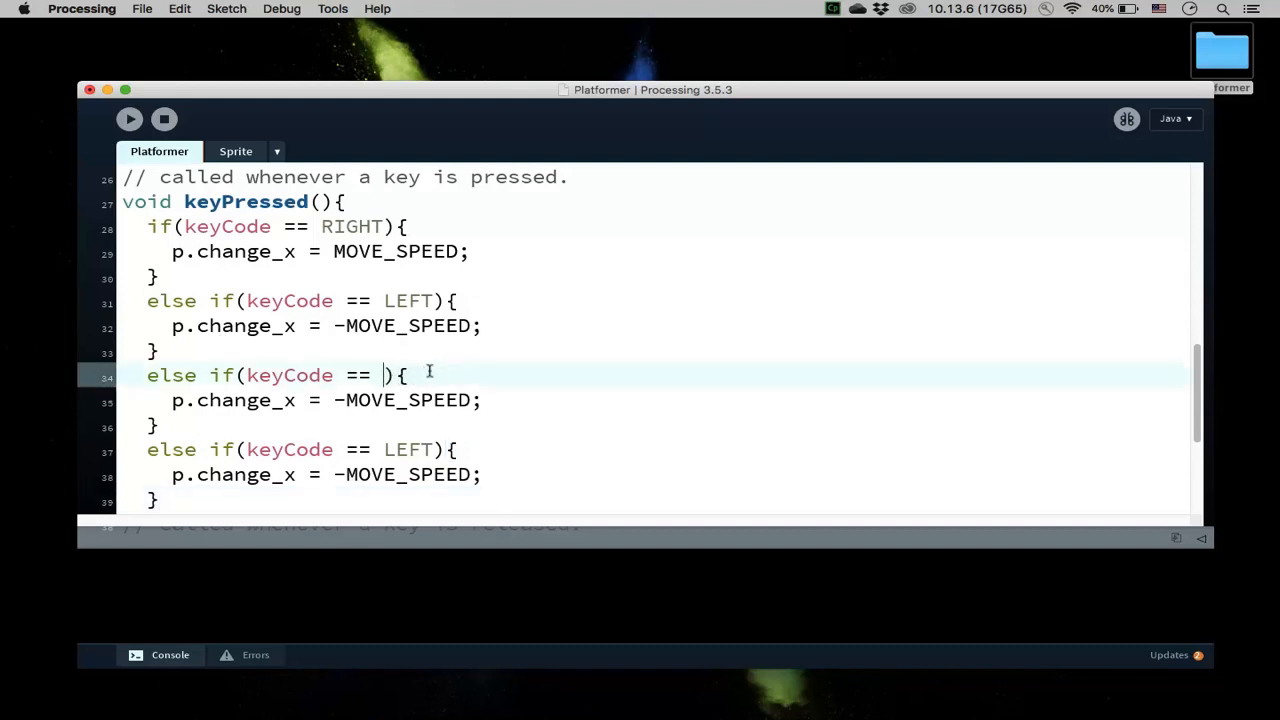
# Step: Add UP and DOWN branches setting p.change_y to -MOVE_SPEED and MOVE_SPEED respectively
pyautogui.write('UP')
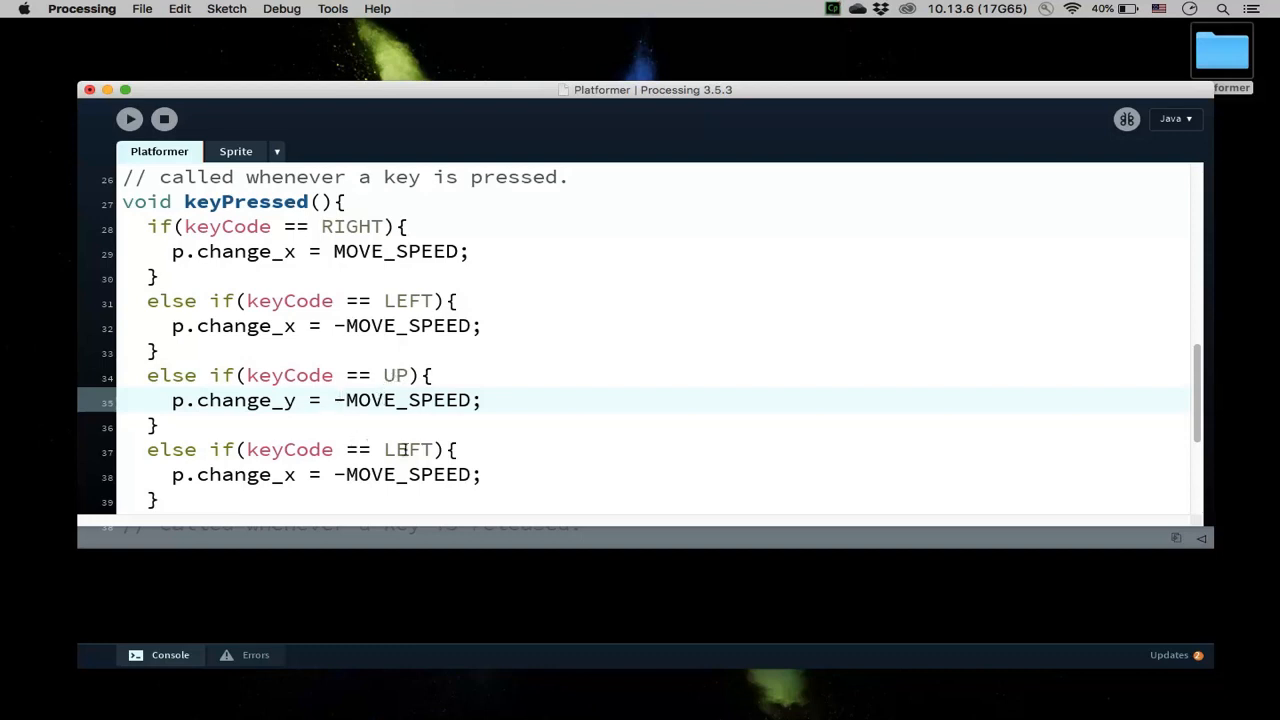
pyautogui.write('D')
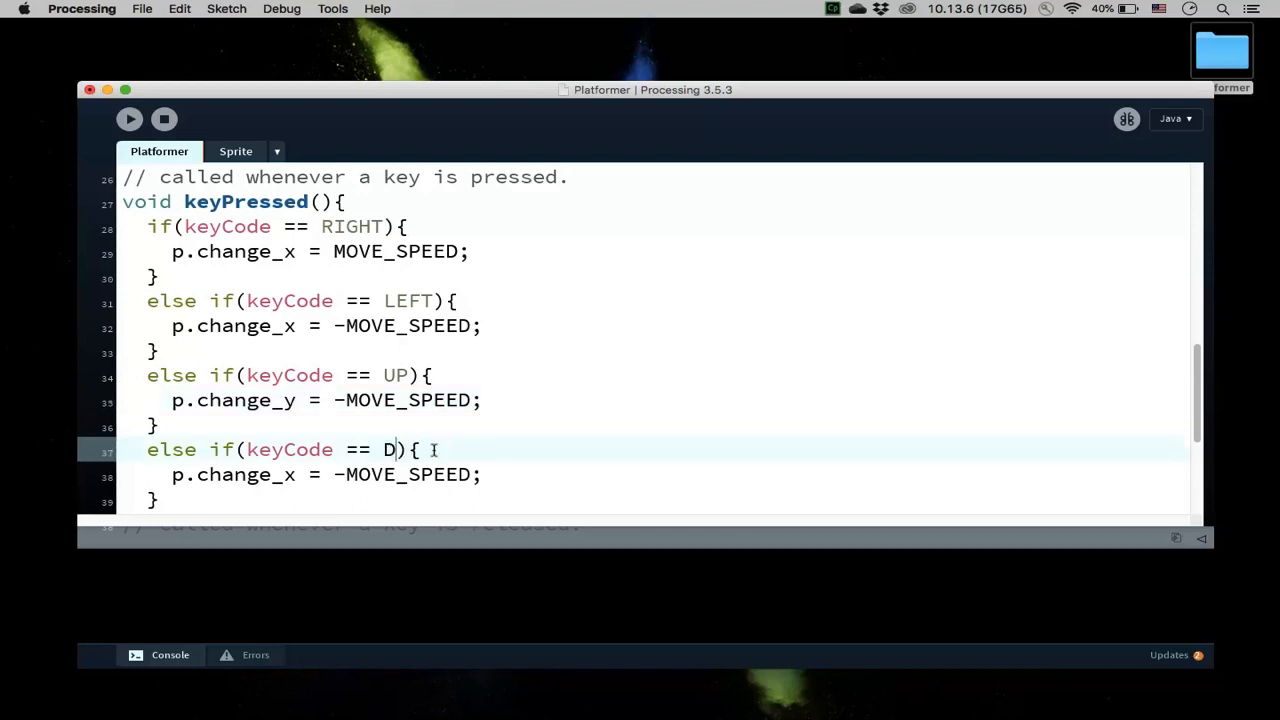
pyautogui.write('OWN')
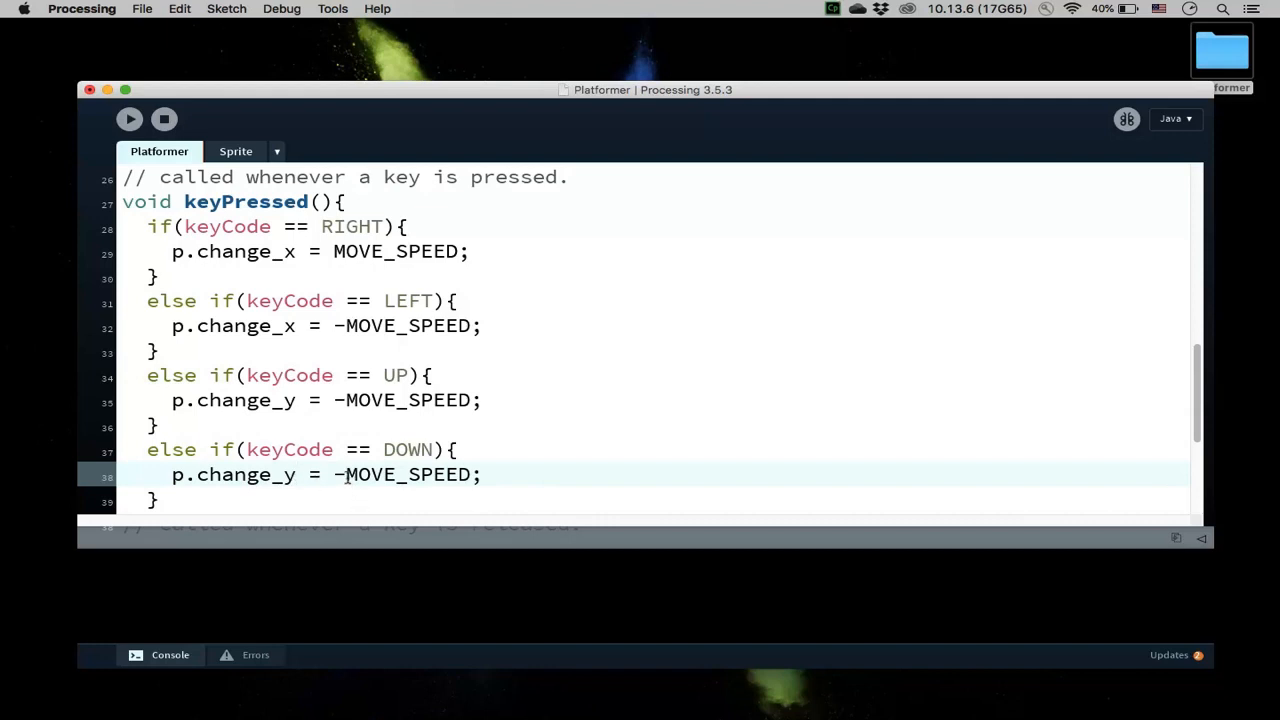
pyautogui.press('Backspace')
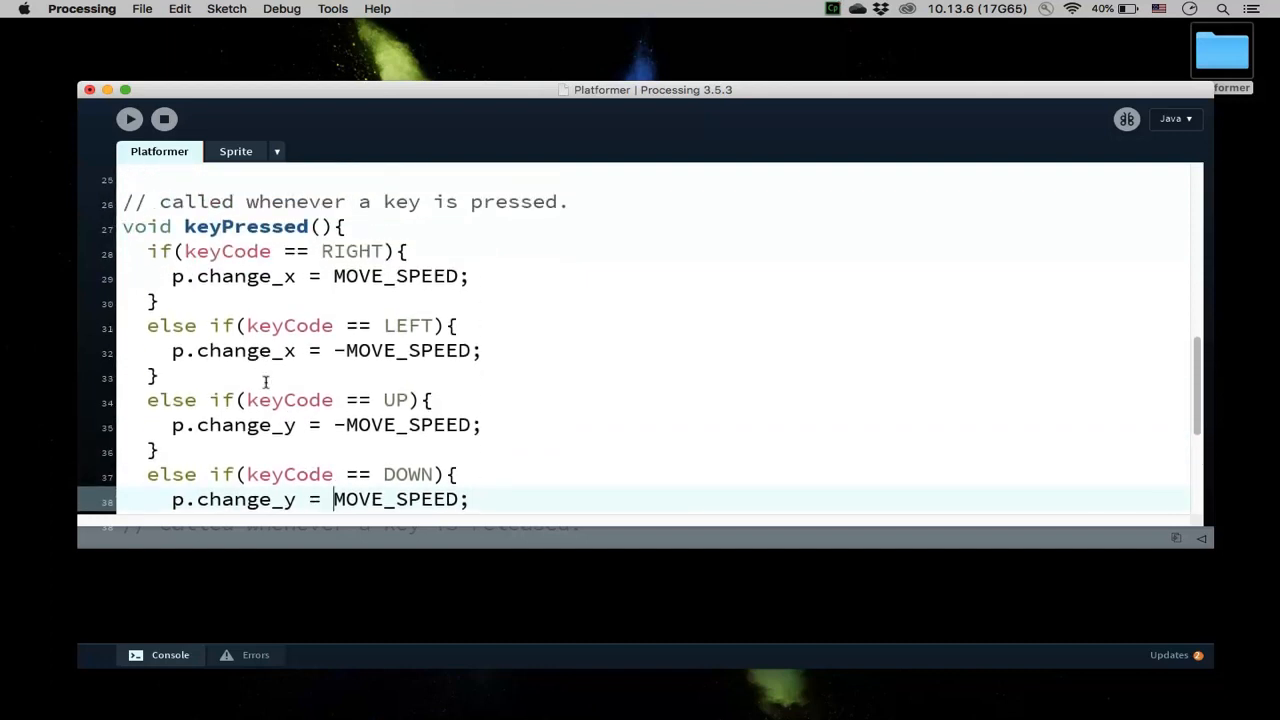
pyautogui.moveTo(272, 386)
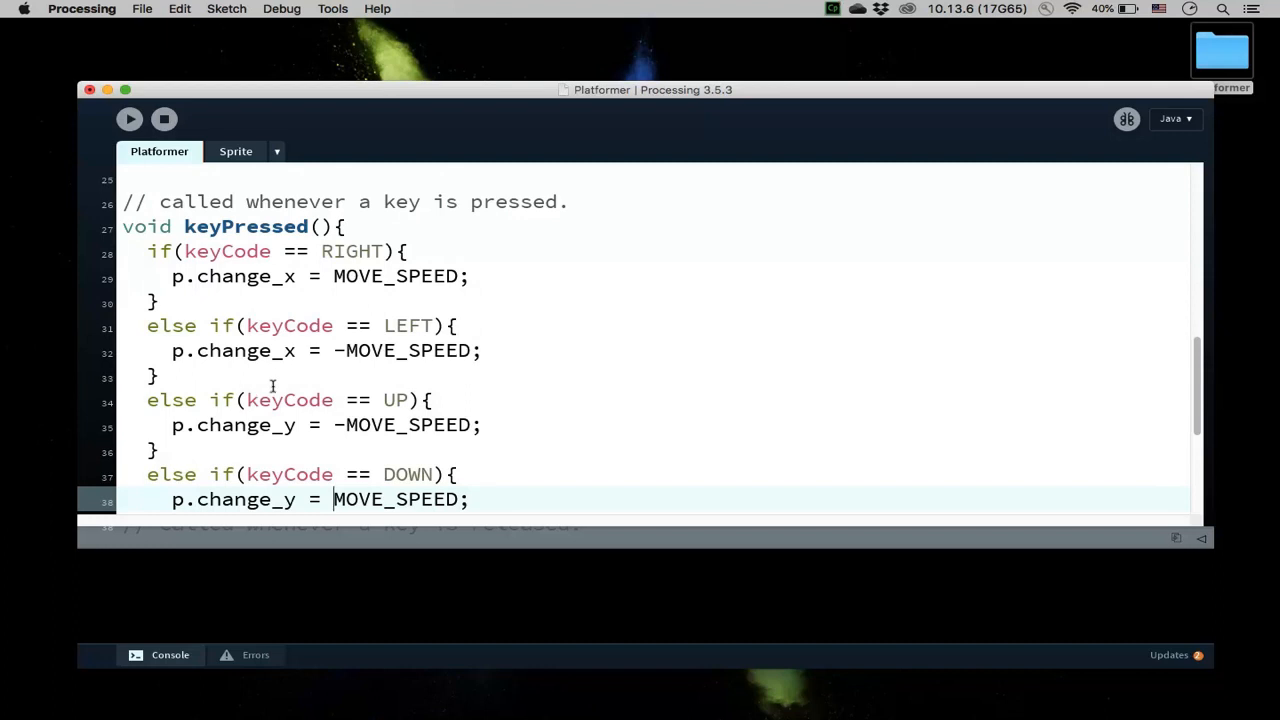
pyautogui.moveTo(300, 384)
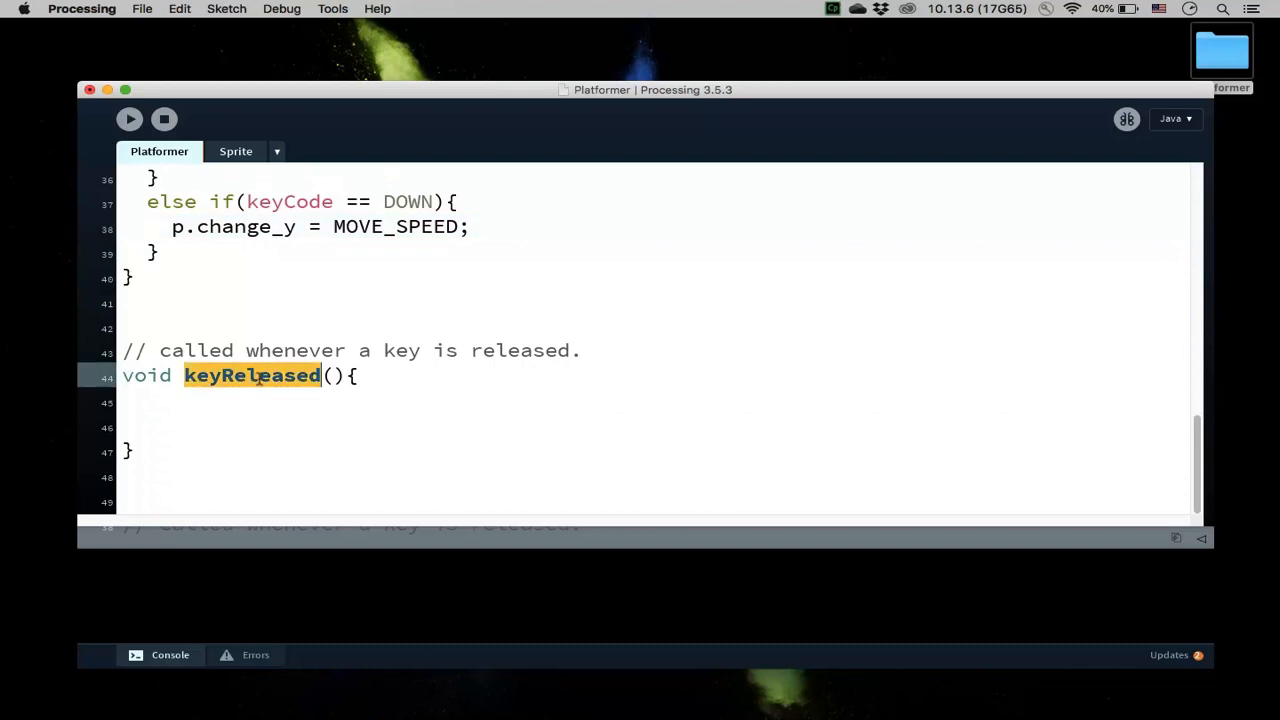
# Step: Copy the four arrow-key if/else chain from keyPressed into keyReleased
pyautogui.scroll(3)
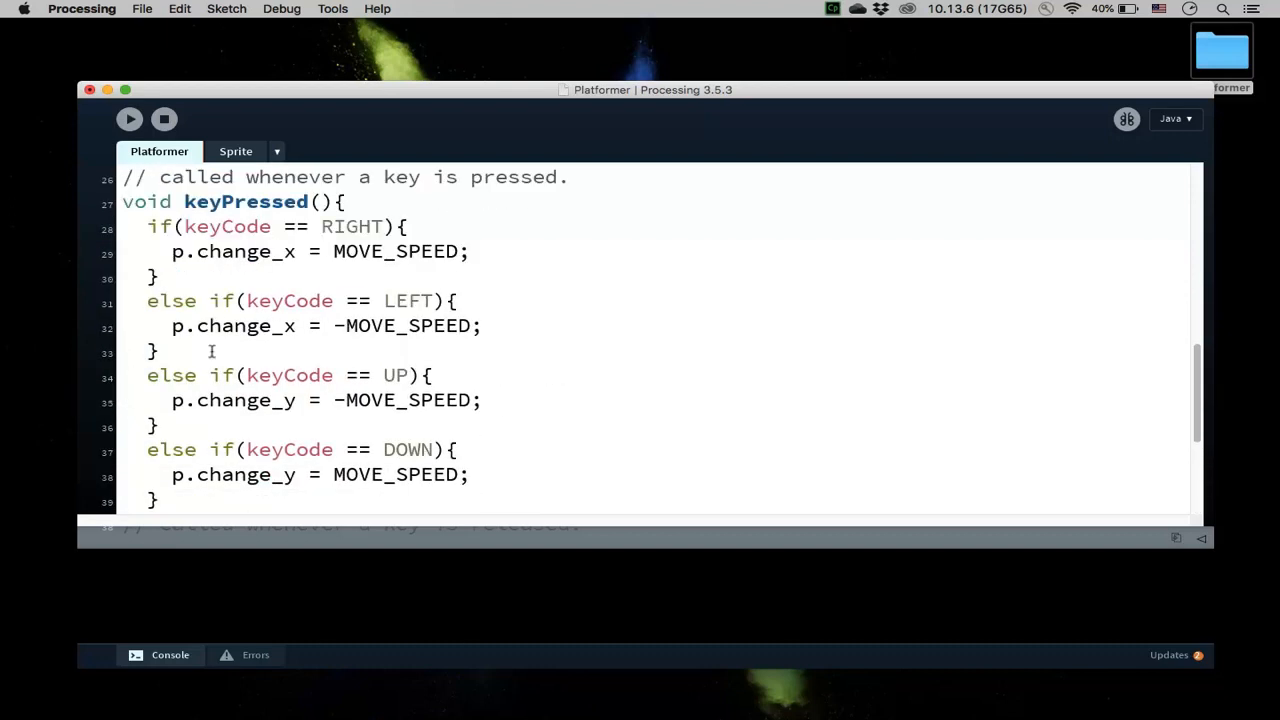
pyautogui.moveTo(148, 226); pyautogui.dragTo(156, 278)
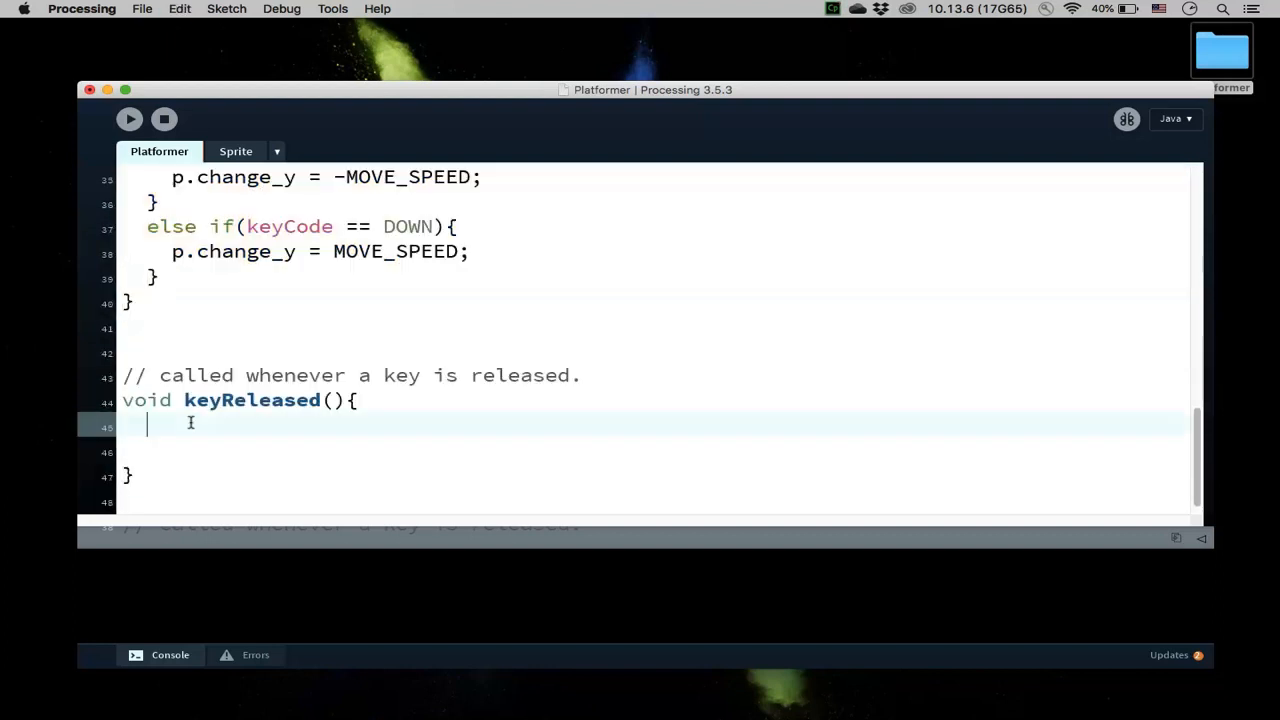
pyautogui.write('if(keyCode == RIGHT){')
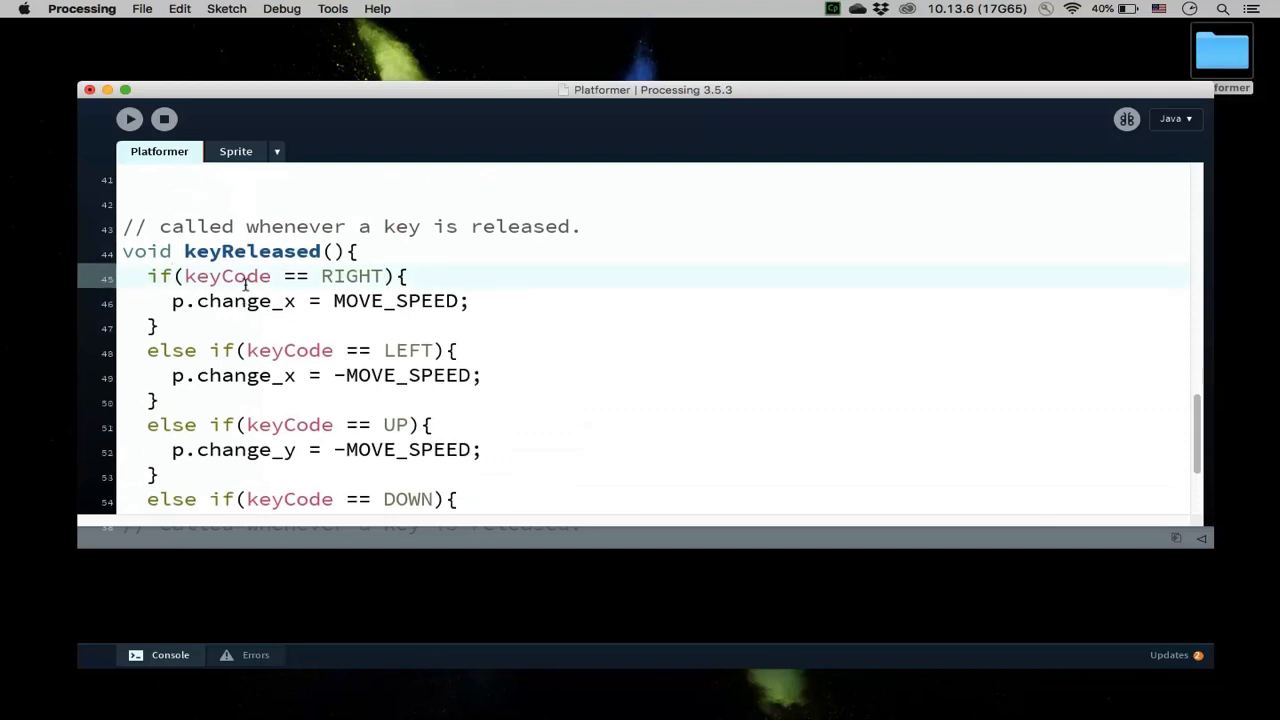
pyautogui.scroll(3)
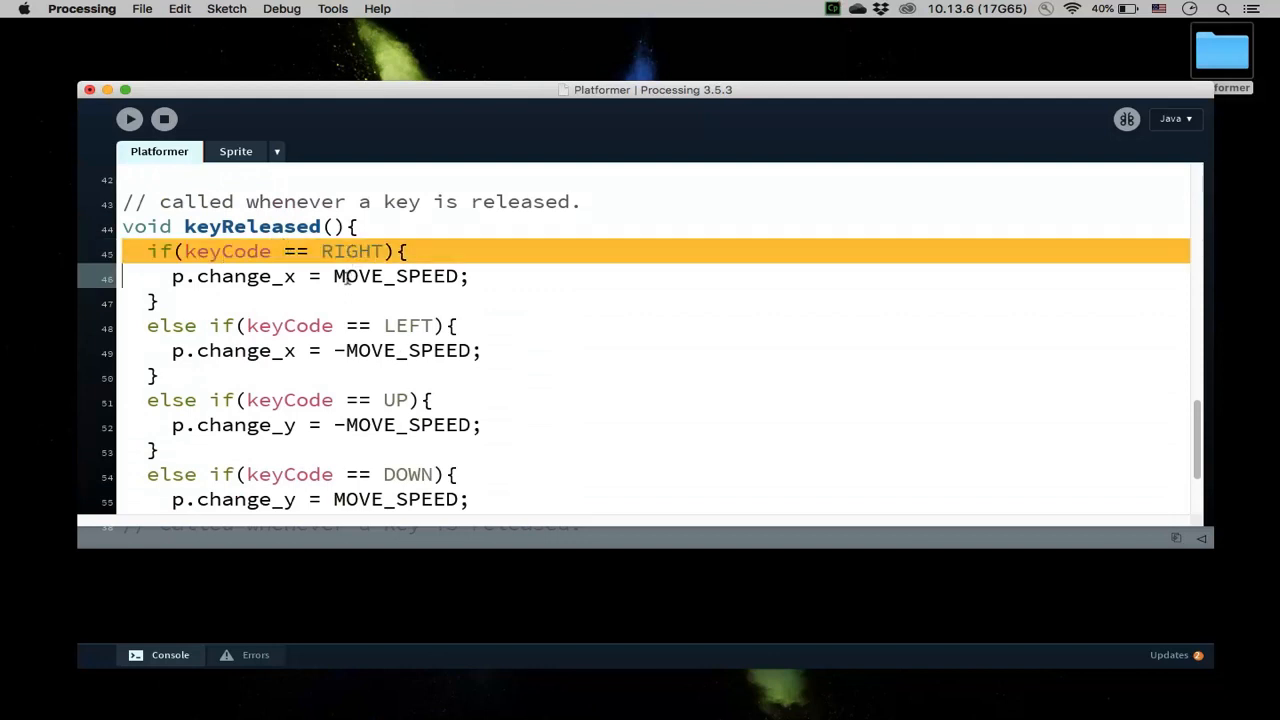
# Step: Replace each MOVE_SPEED in keyReleased with 0 so releasing a key stops the player
pyautogui.doubleClick(396, 276)
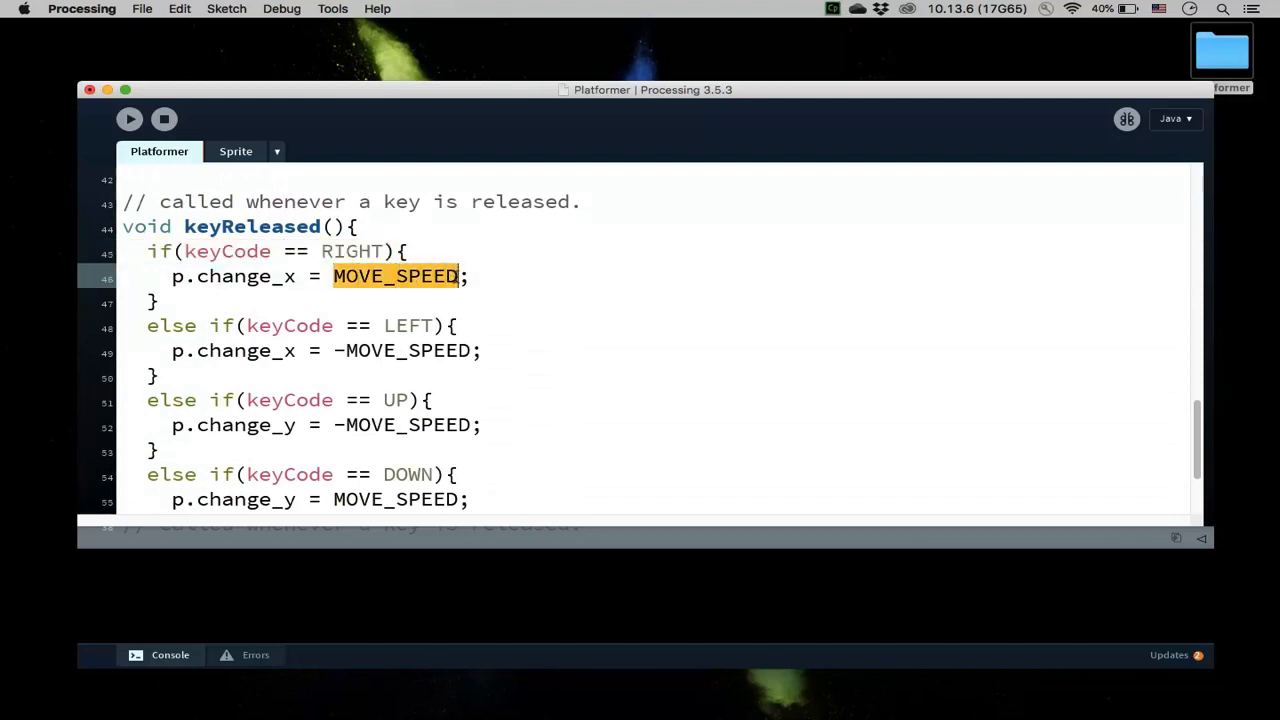
pyautogui.write('0')
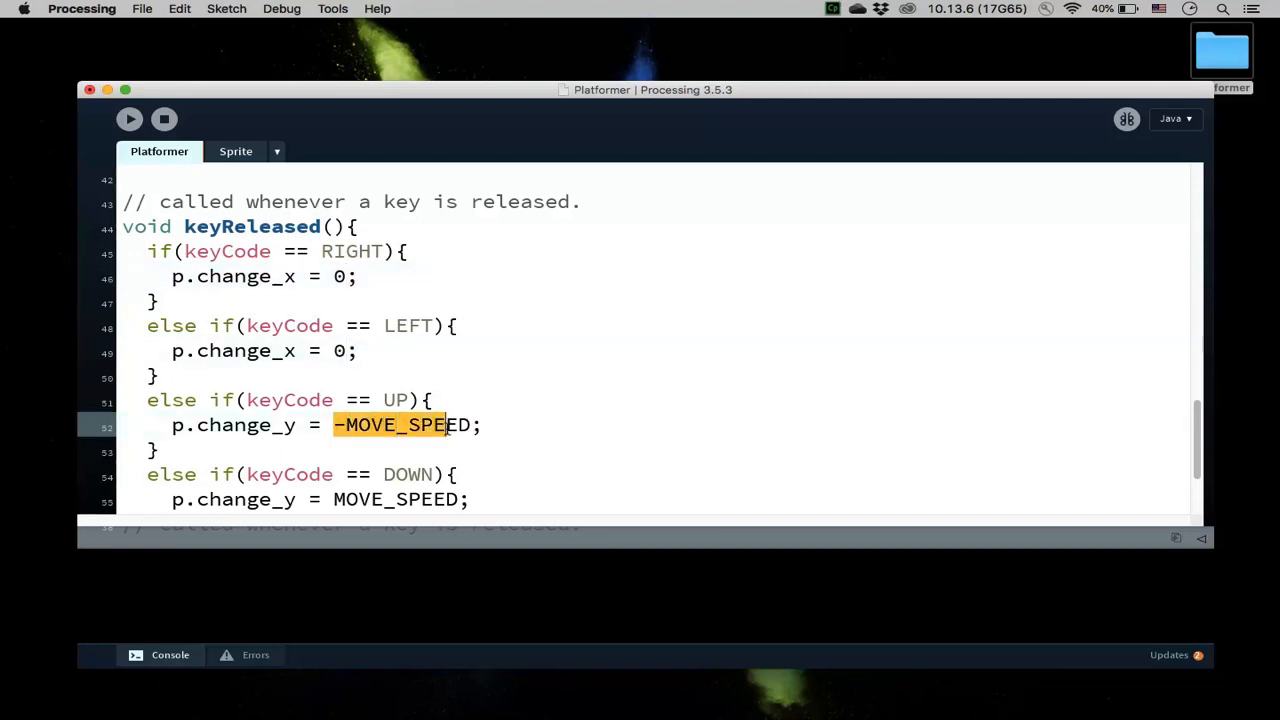
pyautogui.write('0')
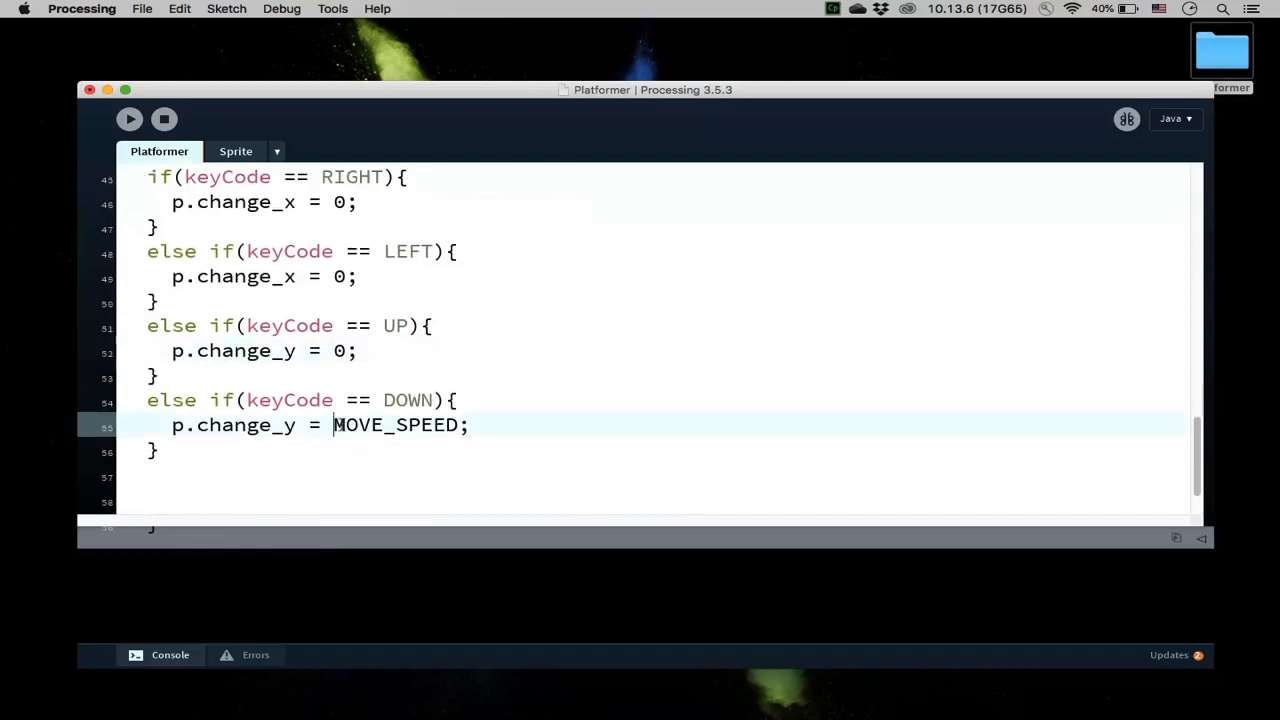
pyautogui.write('0')
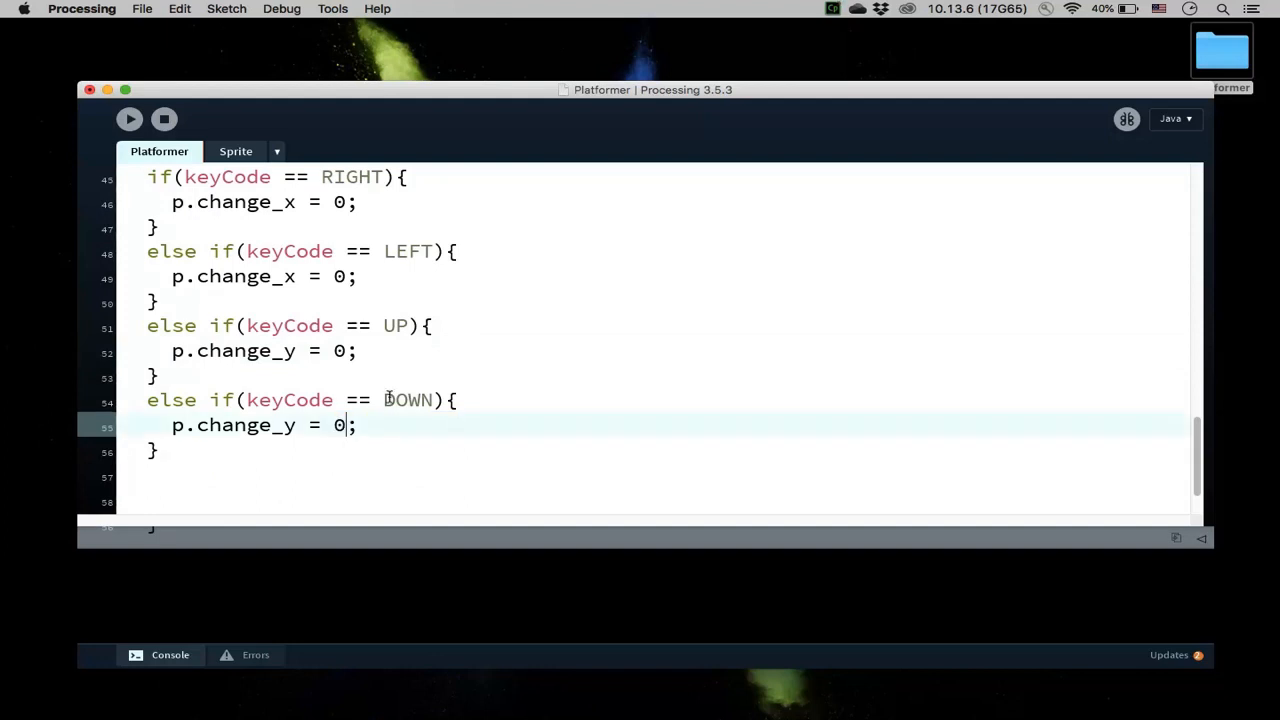
# Step: Run the sketch, getting a blank window and a NullPointerException about missing tank.png
pyautogui.scroll(3)
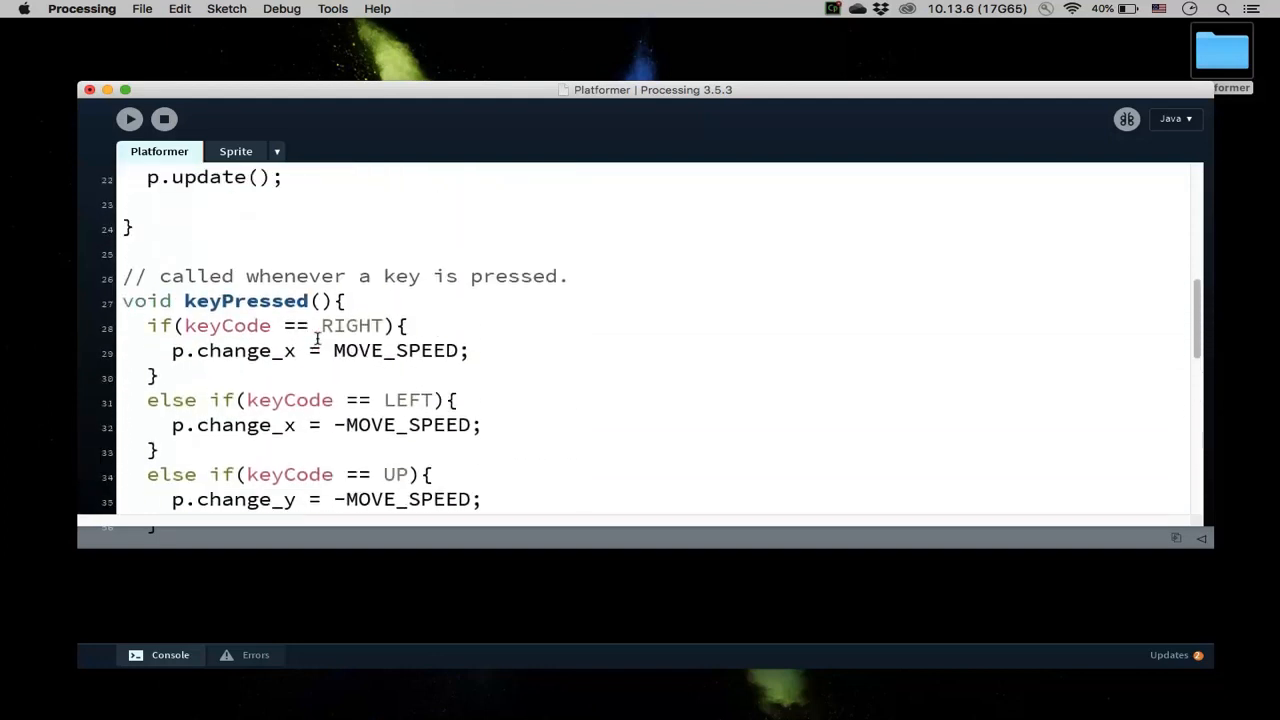
pyautogui.scroll(3)
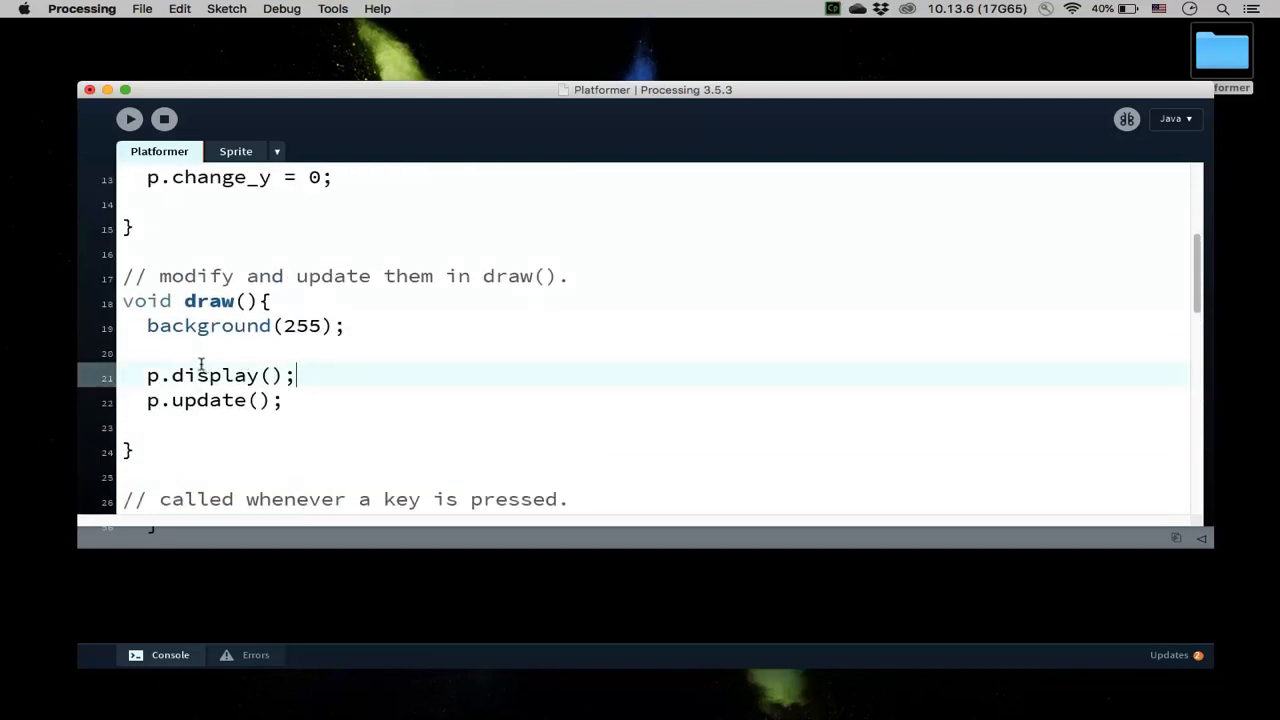
pyautogui.click(128, 118)
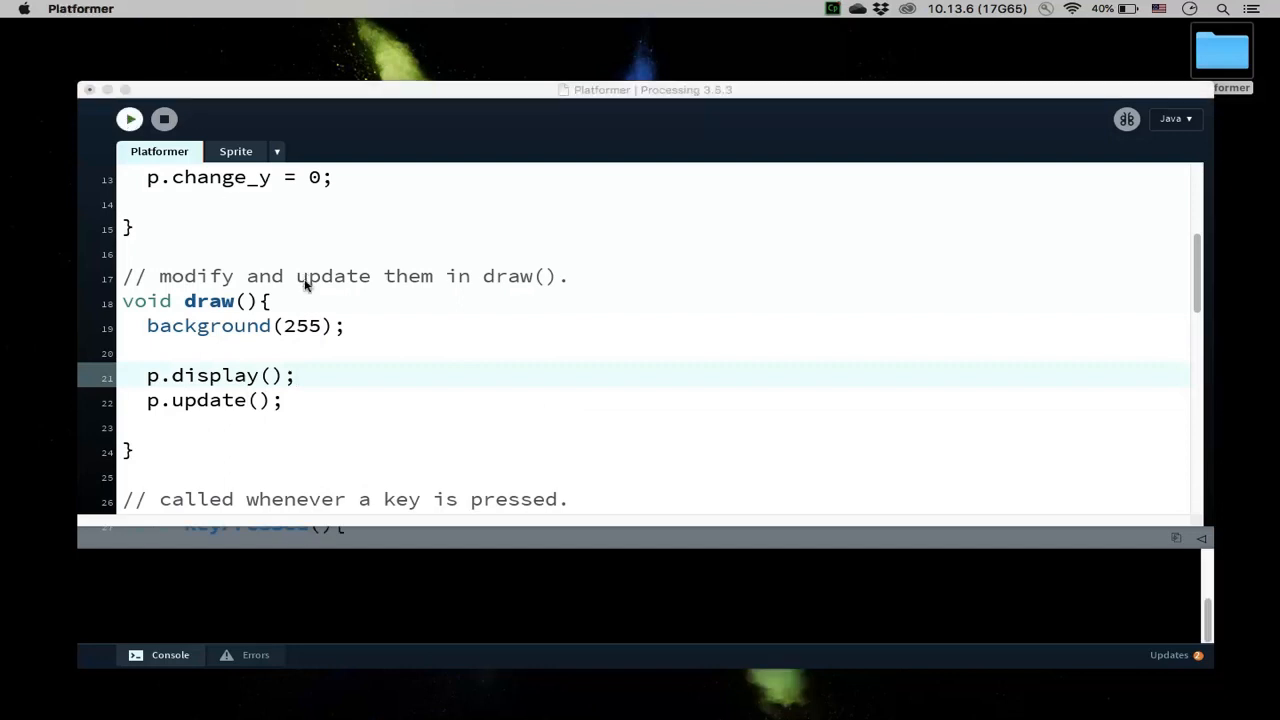
pyautogui.click(128, 120)
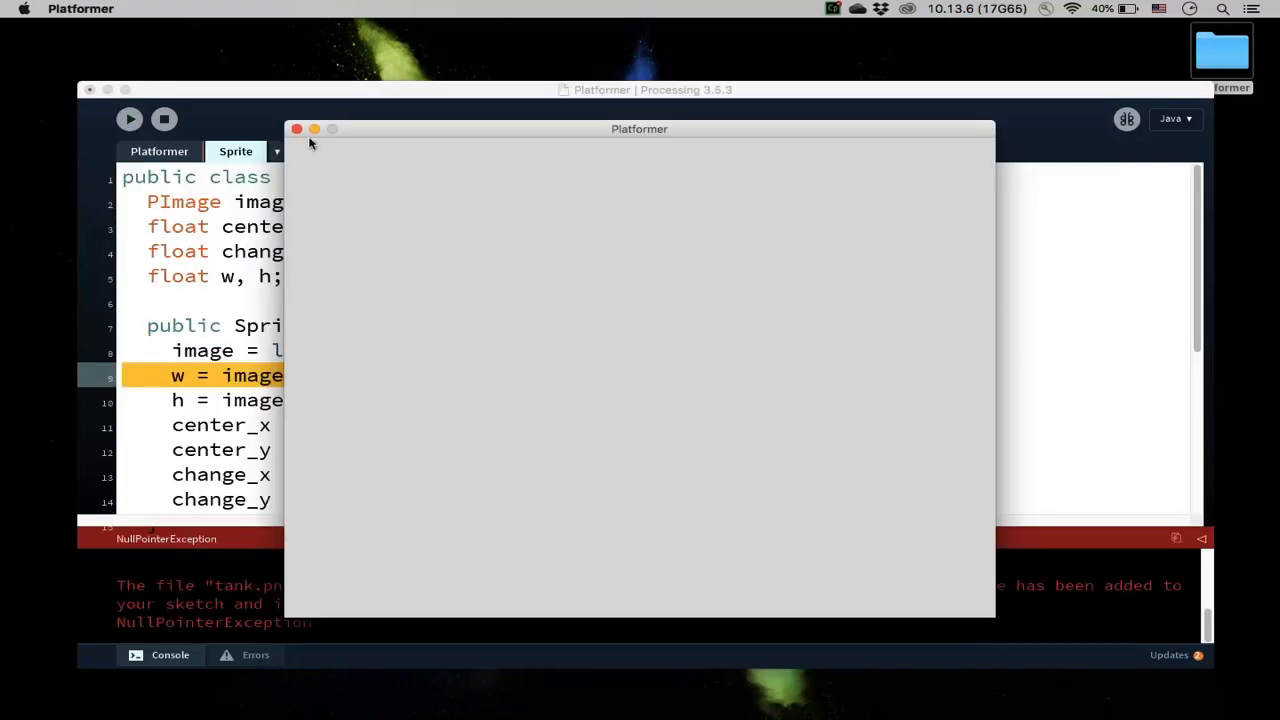
pyautogui.moveTo(182, 132)
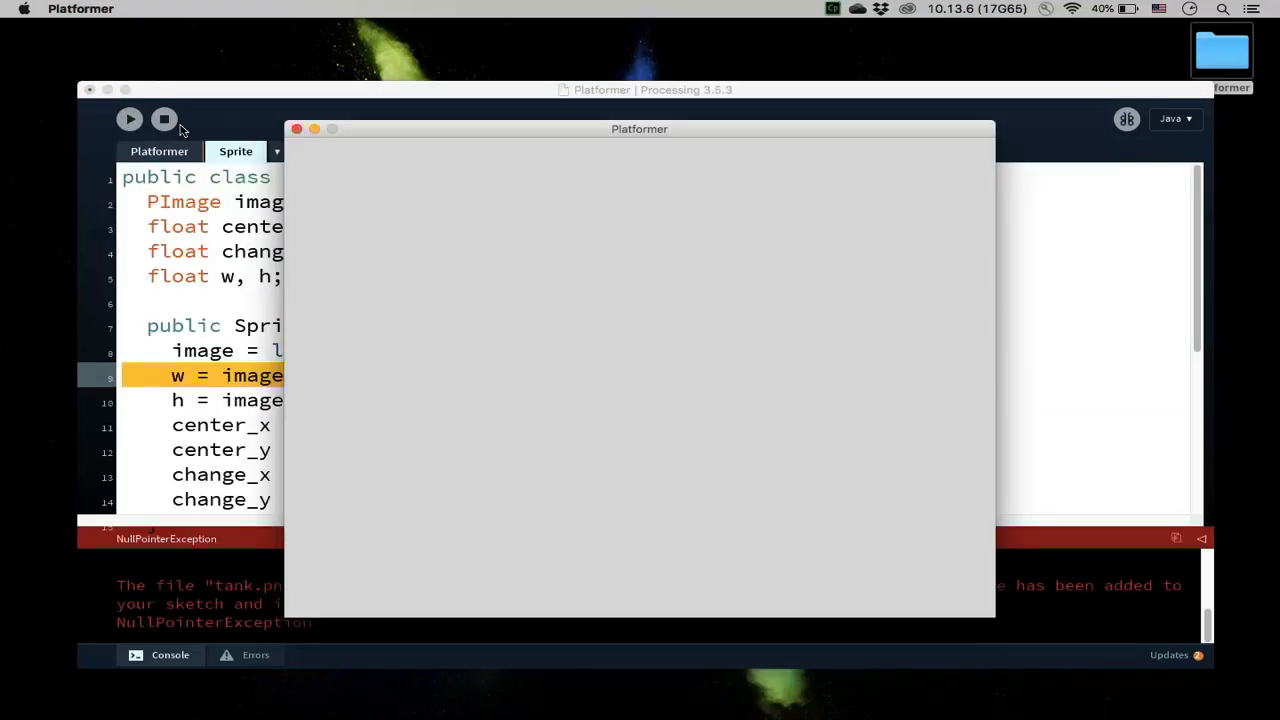
# Step: Close the failed window and rerun from the Platformer tab so the player sprite appears
pyautogui.click(296, 128)
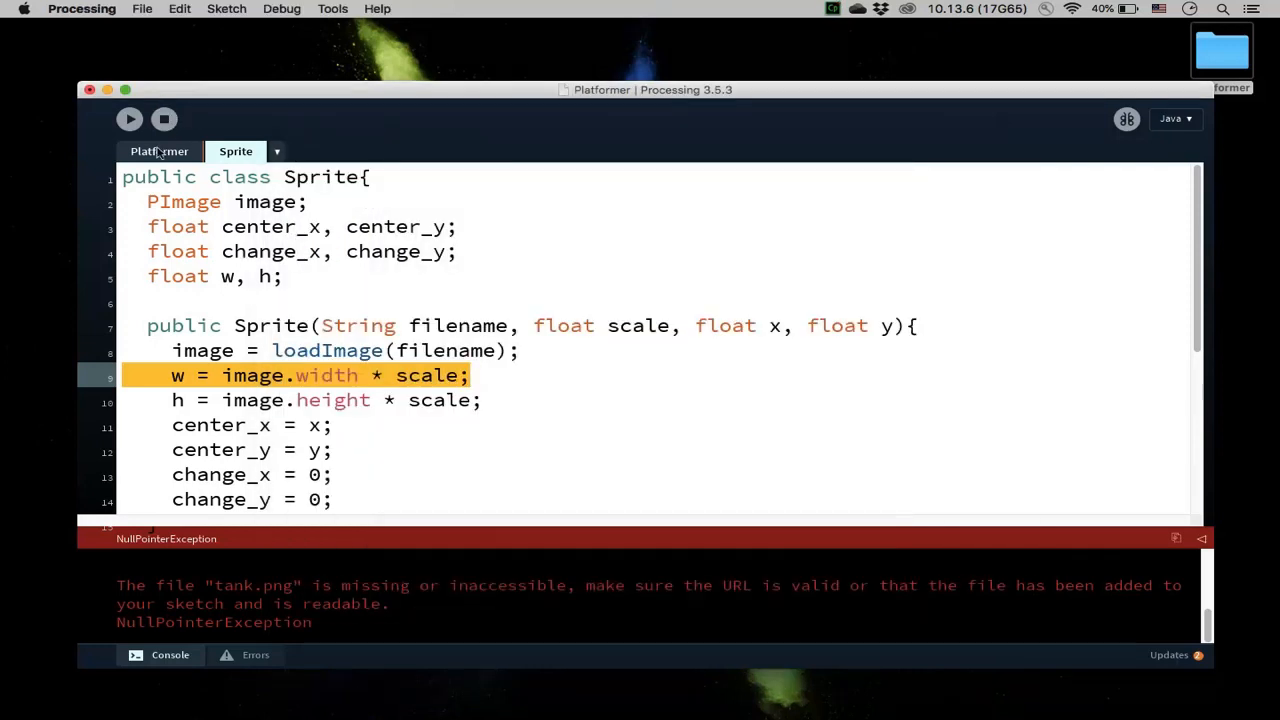
pyautogui.click(160, 152)
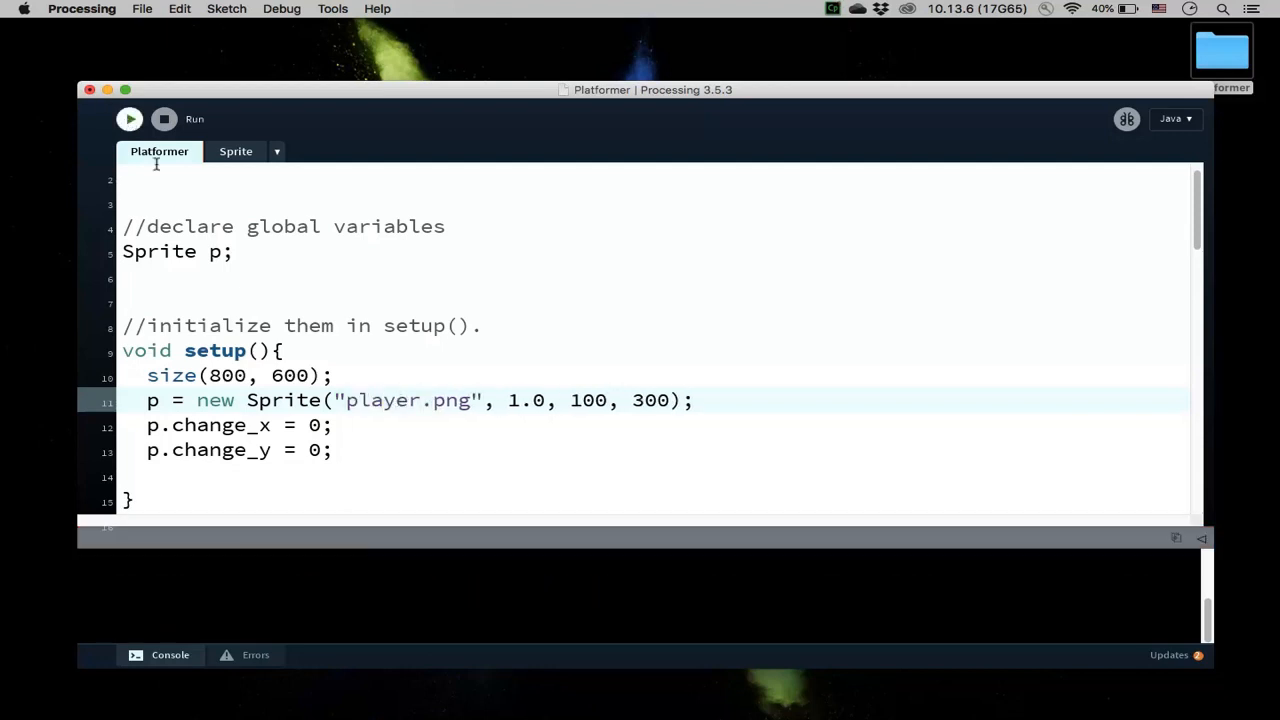
pyautogui.click(128, 118)
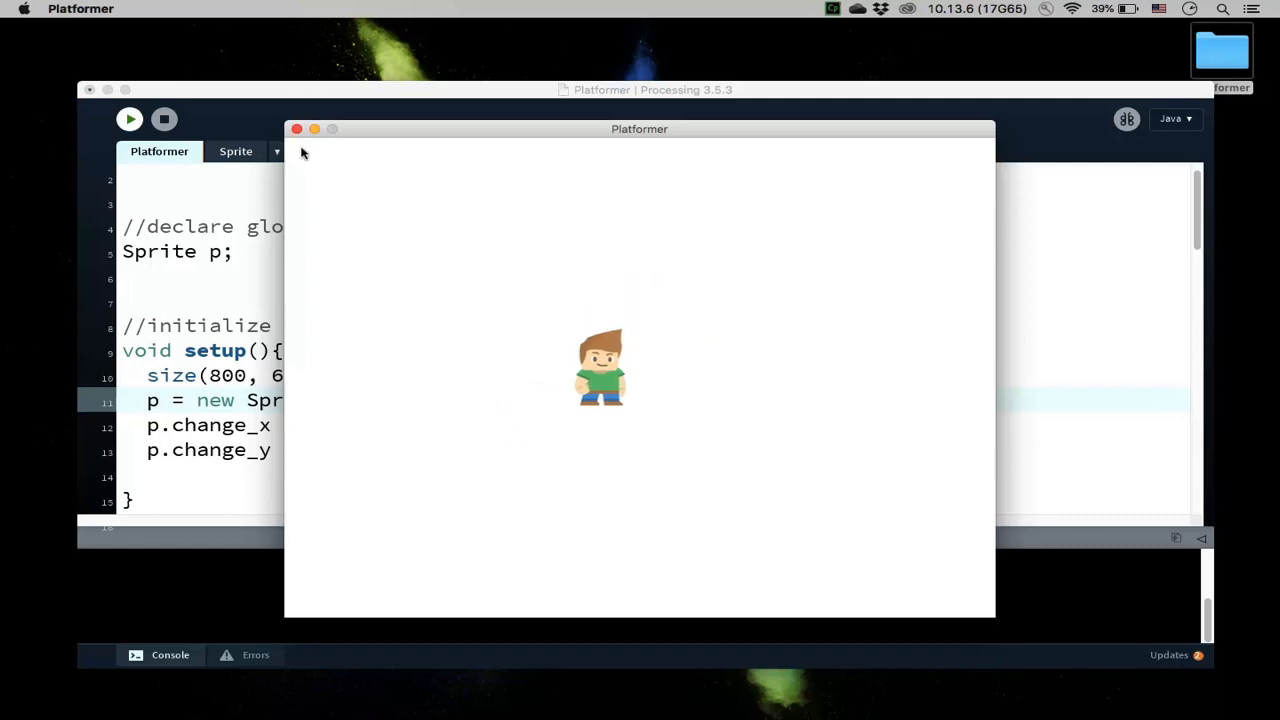
# Step: Close the sketch window and scroll the Platformer code back to the MOVE_SPEED declaration
pyautogui.click(296, 128)
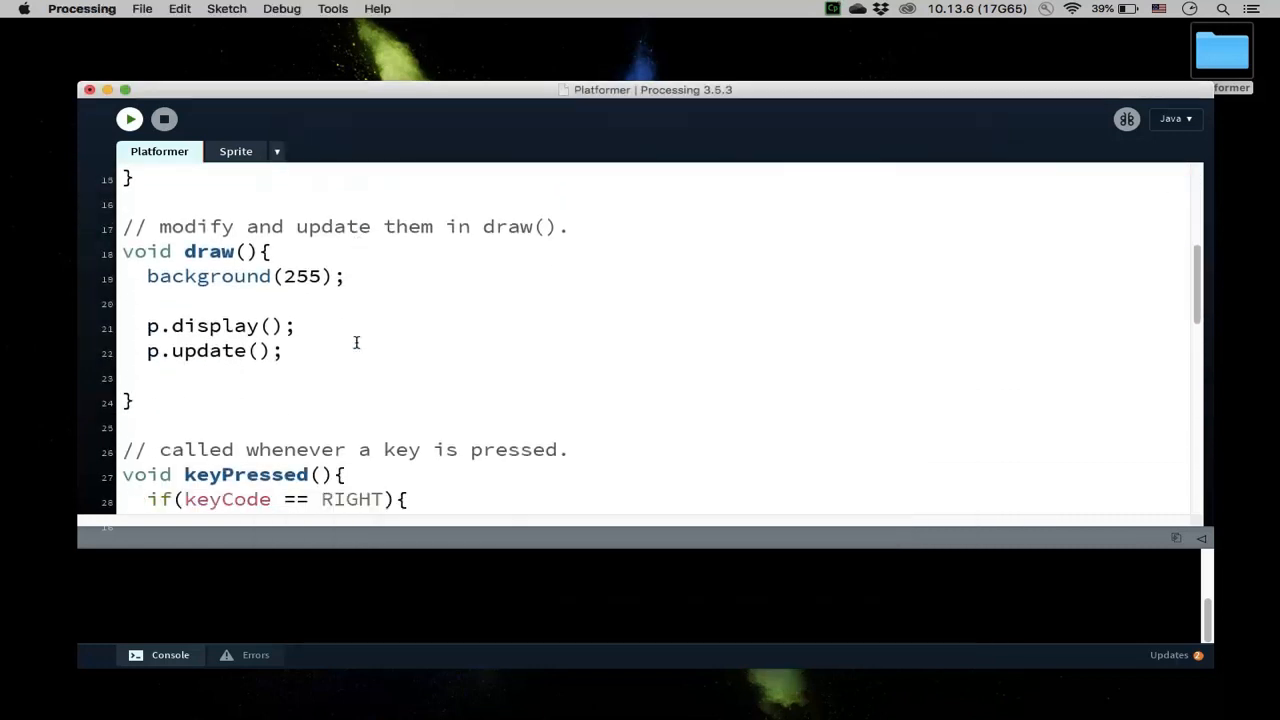
pyautogui.scroll(-3)
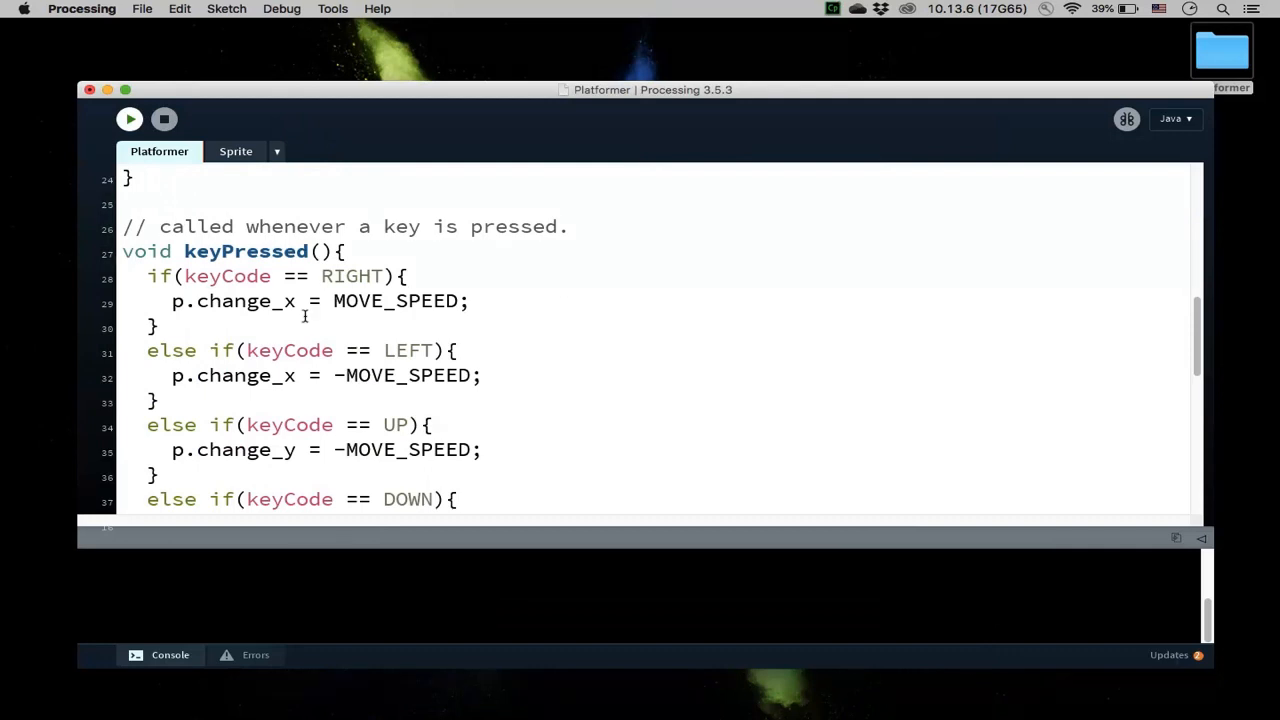
pyautogui.moveTo(308, 344)
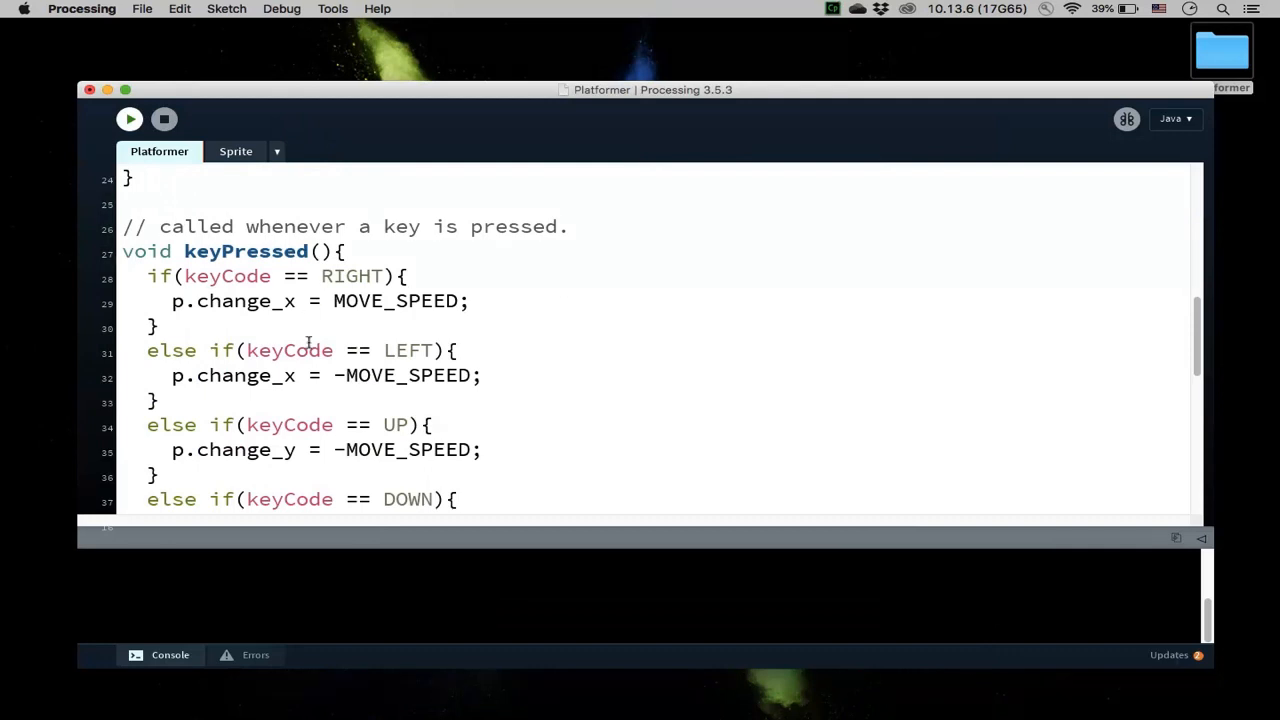
pyautogui.scroll(-3)
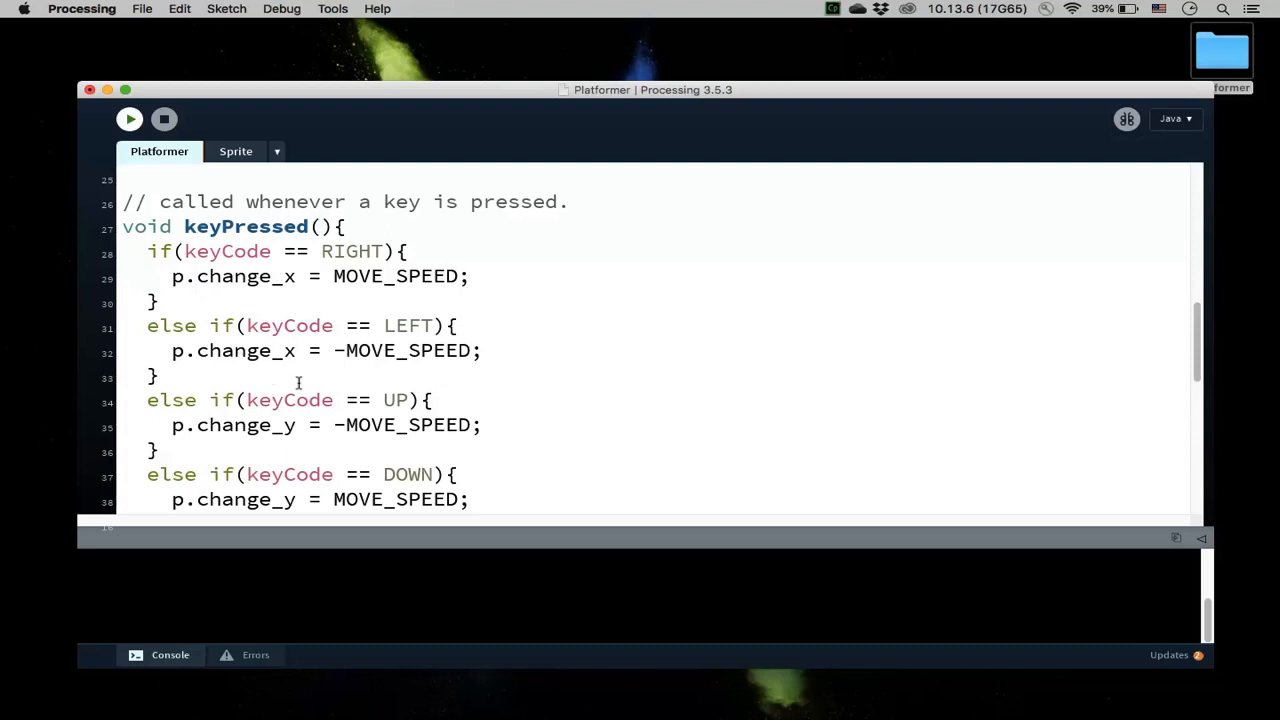
pyautogui.scroll(-3)
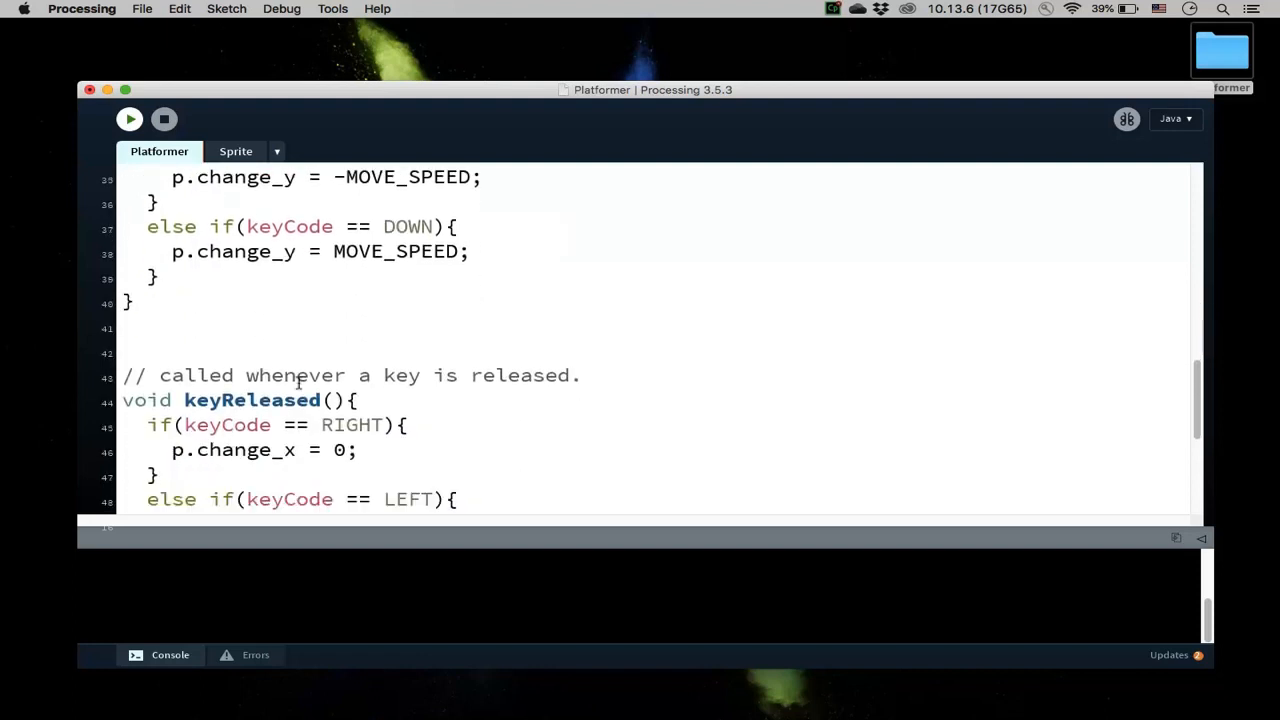
pyautogui.scroll(3)
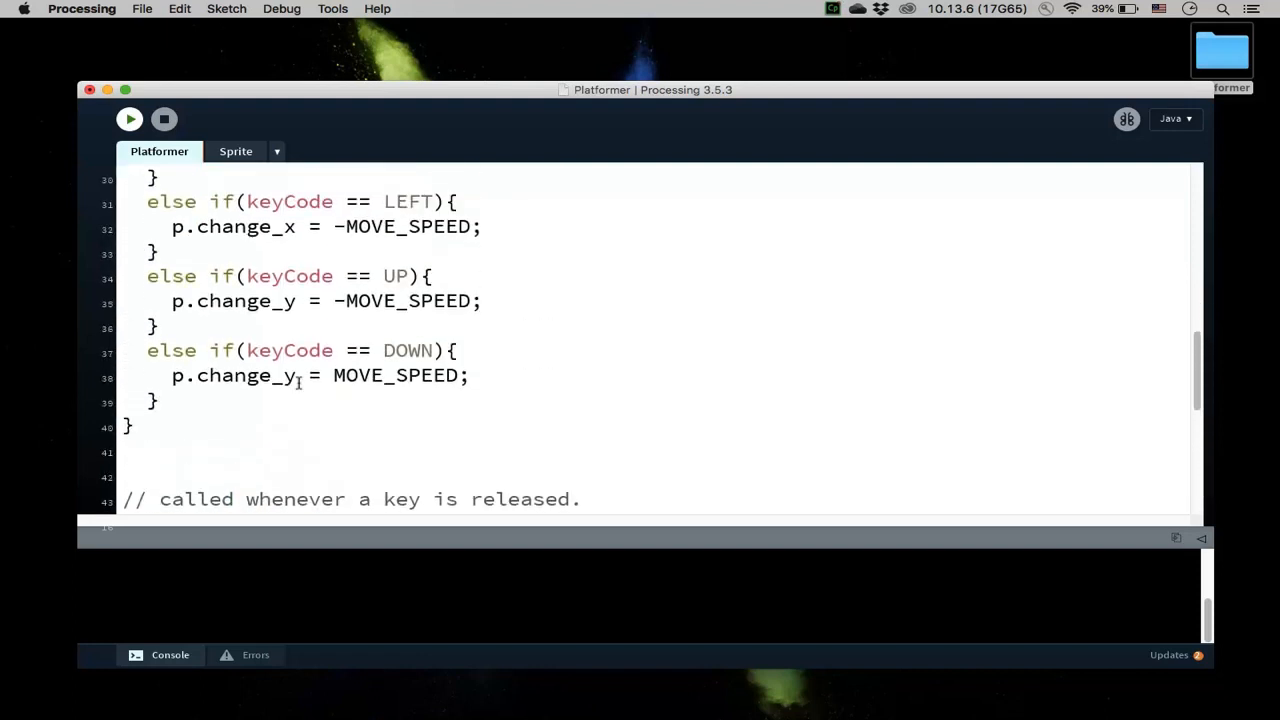
pyautogui.scroll(3)
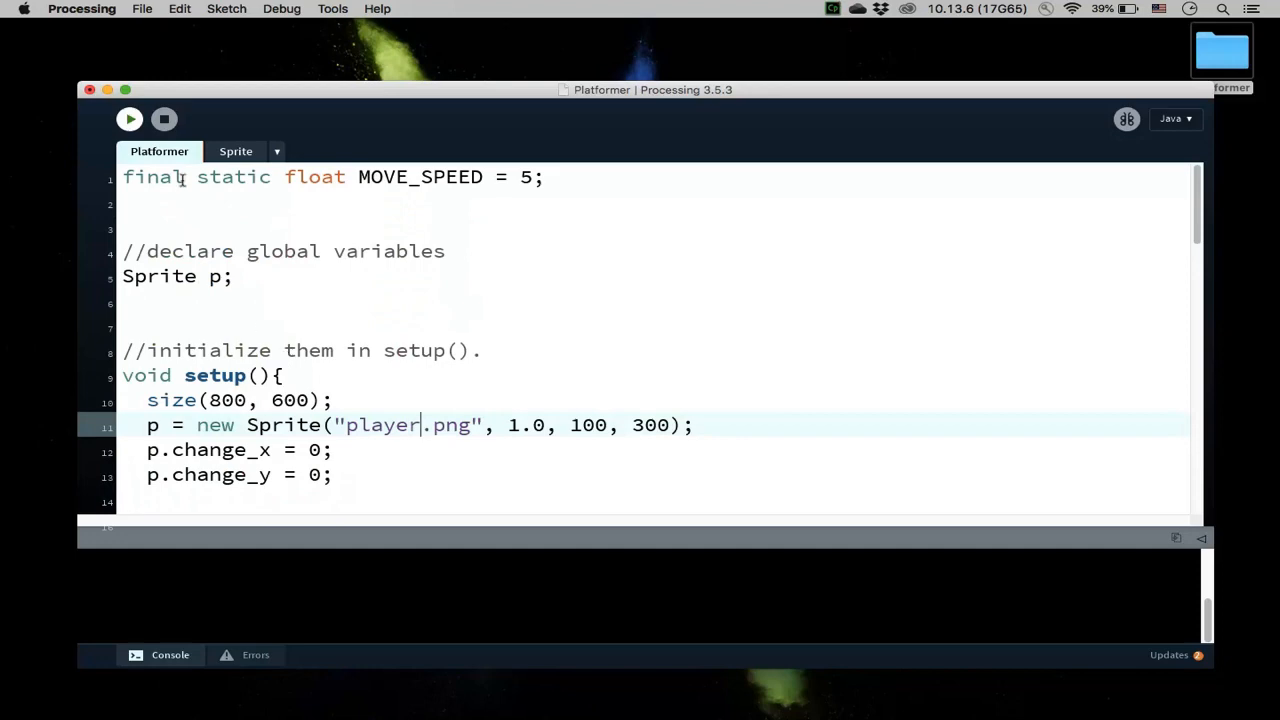